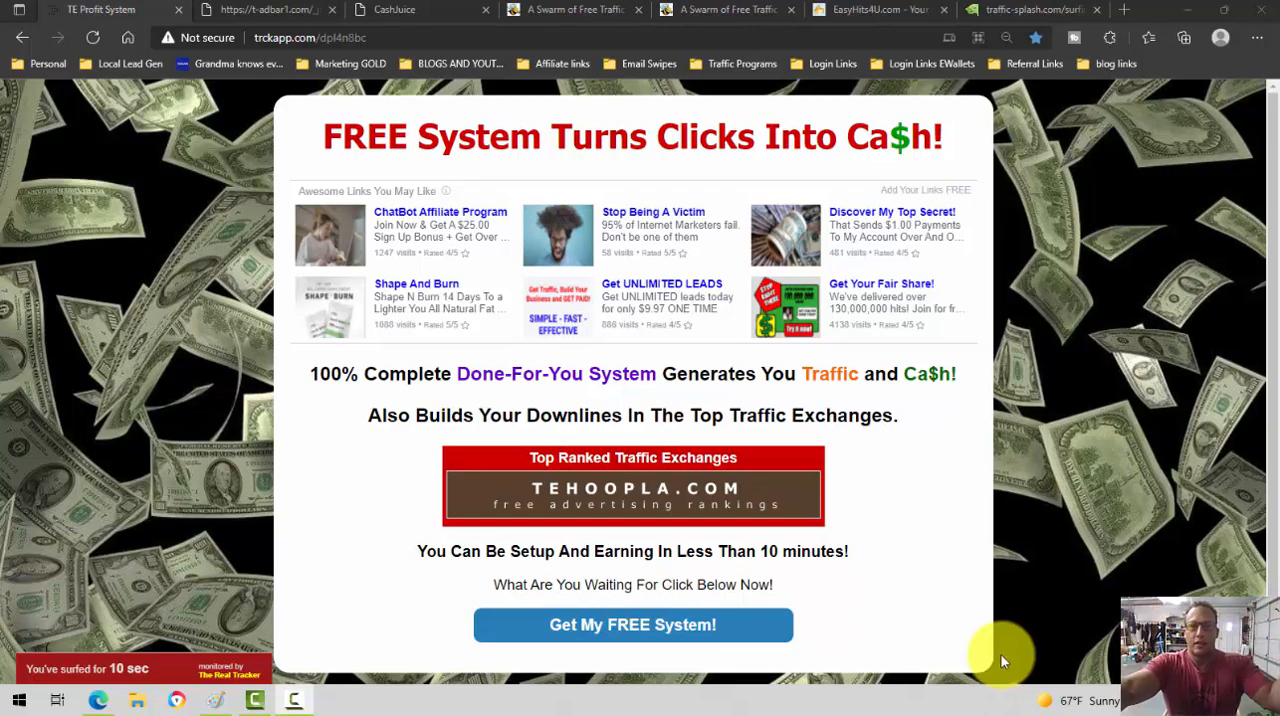
mouse_move(845, 433)
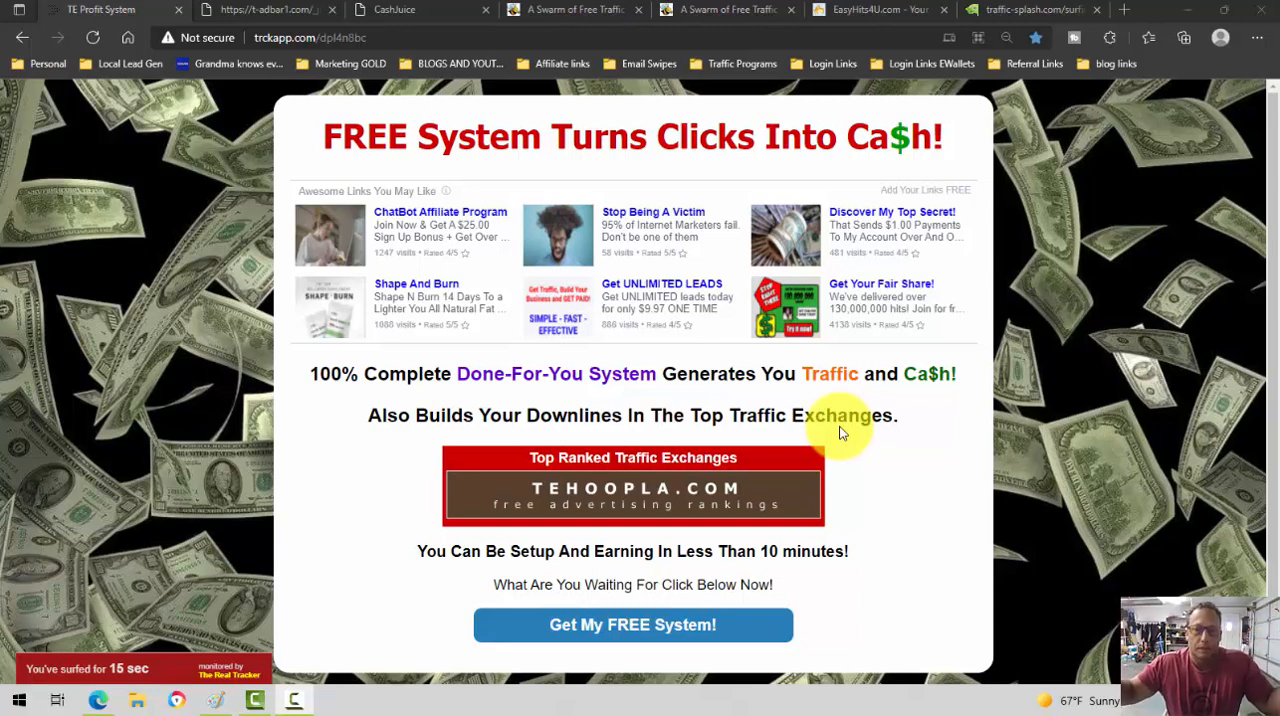
mouse_move(770, 410)
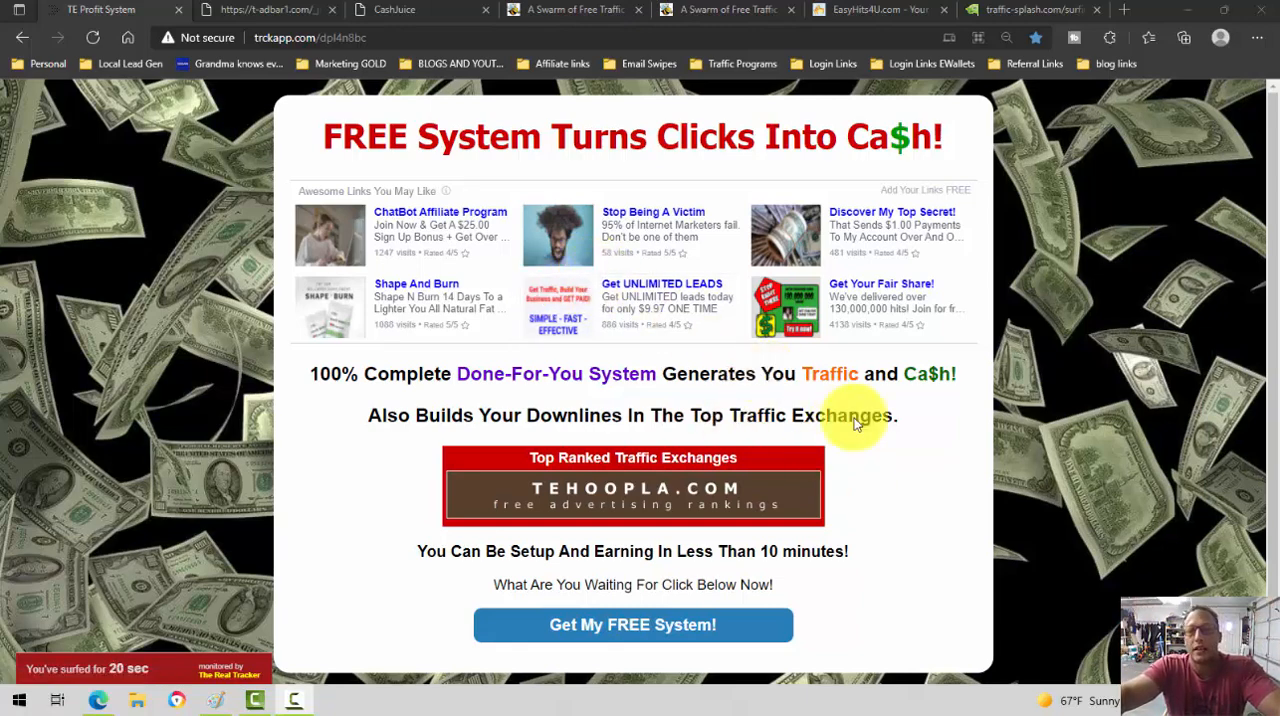
mouse_move(472, 237)
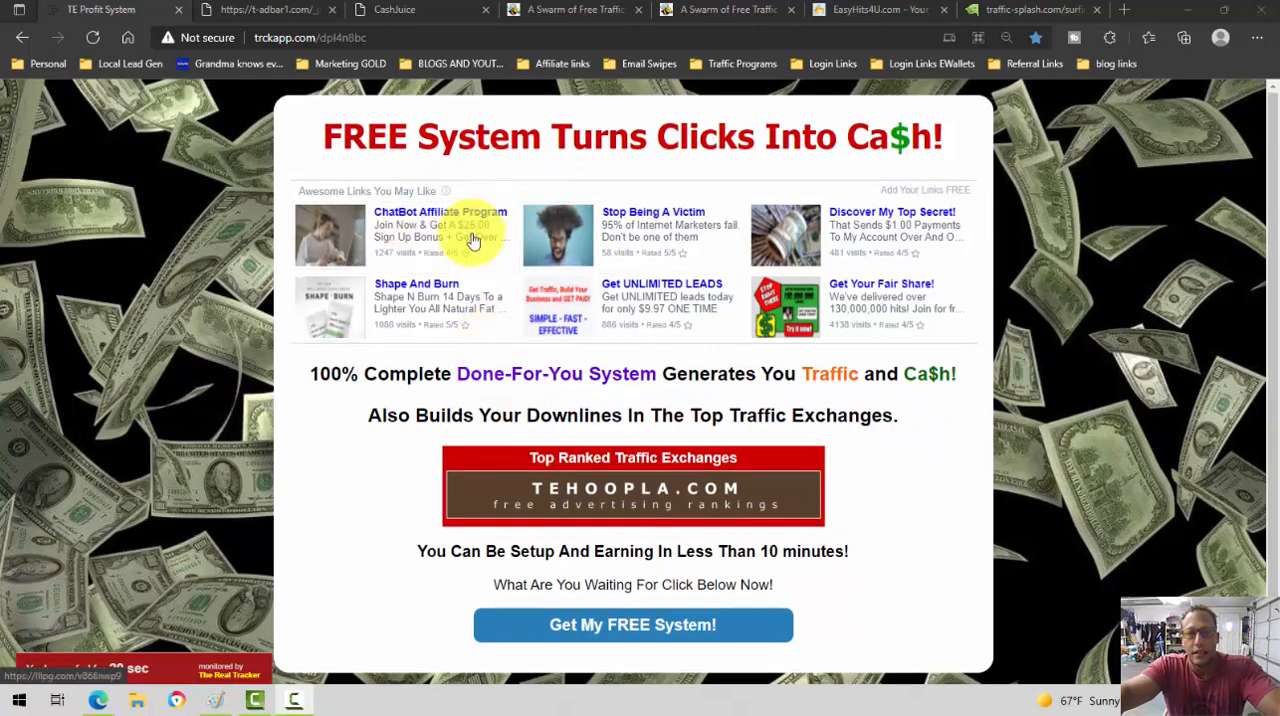
mouse_move(690, 345)
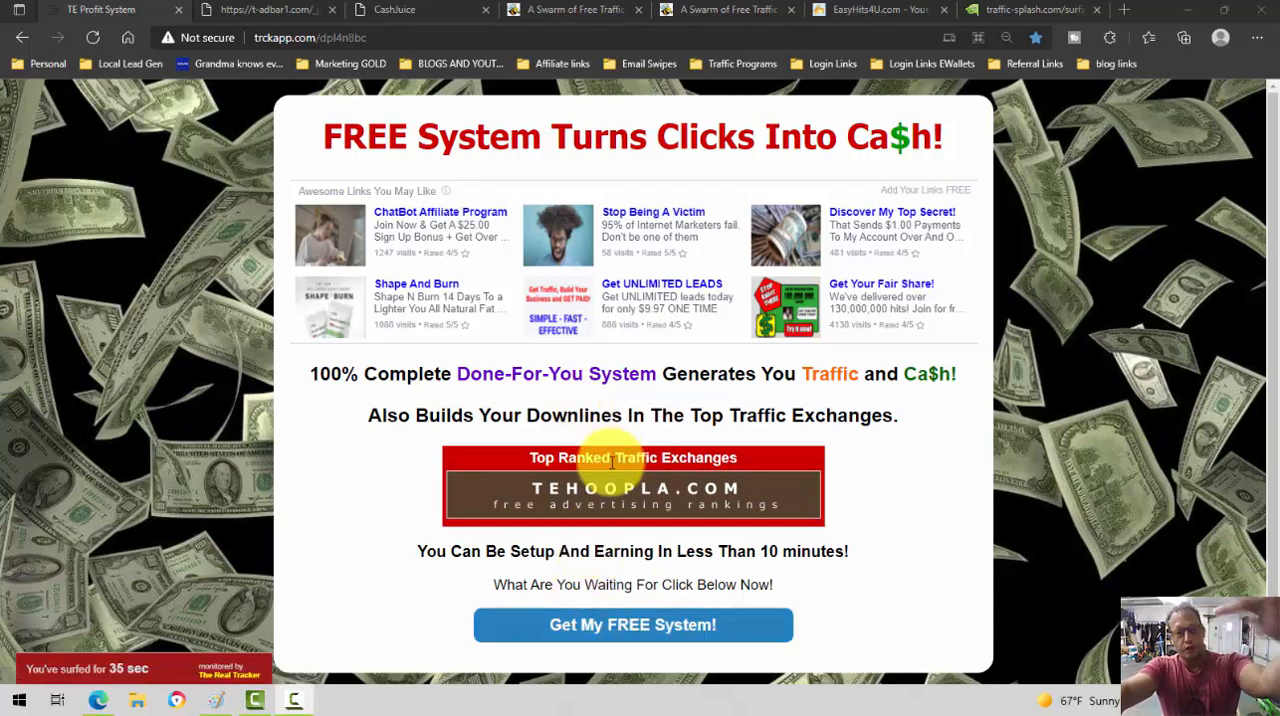
mouse_move(620, 497)
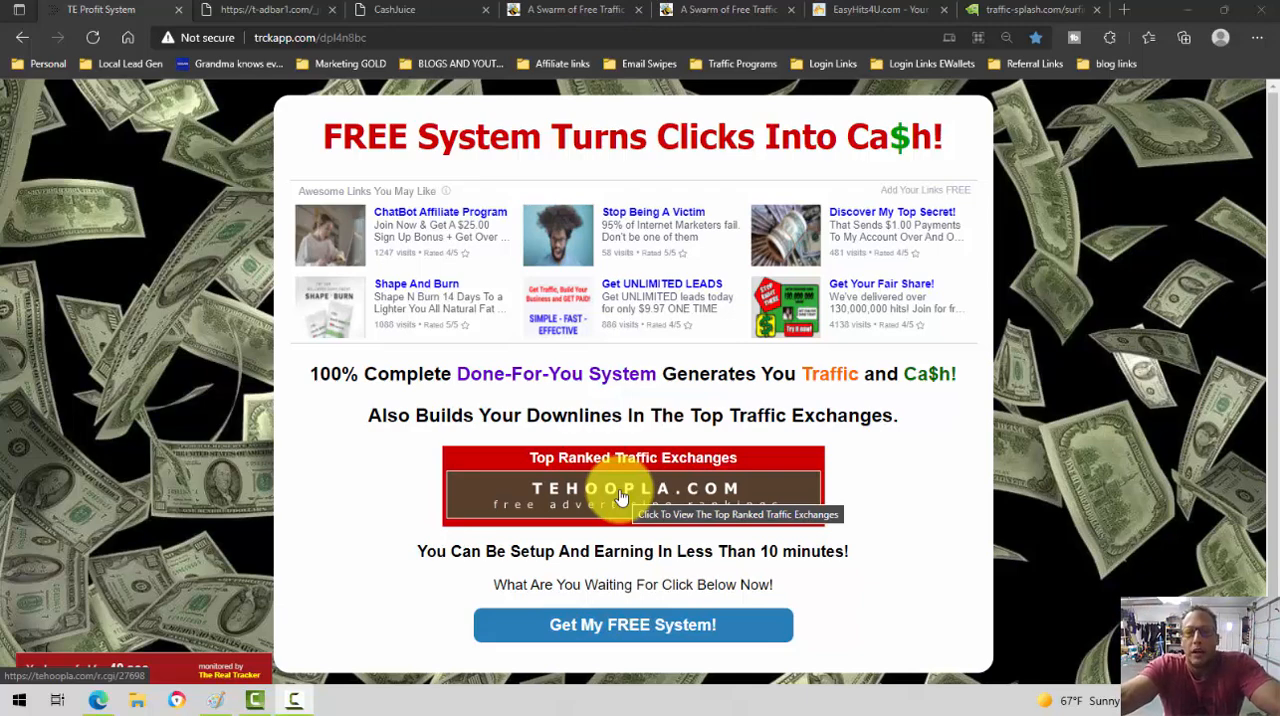
mouse_move(805, 230)
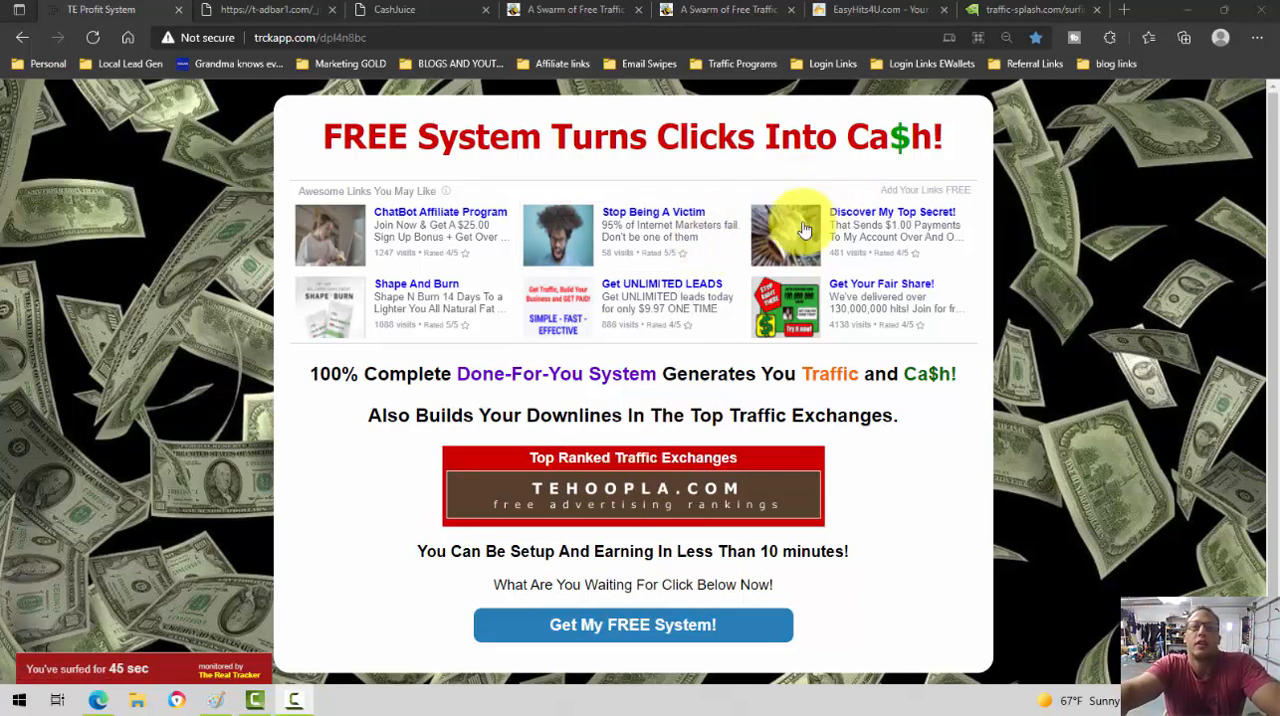
mouse_move(732, 90)
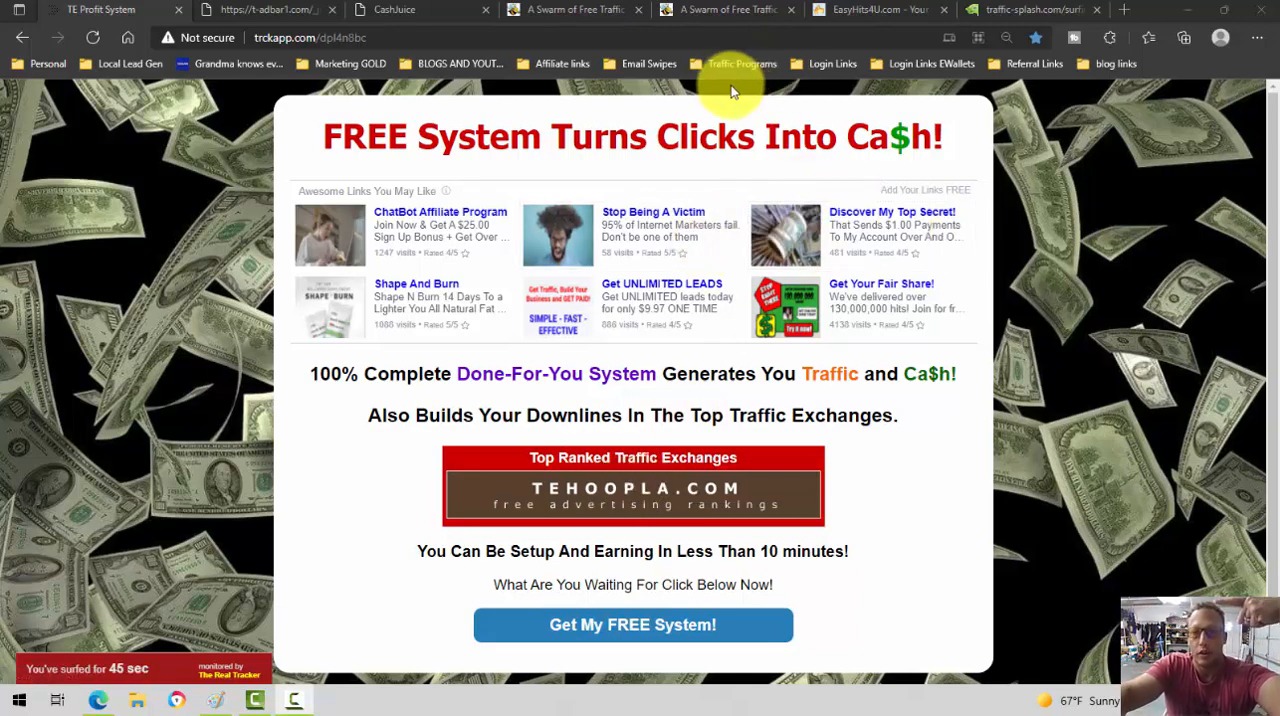
mouse_move(618, 107)
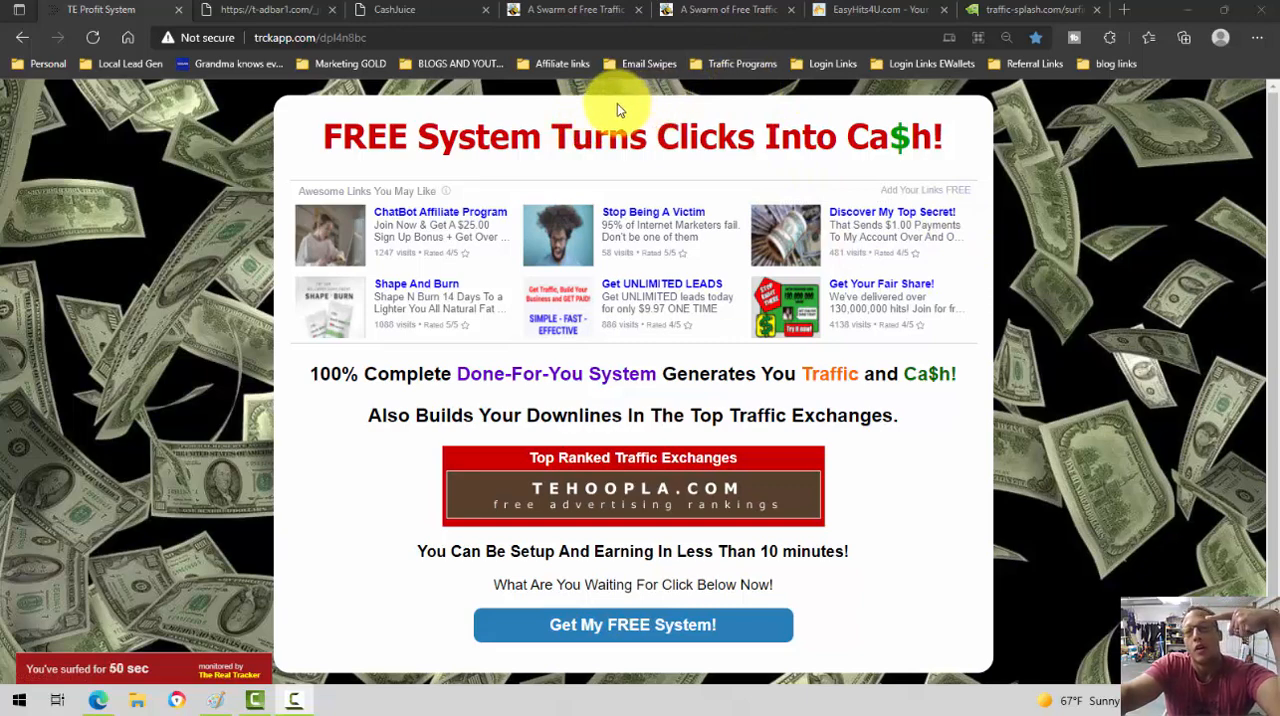
mouse_move(785, 223)
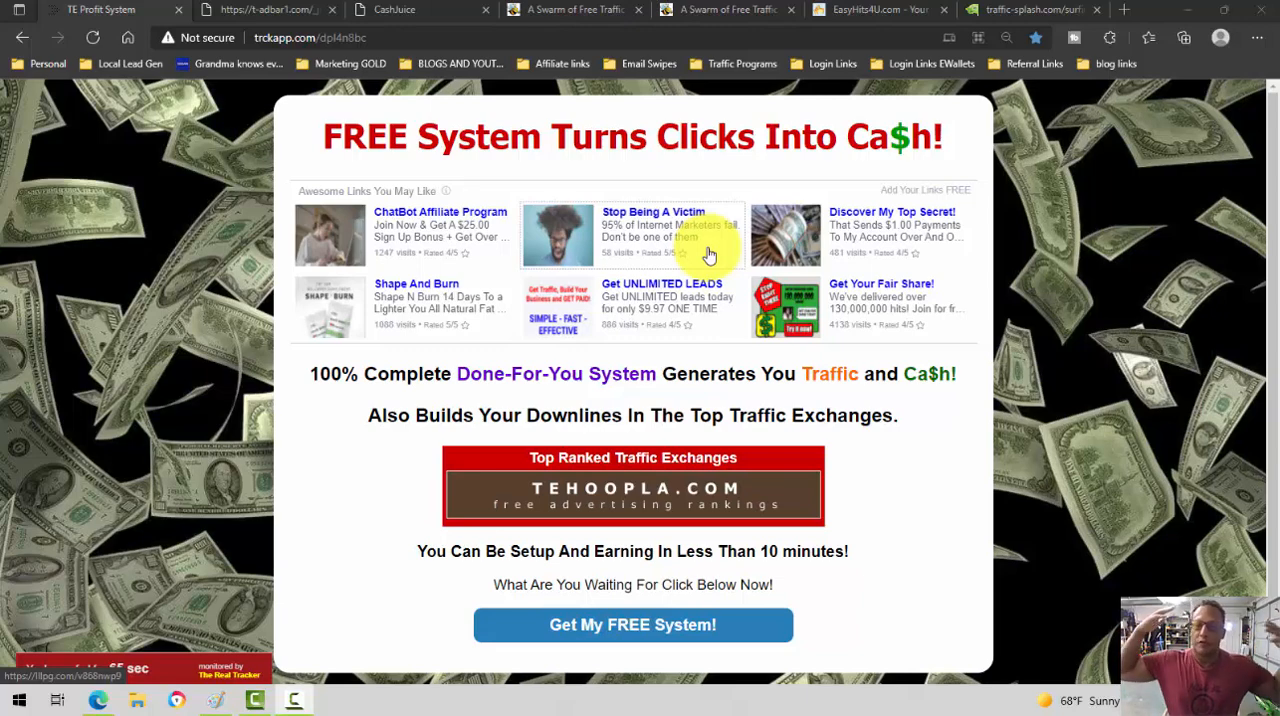
mouse_move(740, 308)
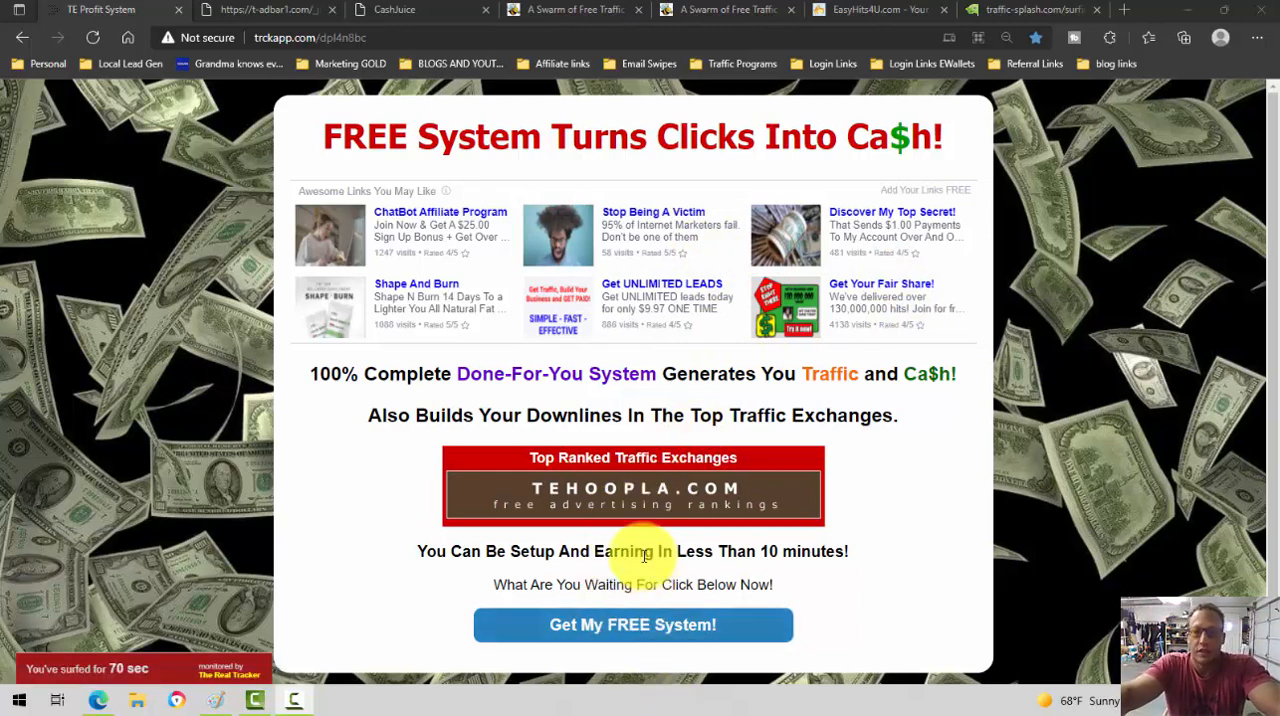
mouse_move(708, 257)
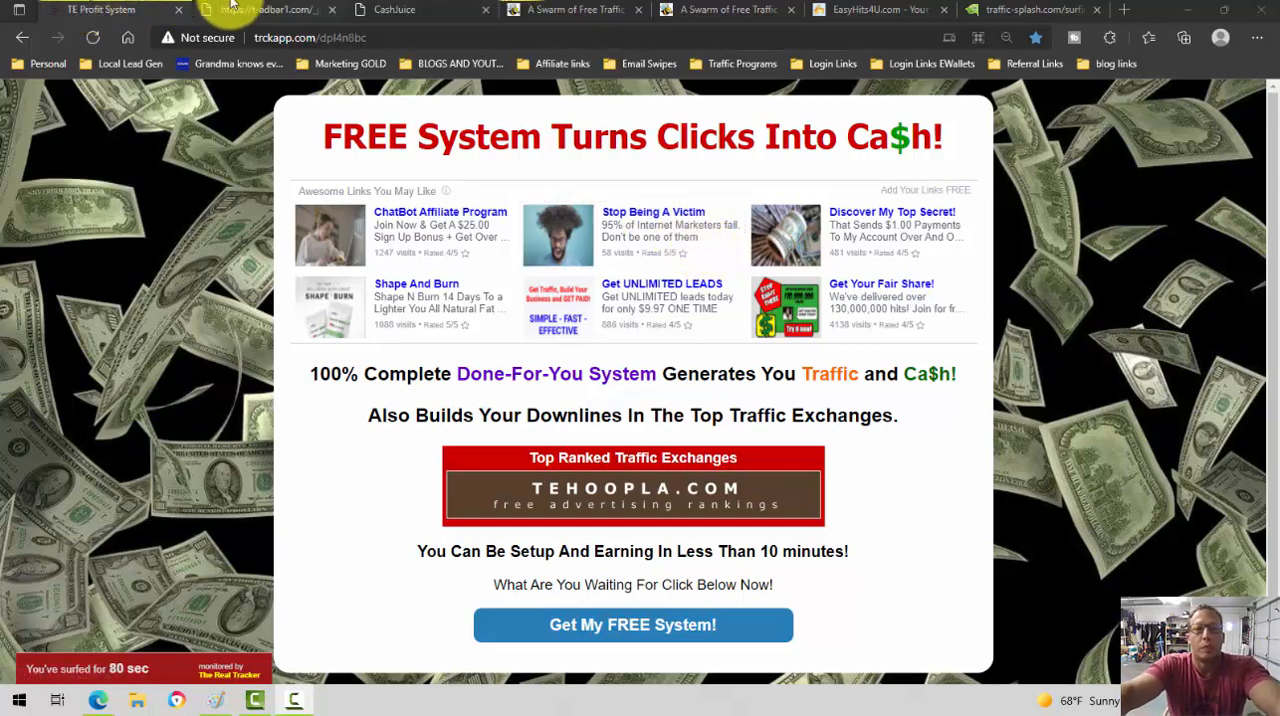
- Close the TE Profit System tab to return to the Cash Juice funnel page
click(265, 9)
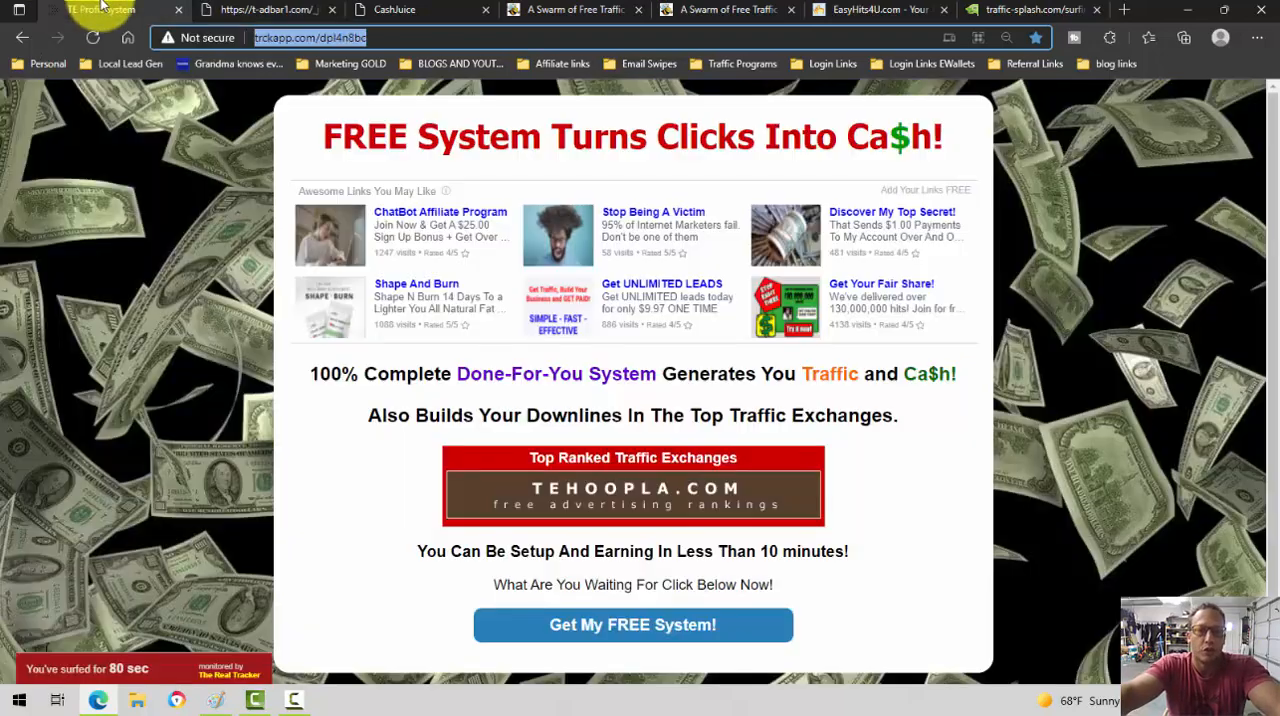
mouse_move(535, 398)
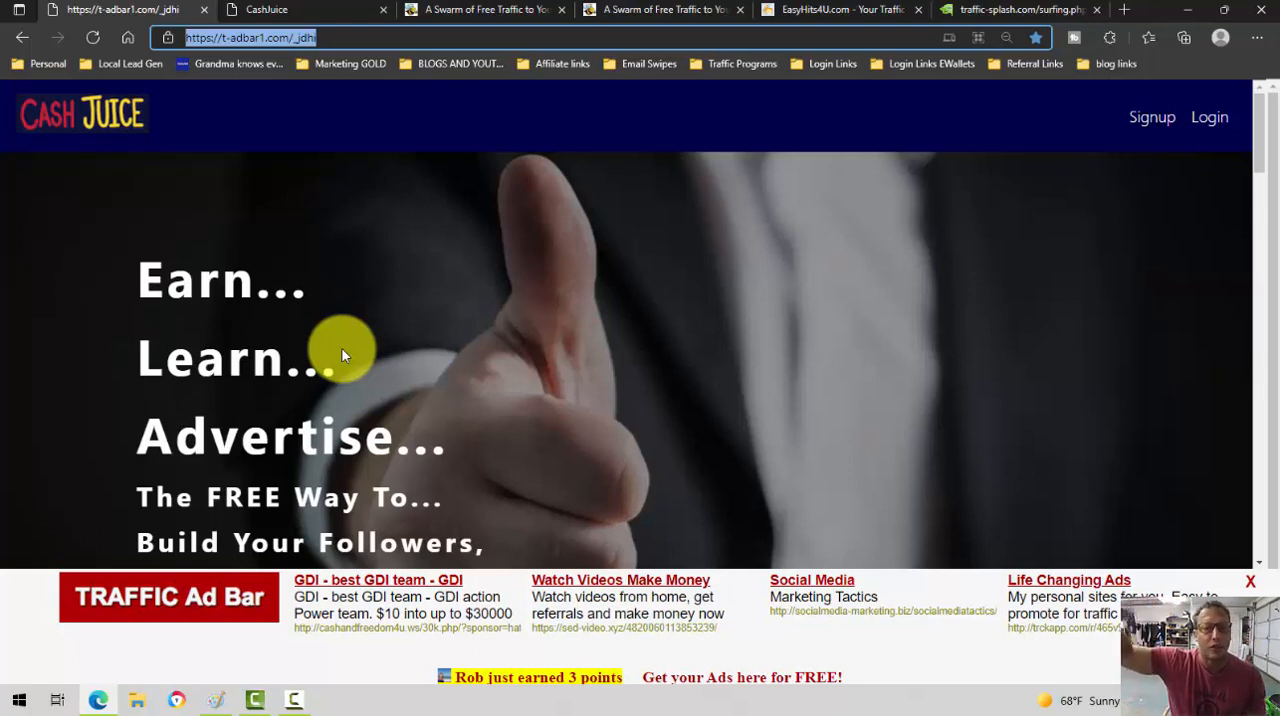
mouse_move(363, 495)
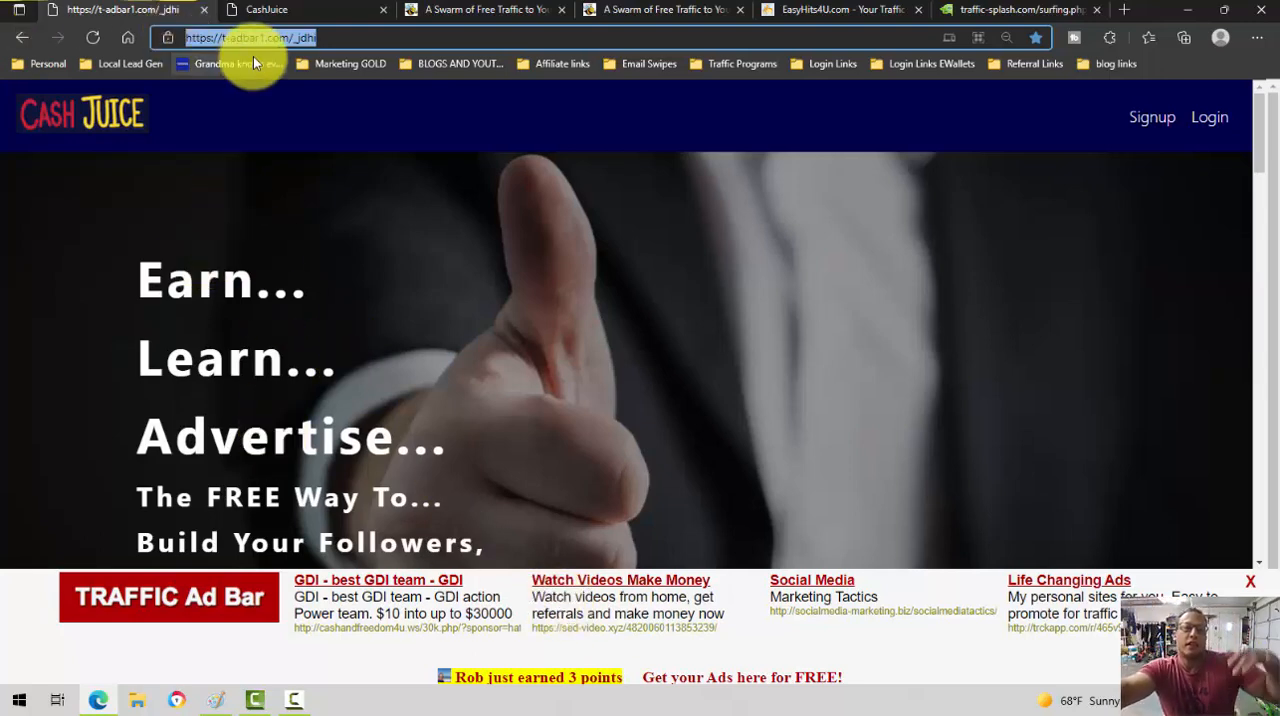
mouse_move(280, 580)
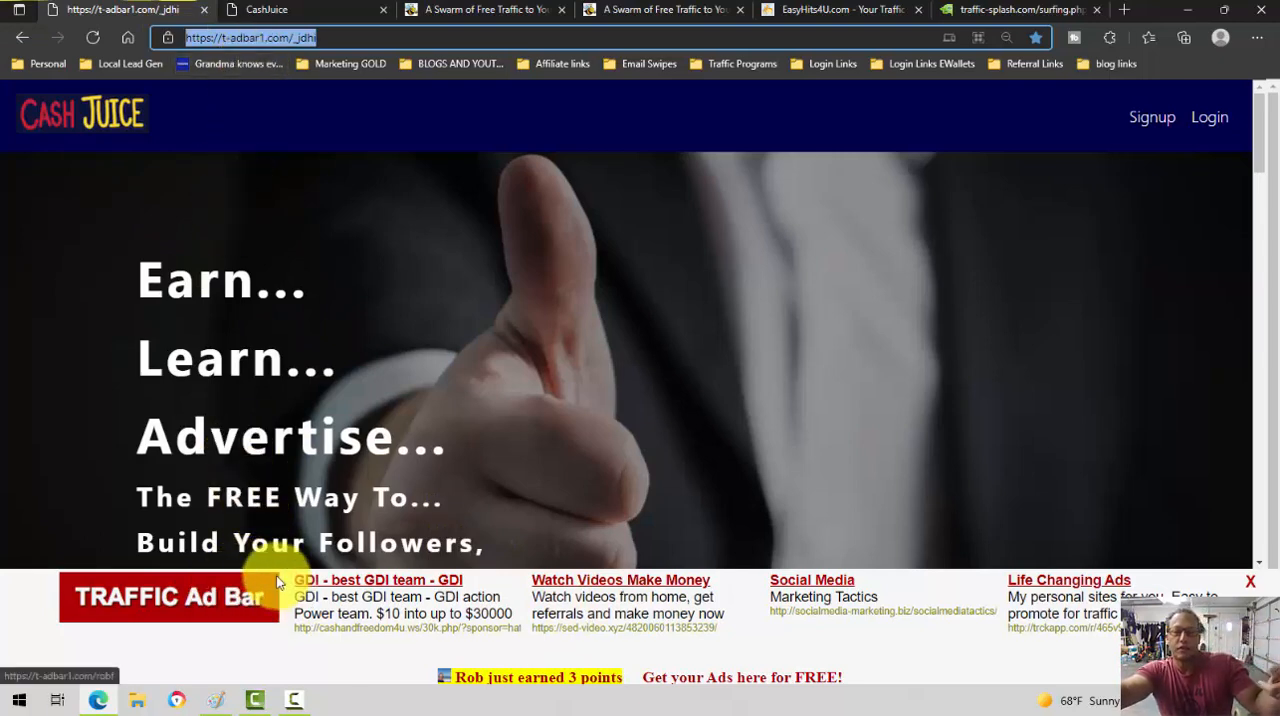
mouse_move(832, 580)
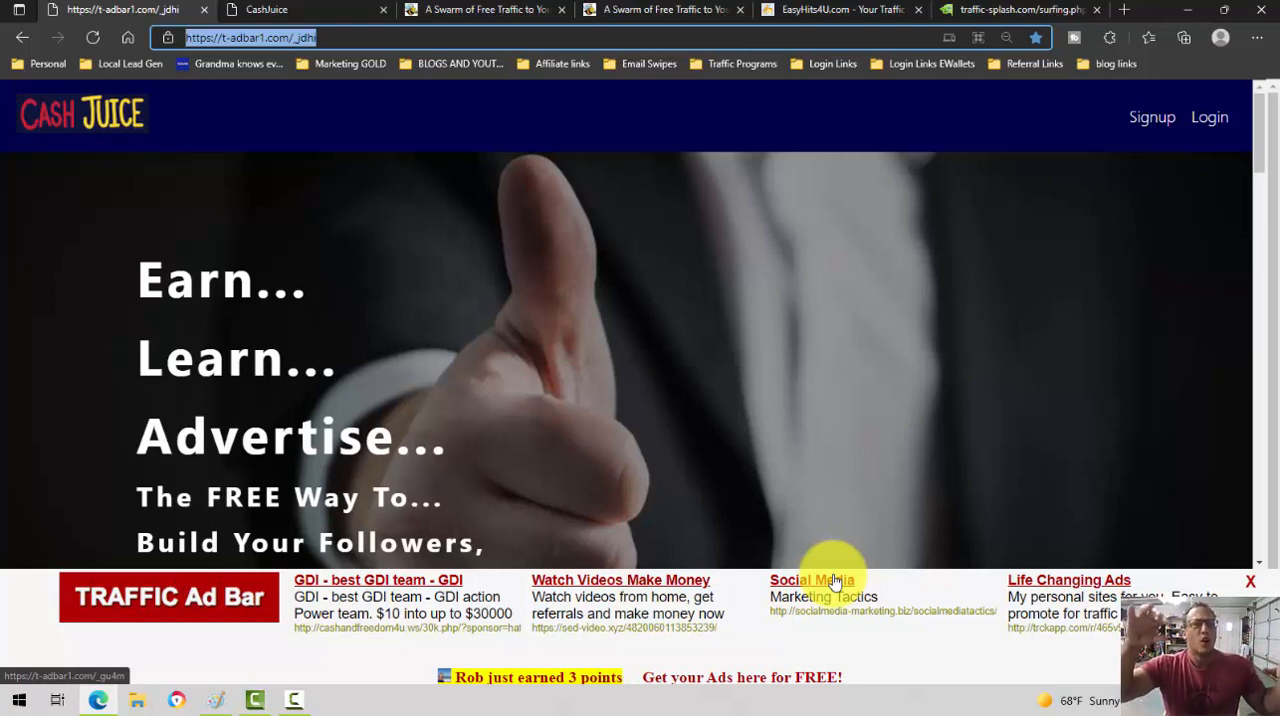
mouse_move(410, 543)
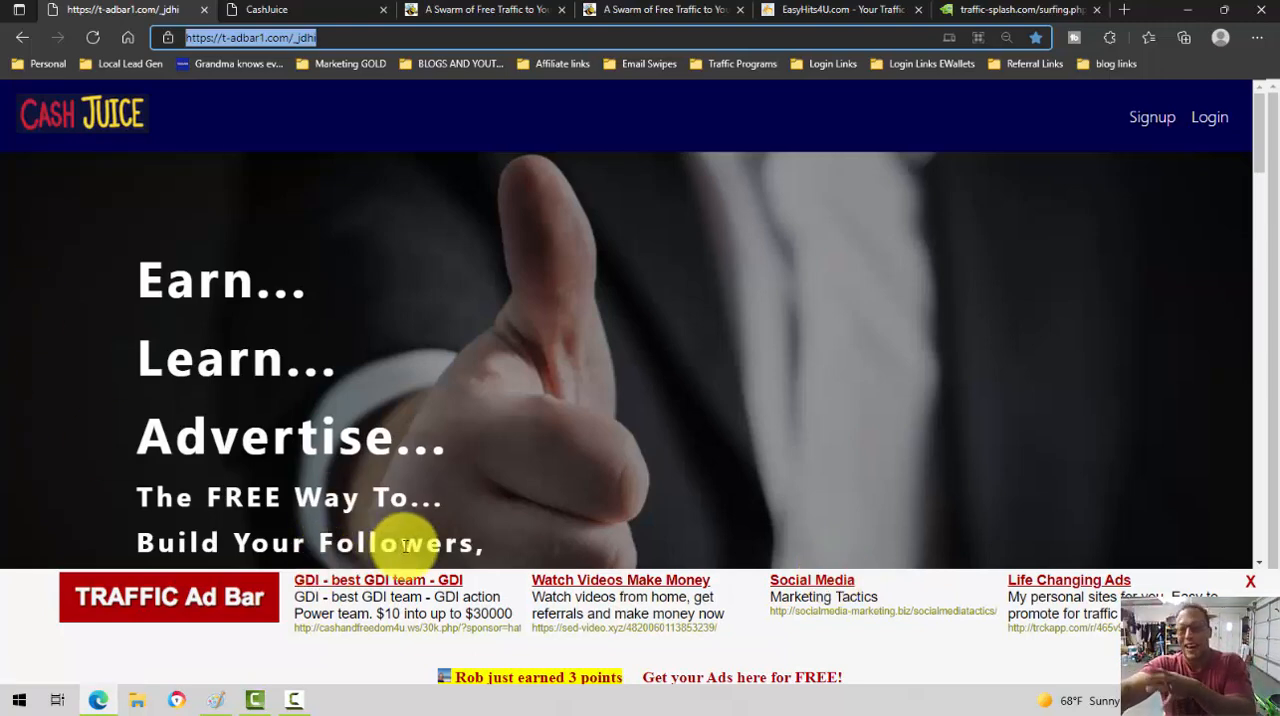
mouse_move(140, 565)
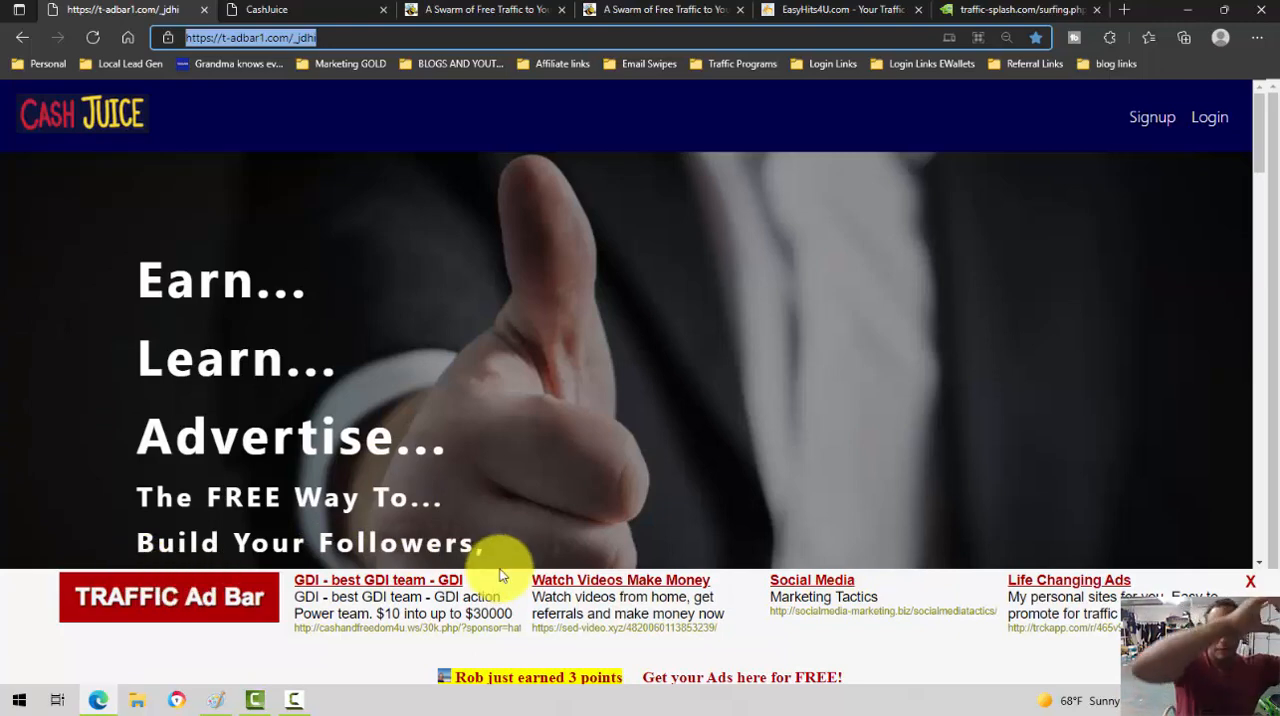
mouse_move(670, 490)
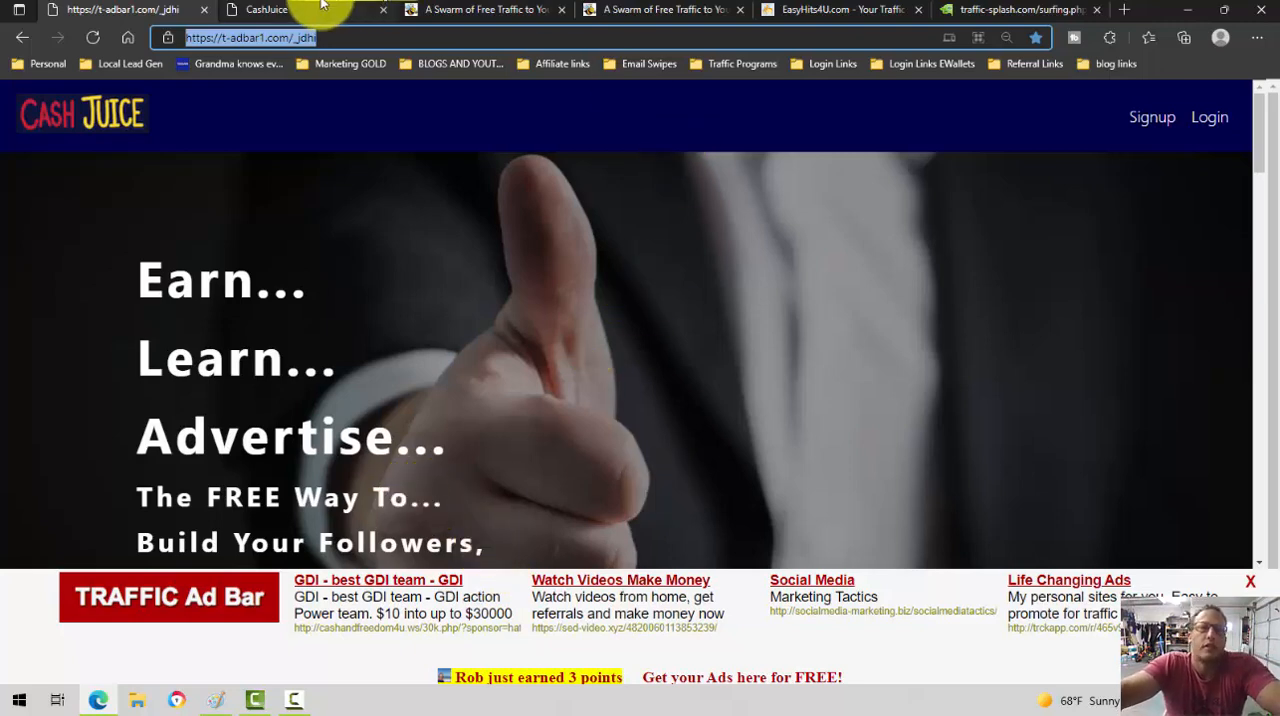
- Show The Plan's 'Setup your advertising channels' step with the Traffic Ad Bar funnel URL
click(267, 9)
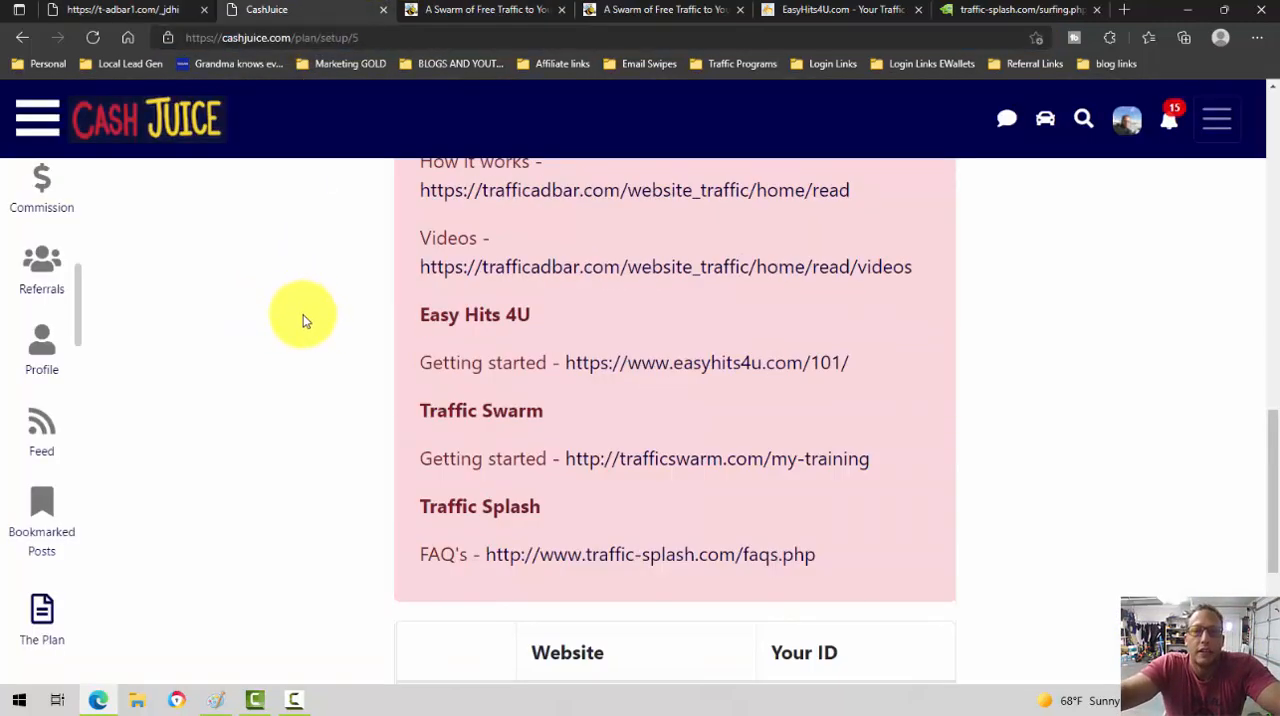
scroll(up, 3)
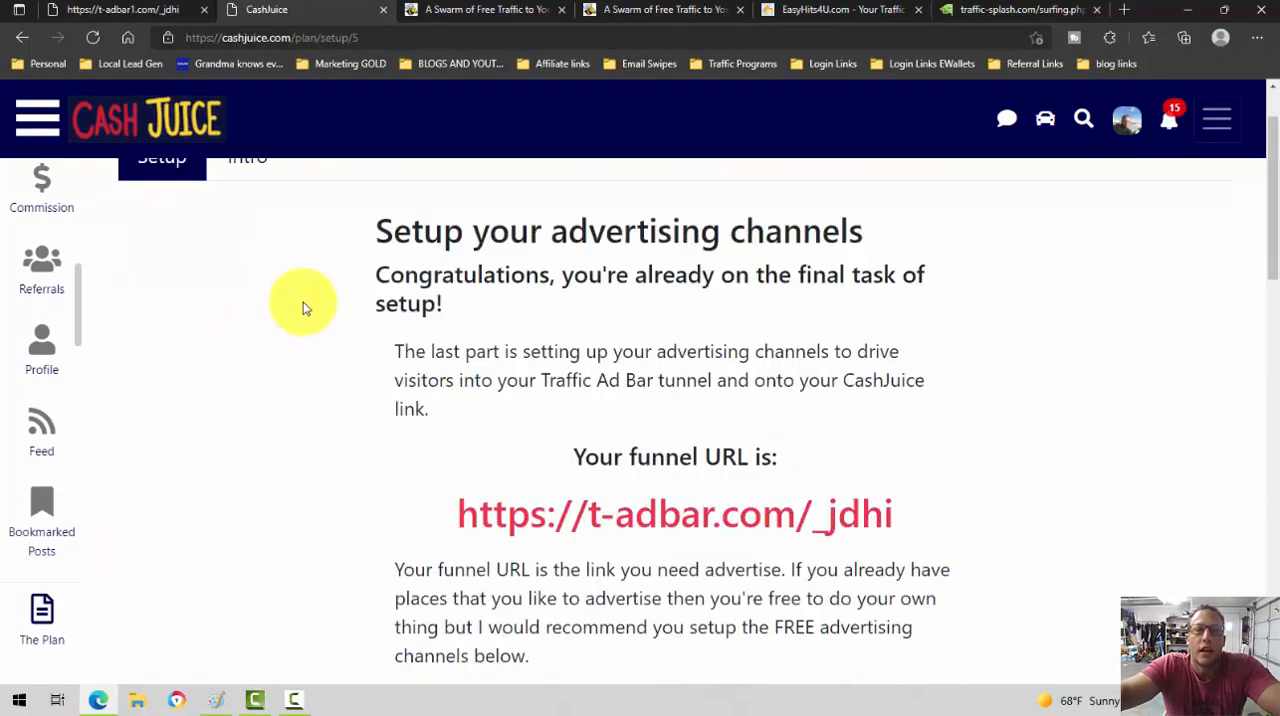
scroll(down, 3)
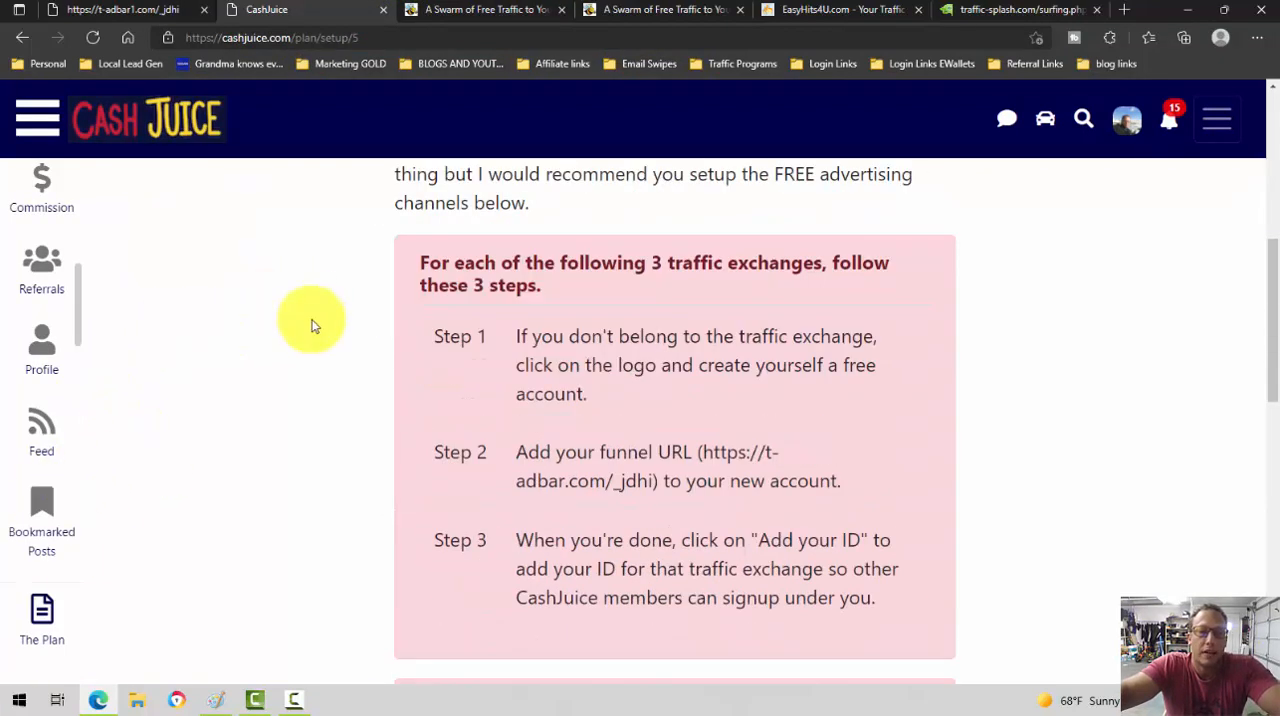
mouse_move(42, 615)
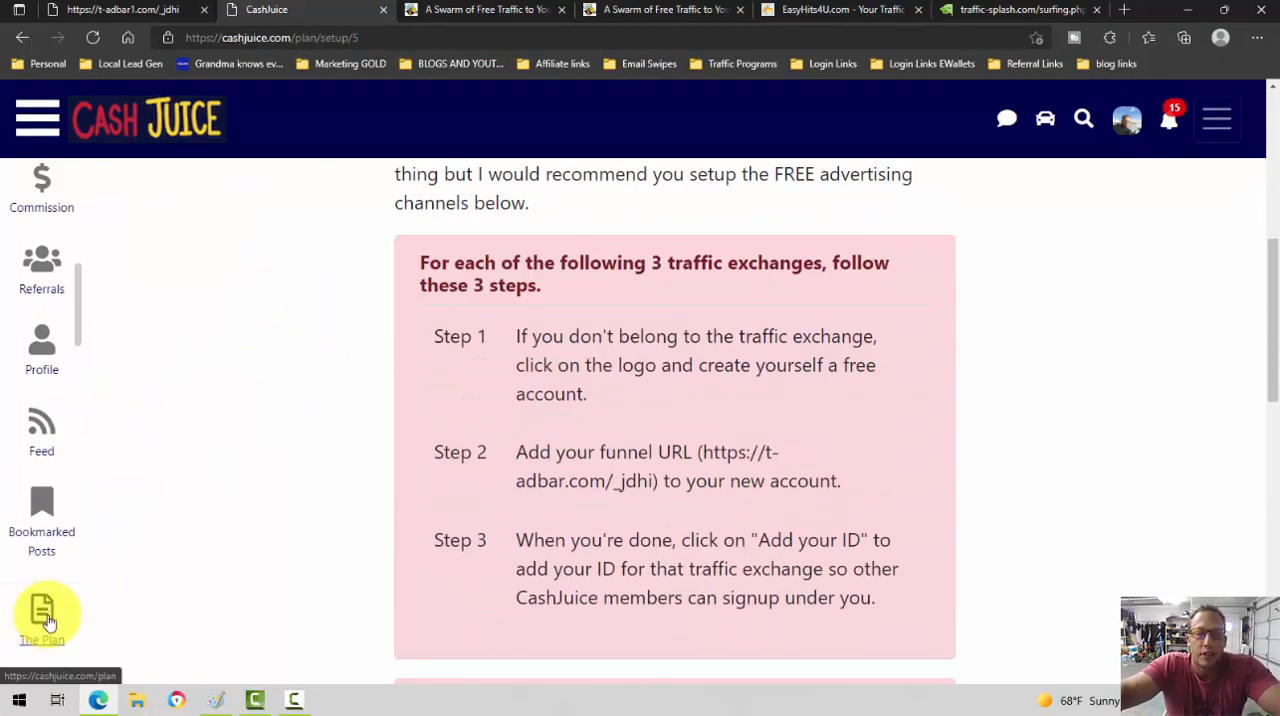
scroll(up, 3)
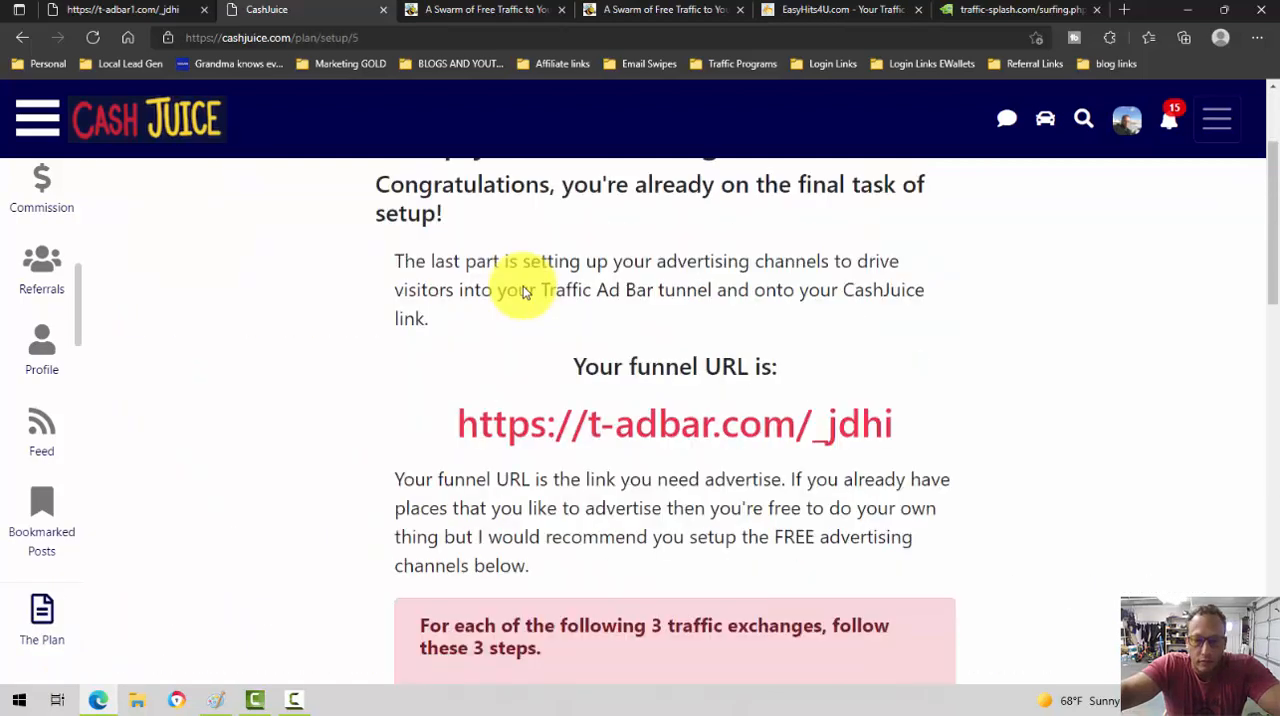
scroll(up, 3)
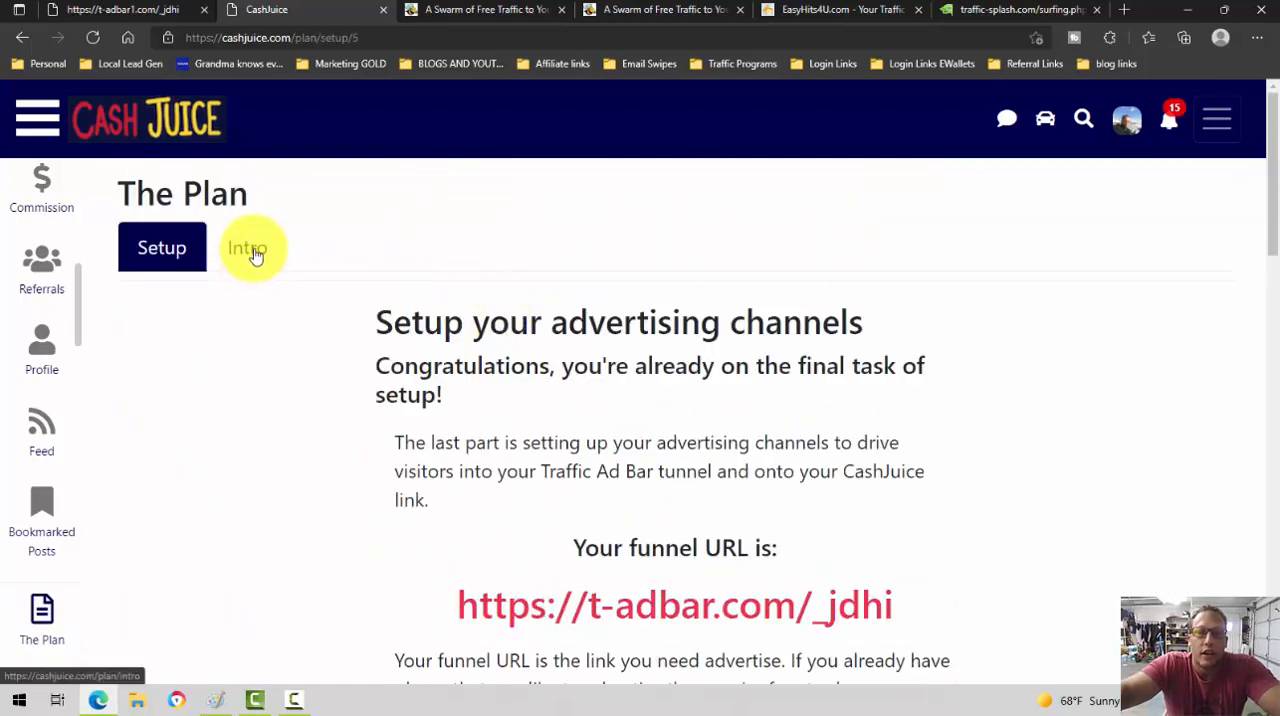
- Browse The Plan's Intro section, then its Setup instructions
click(247, 247)
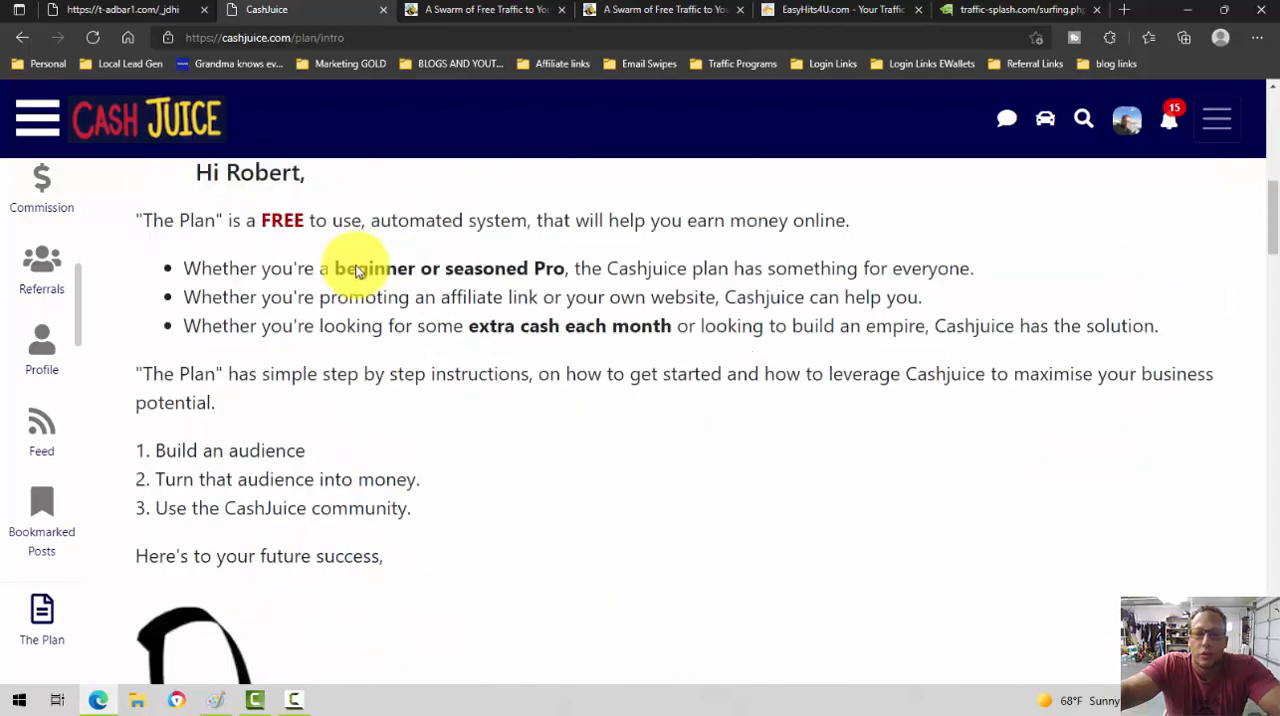
scroll(down, 3)
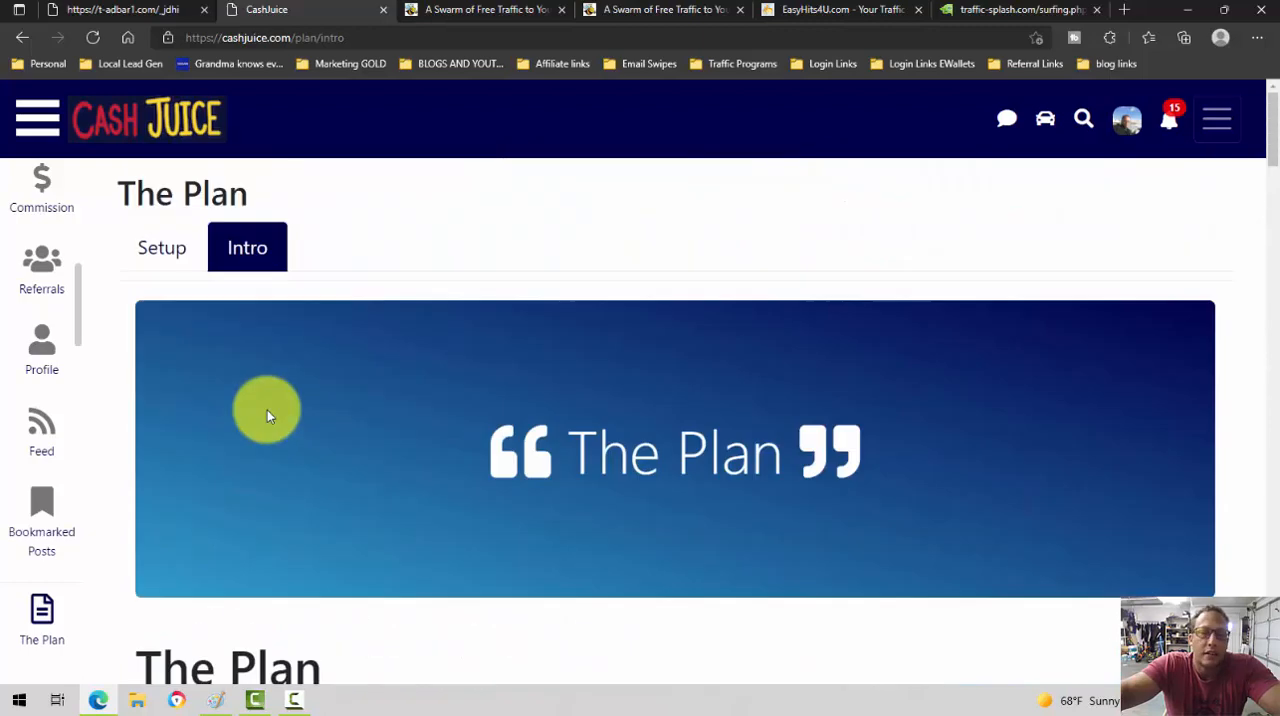
click(161, 247)
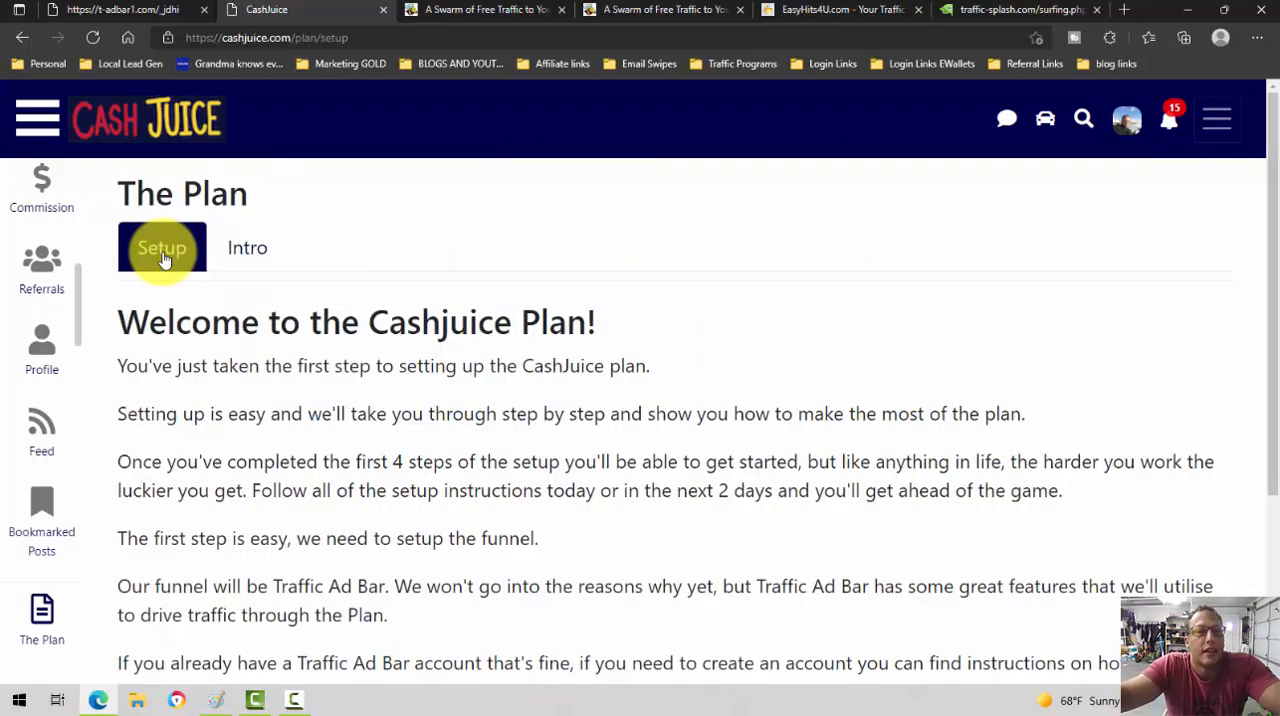
scroll(down, 3)
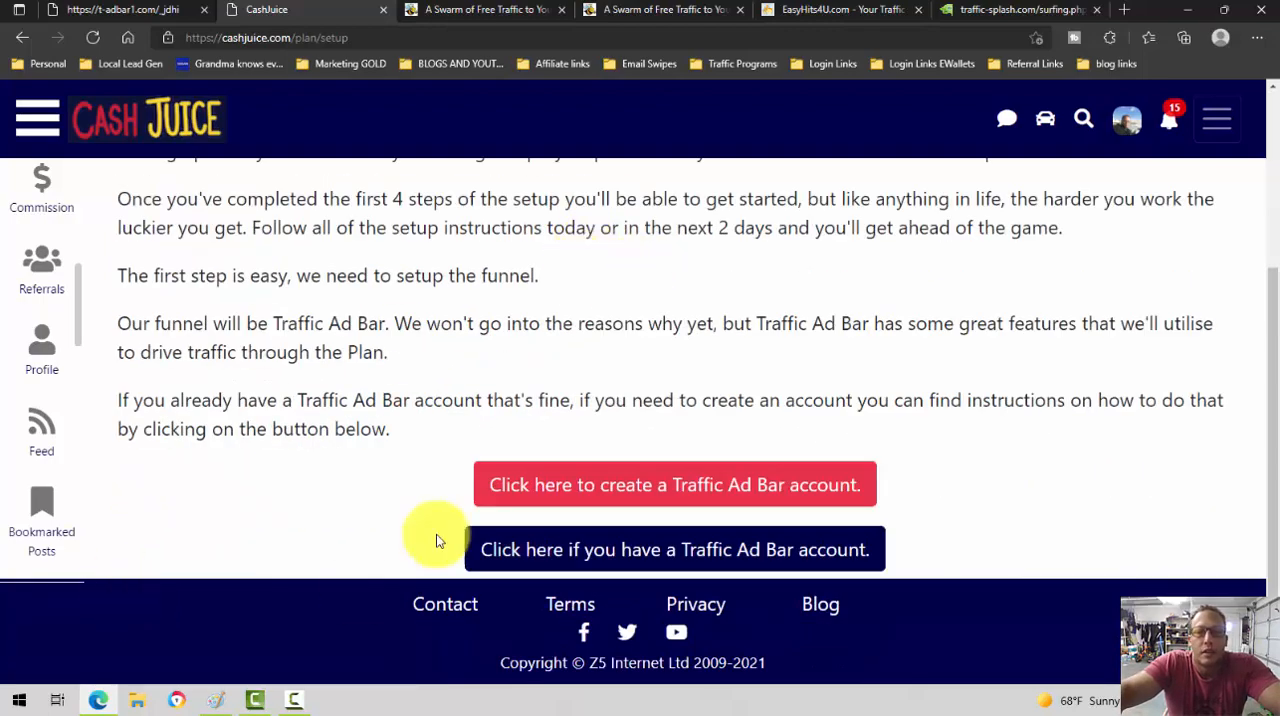
mouse_move(628, 458)
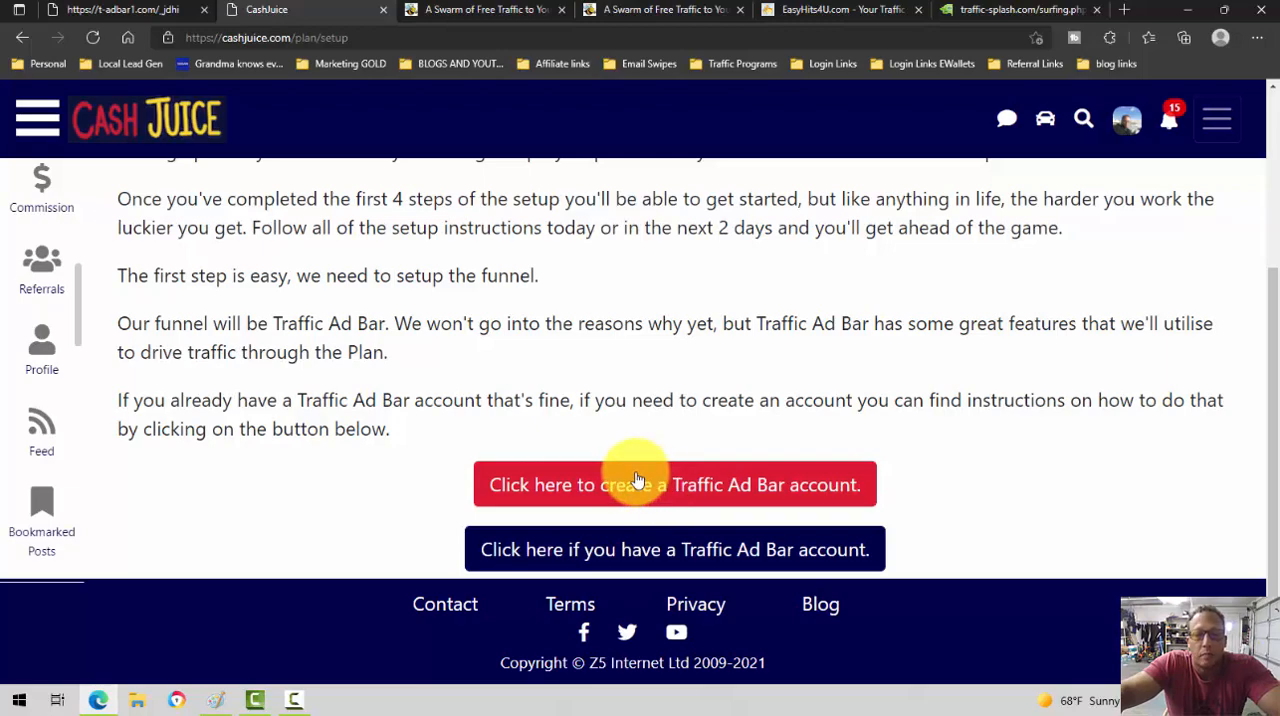
scroll(up, 3)
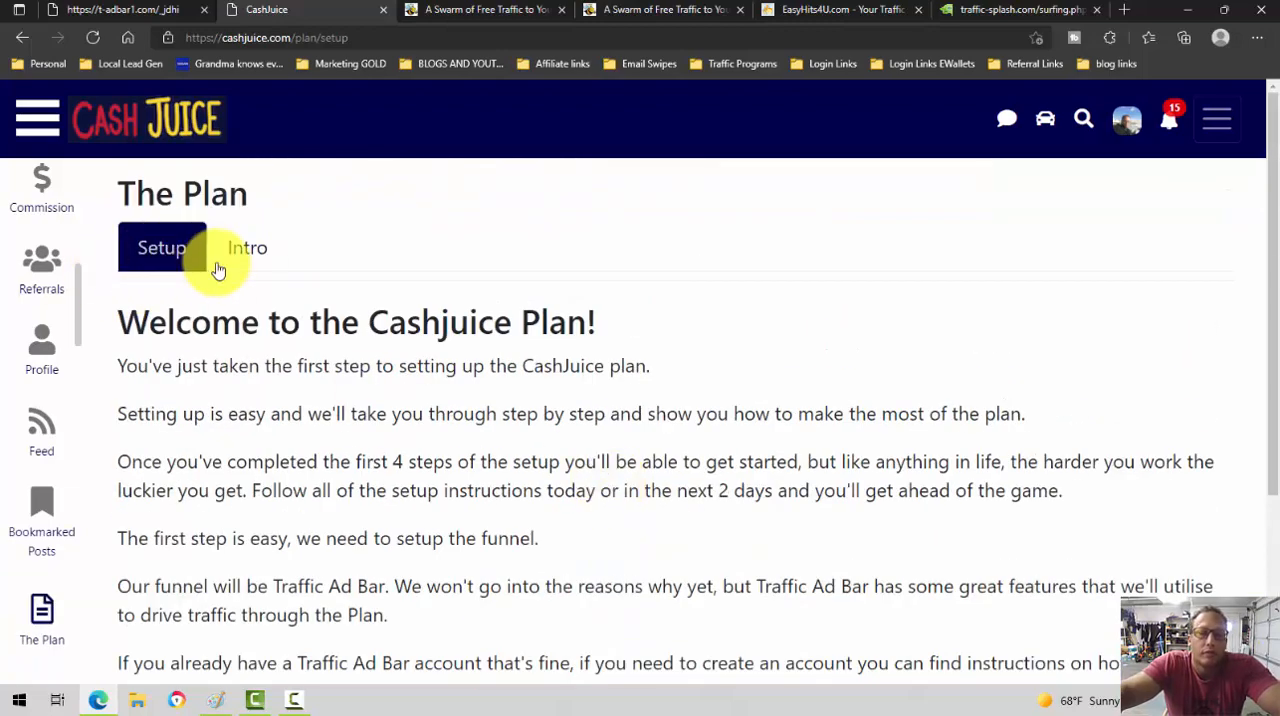
- Return to Intro and scroll down to 'So what is the plan?'
click(247, 247)
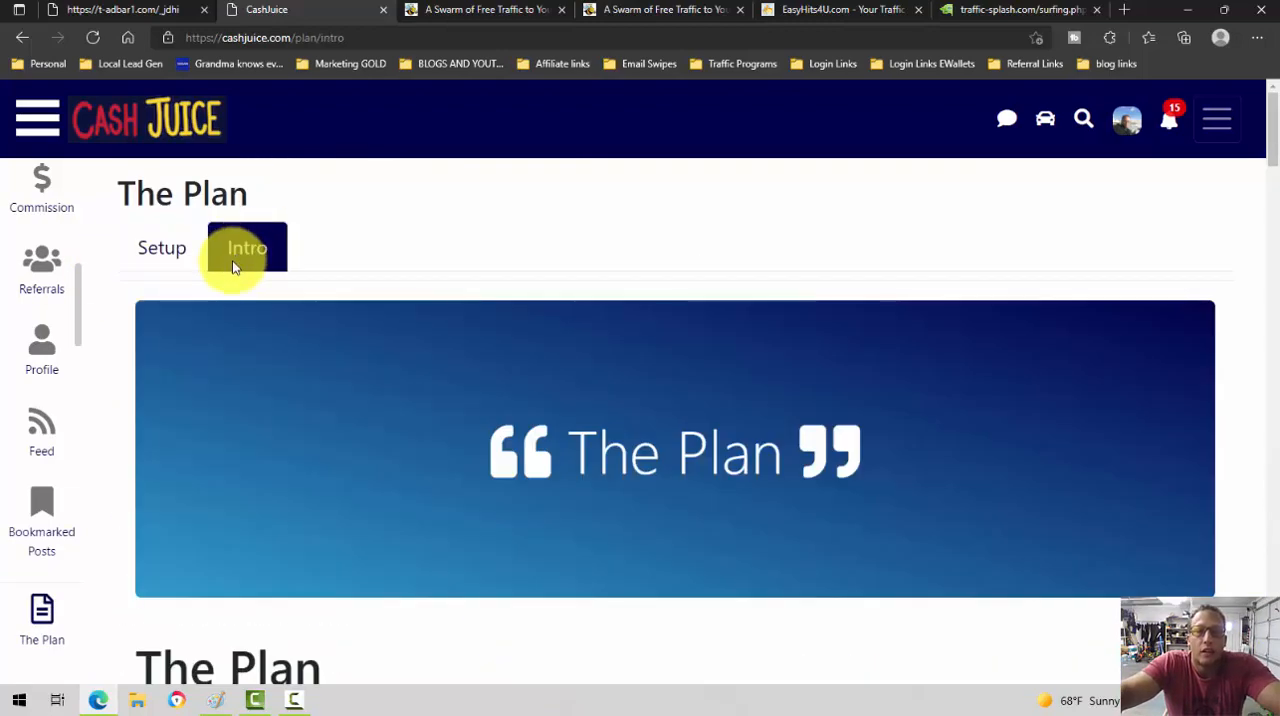
scroll(down, 3)
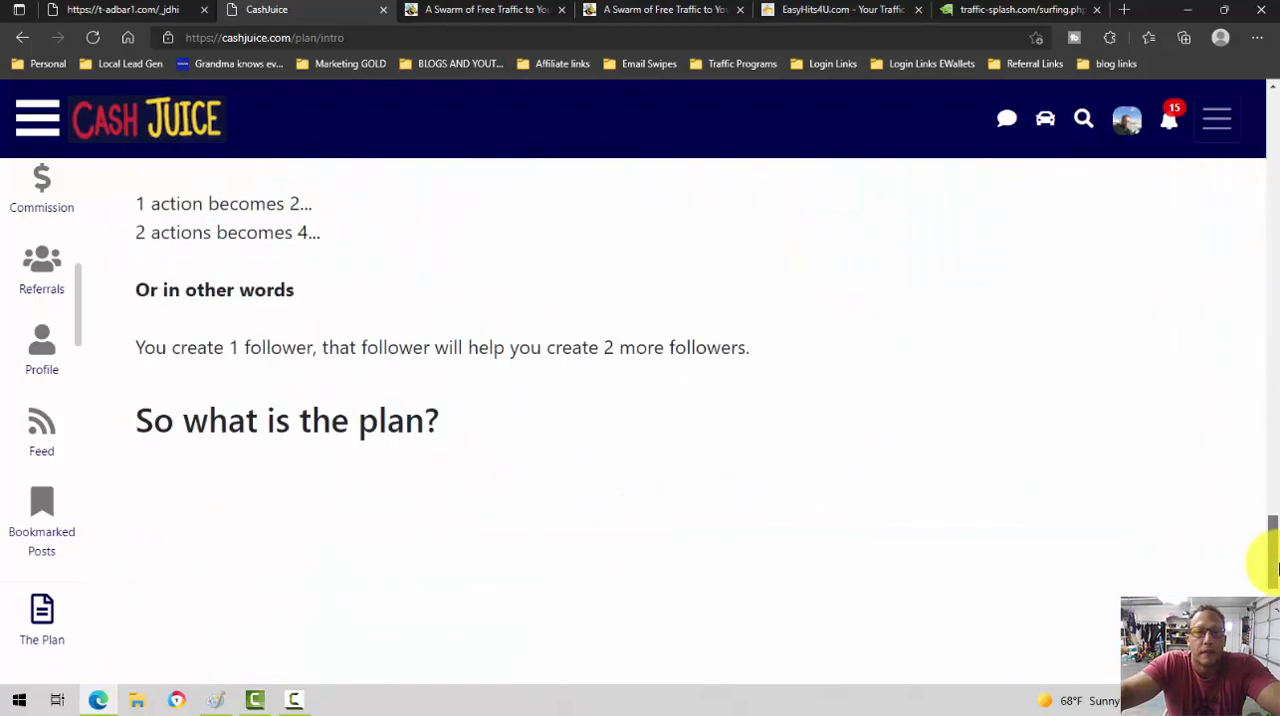
scroll(down, 3)
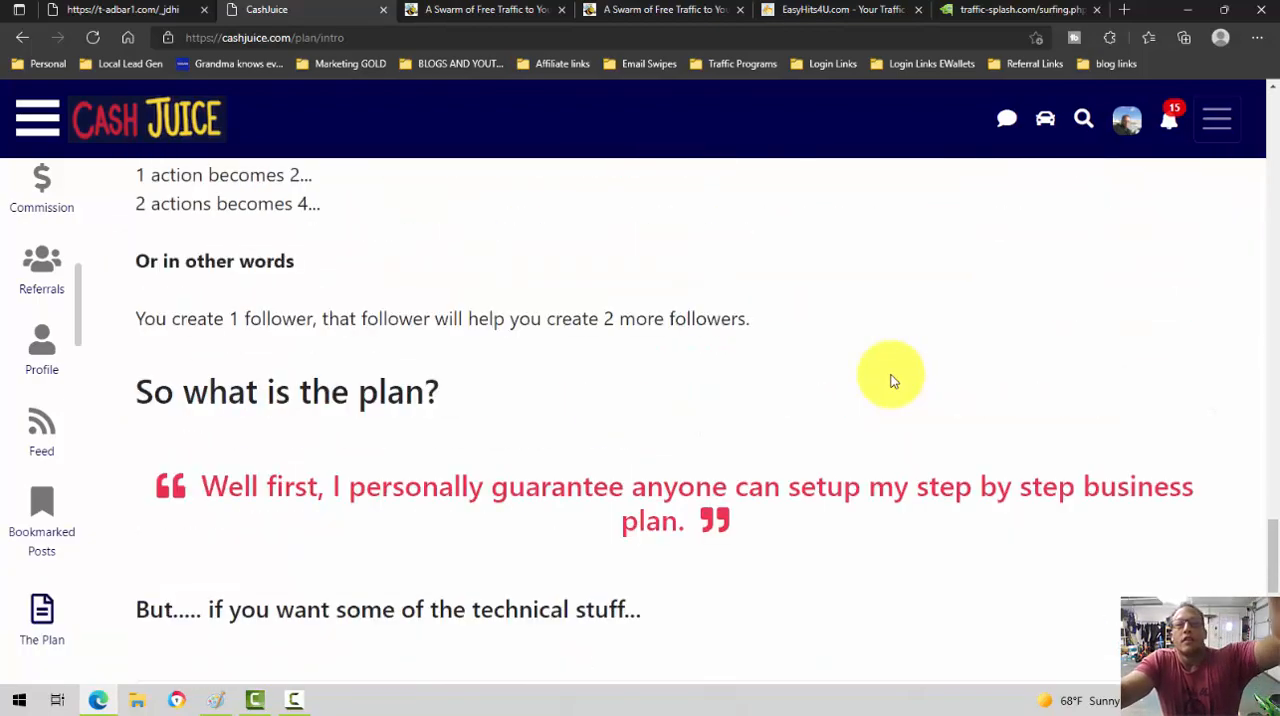
mouse_move(565, 63)
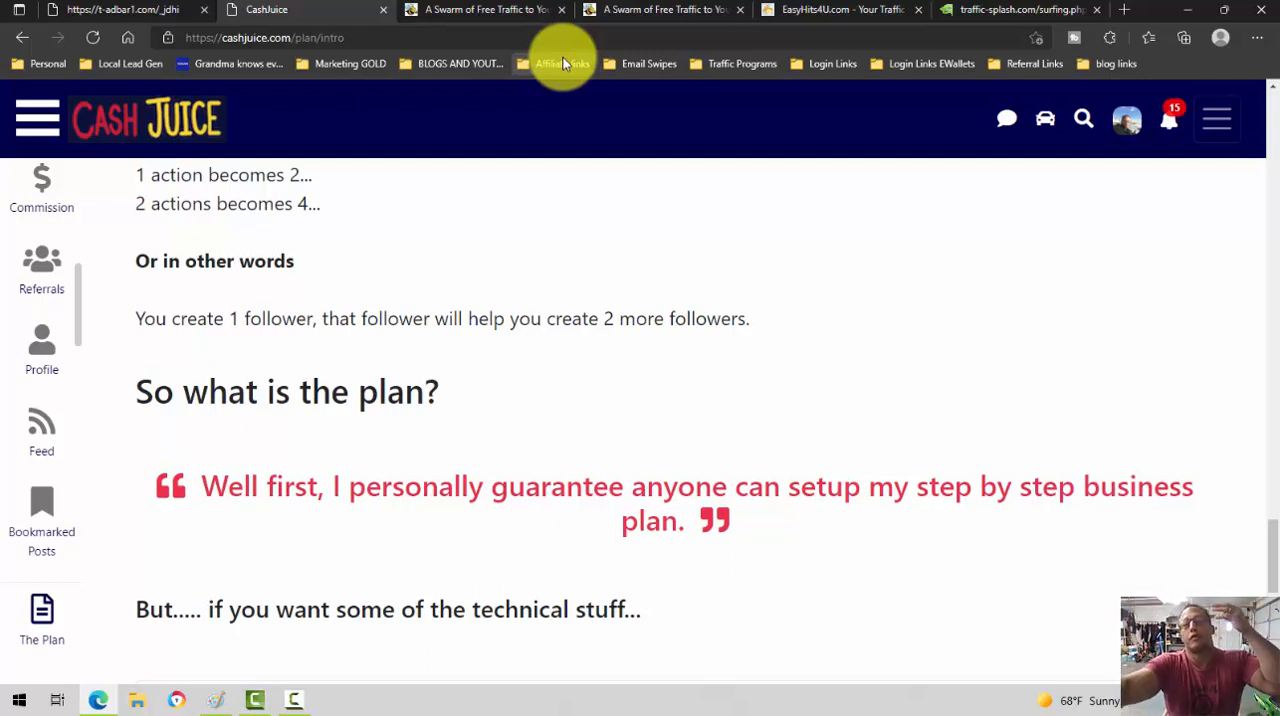
mouse_move(835, 388)
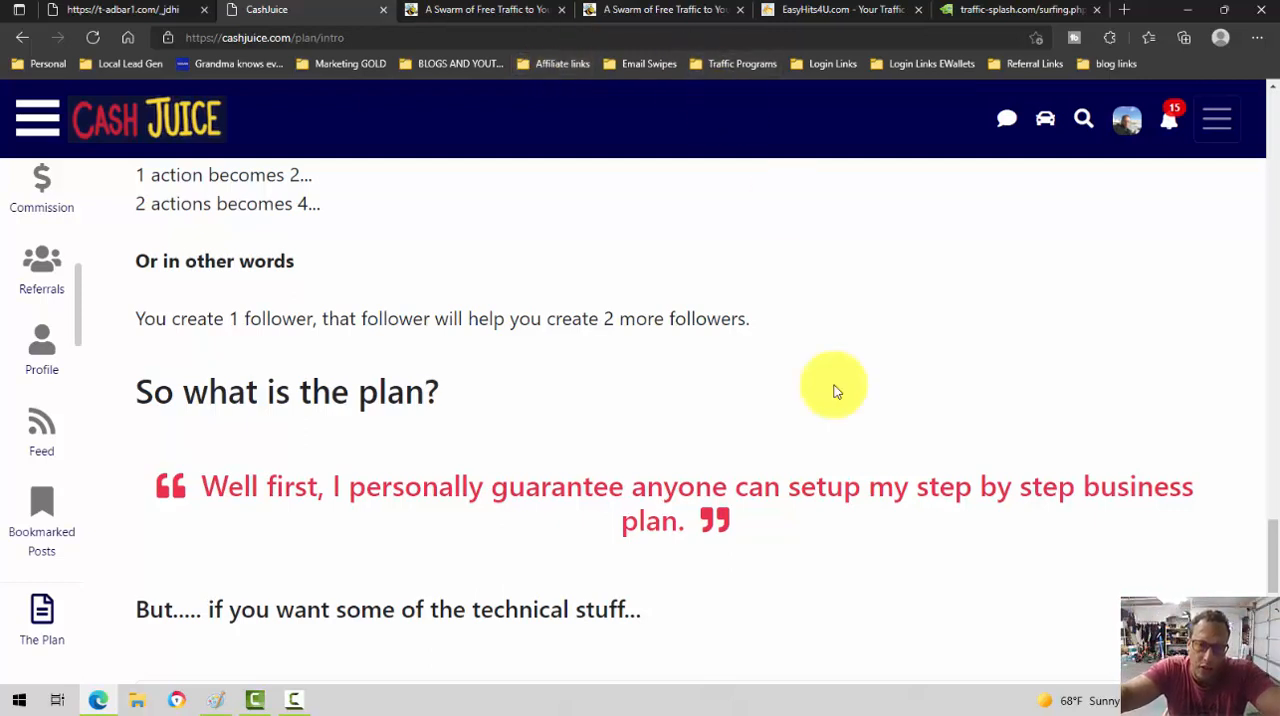
mouse_move(295, 75)
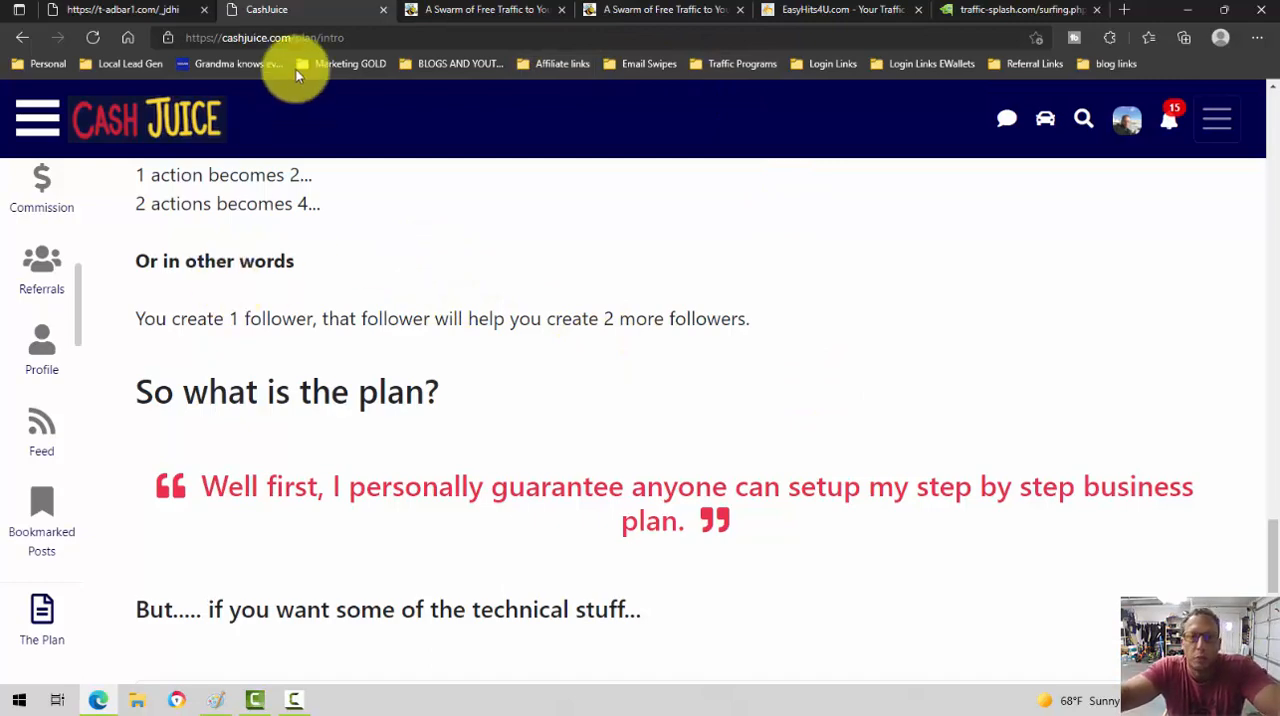
- Cycle through the TrafficSwarm, EasyHits4U and Traffic-Splash surf tabs until three sites are surfed
click(485, 9)
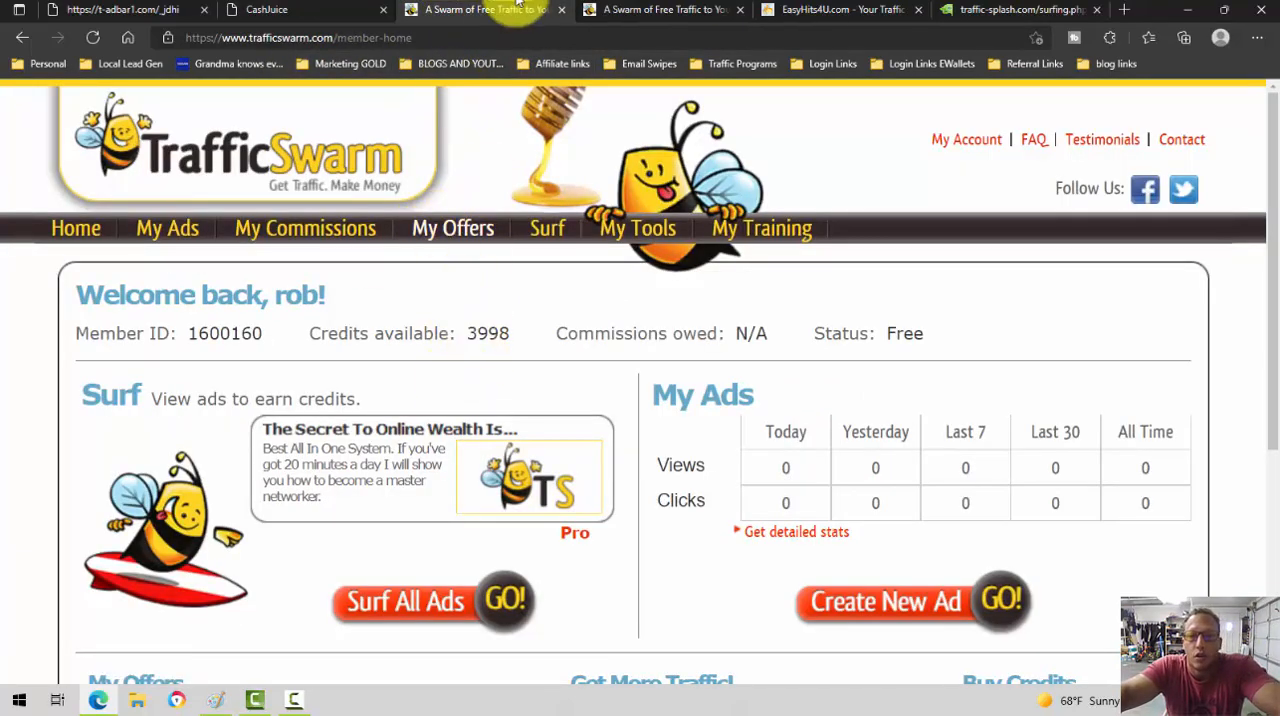
click(432, 600)
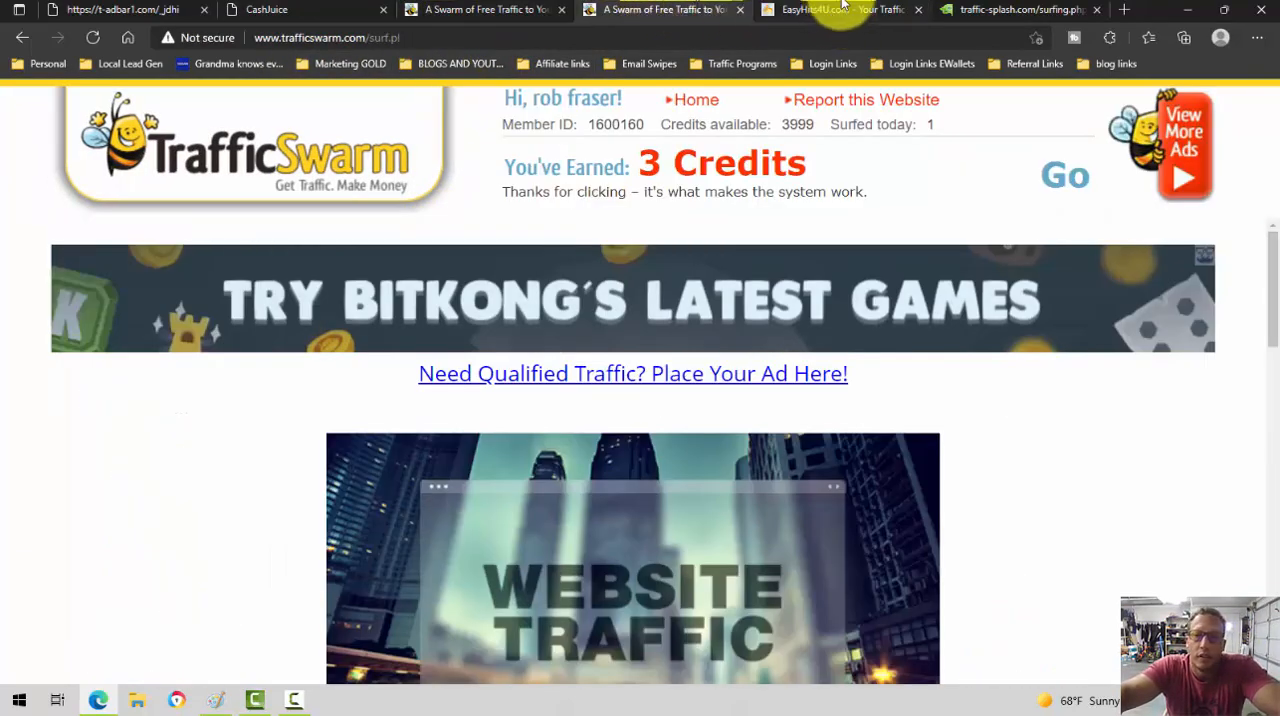
click(838, 9)
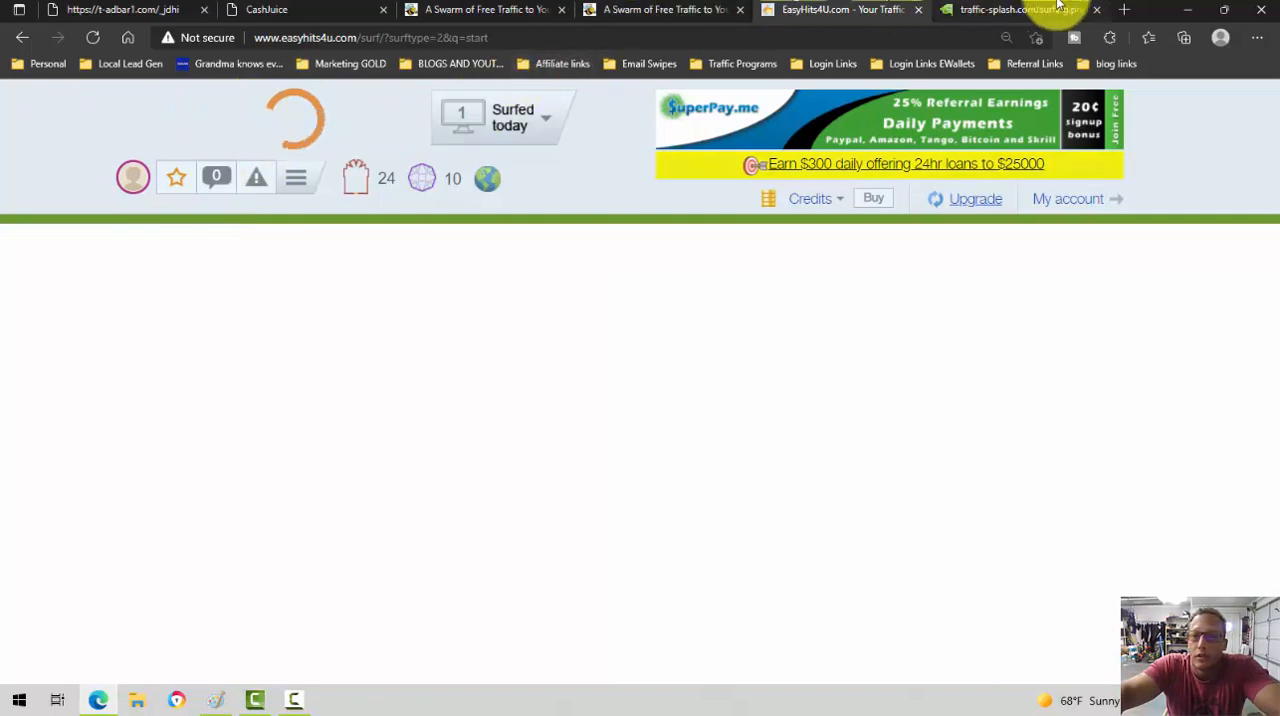
click(1020, 9)
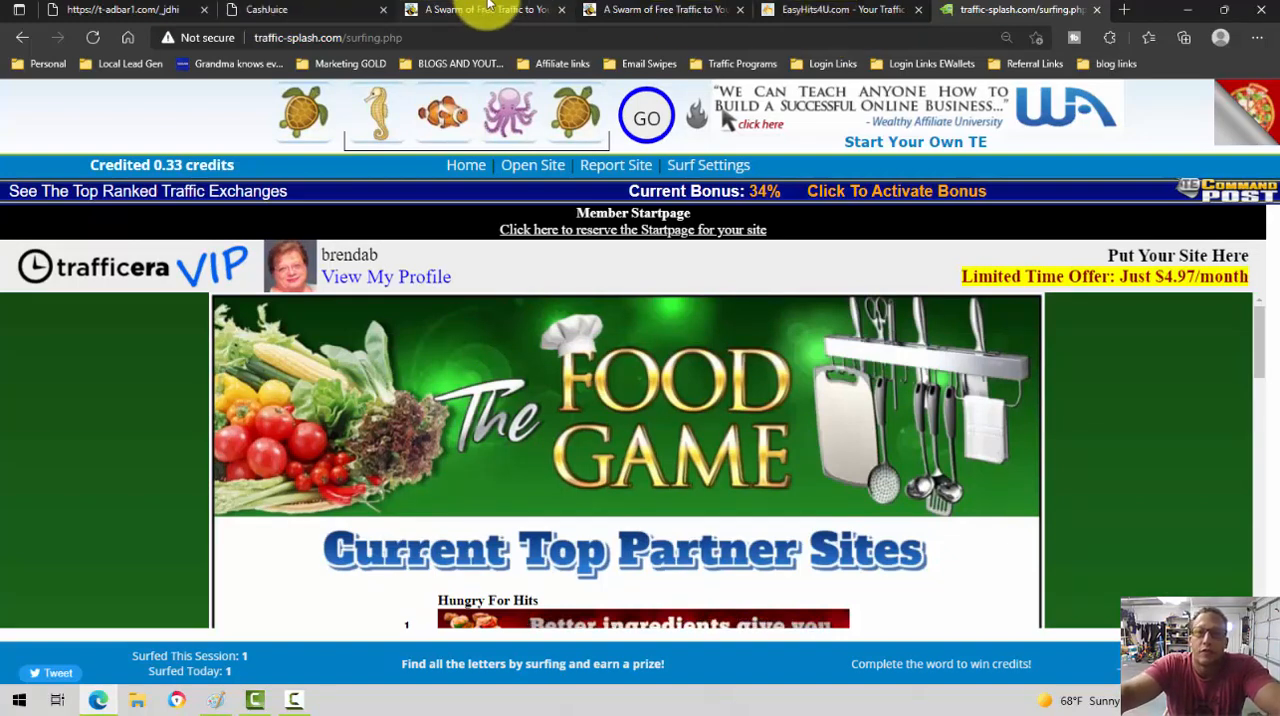
mouse_move(480, 9)
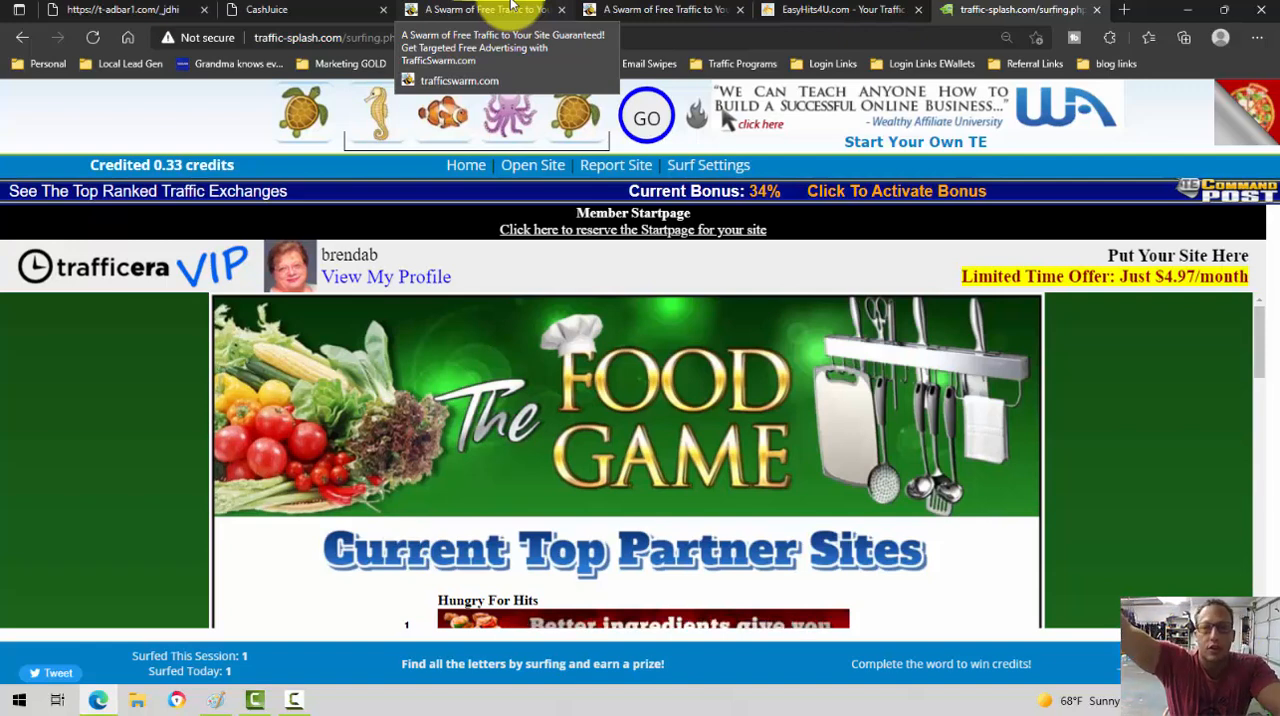
mouse_move(420, 170)
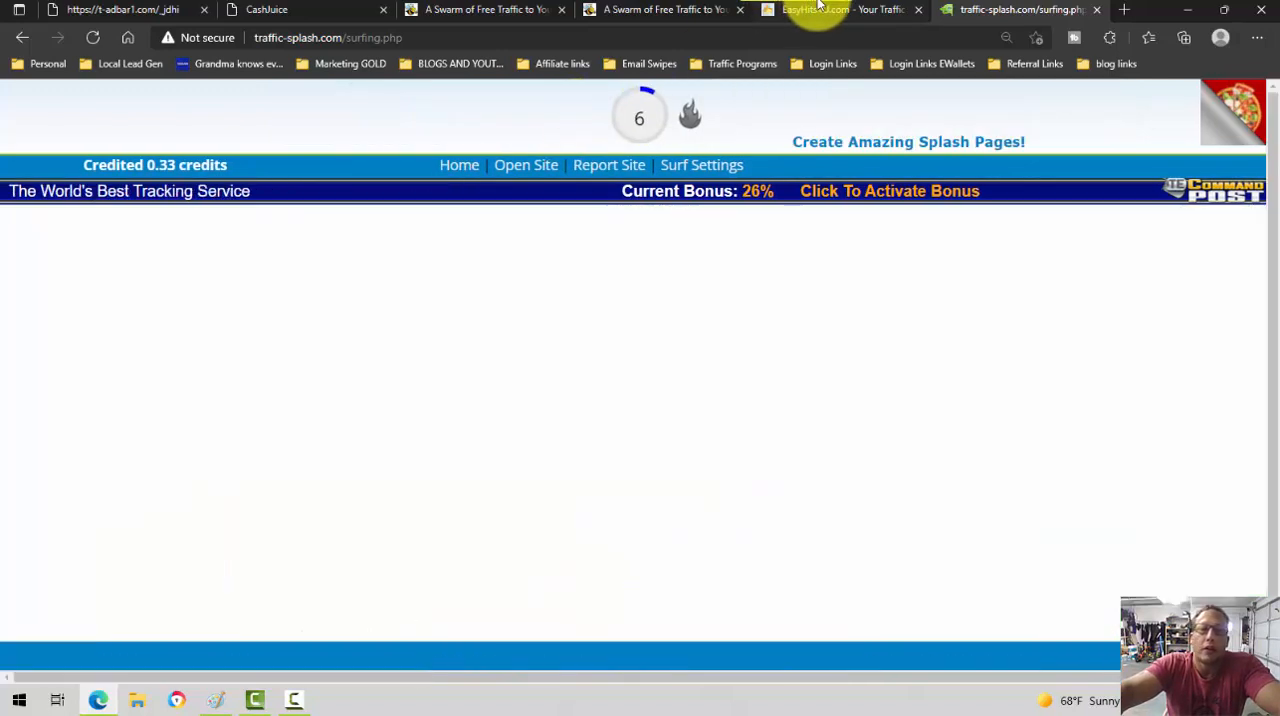
click(840, 9)
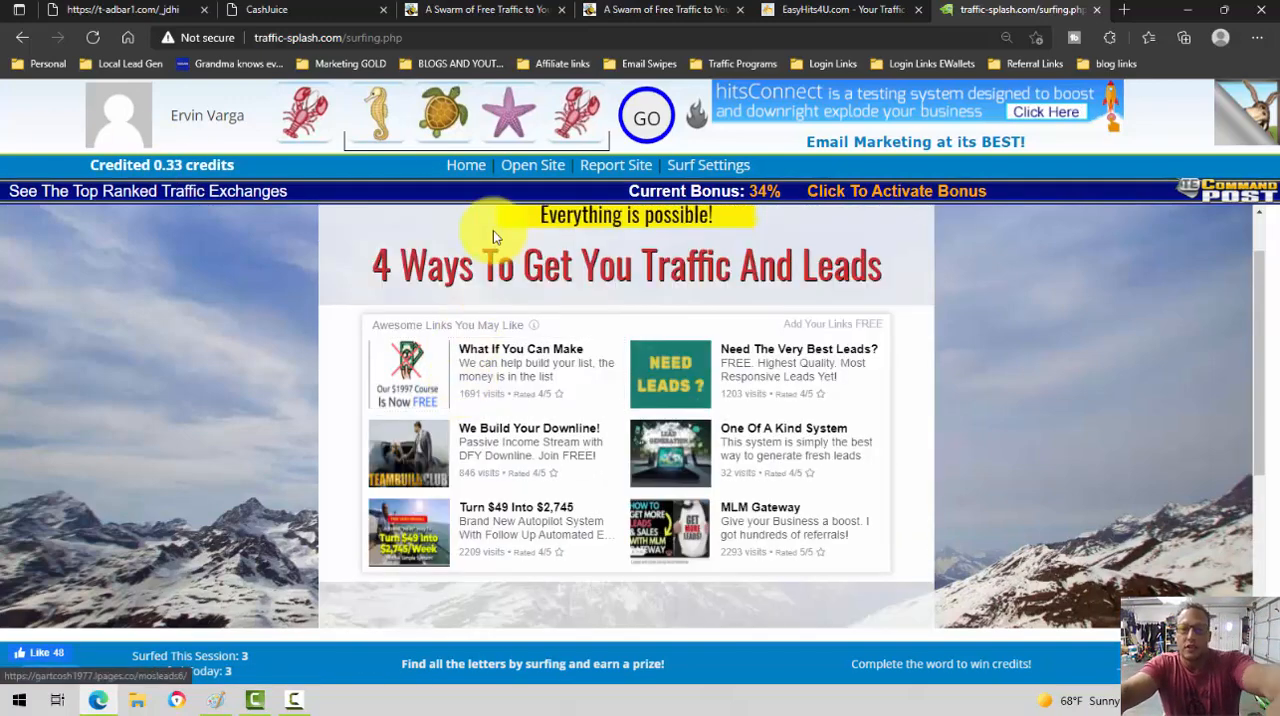
scroll(down, 3)
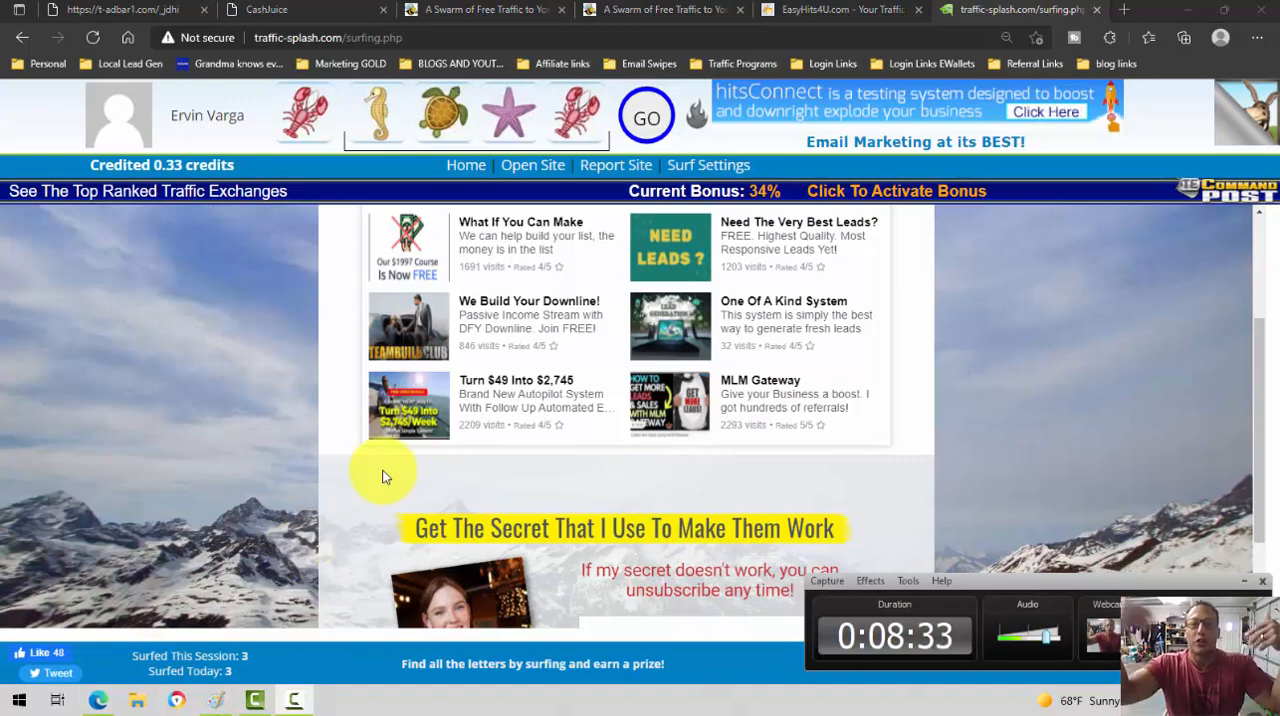
scroll(up, 3)
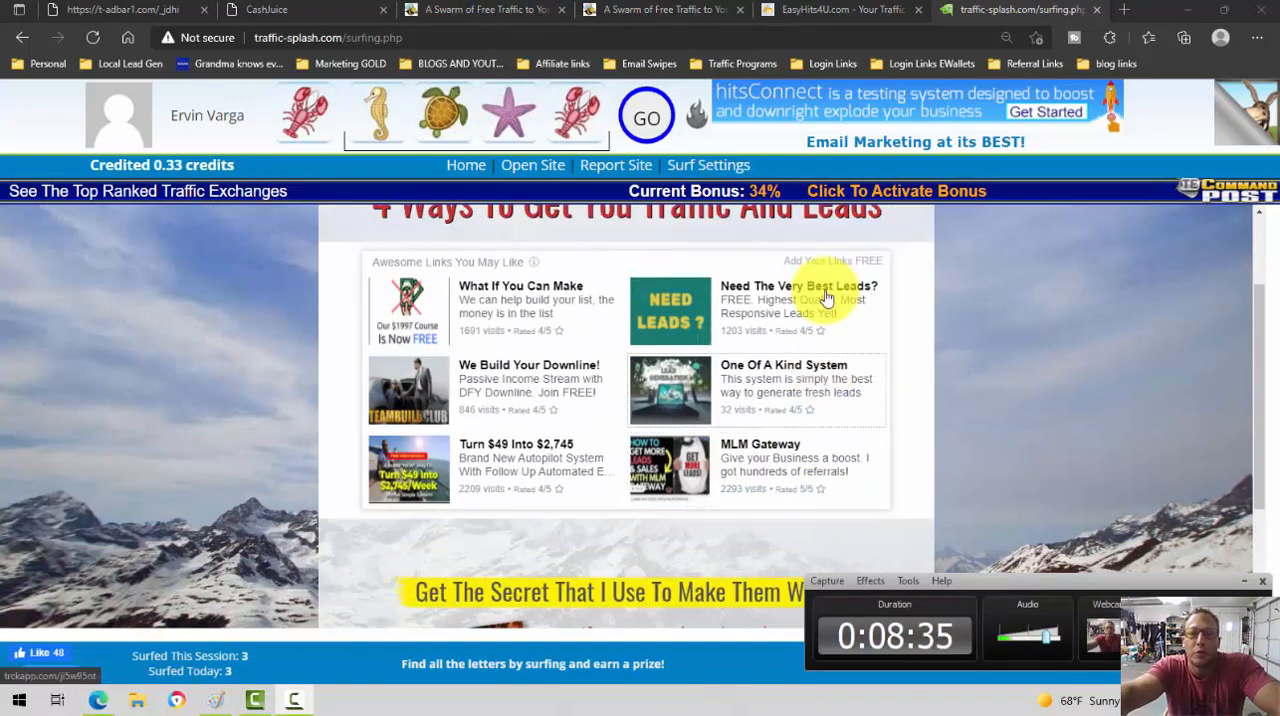
scroll(down, 3)
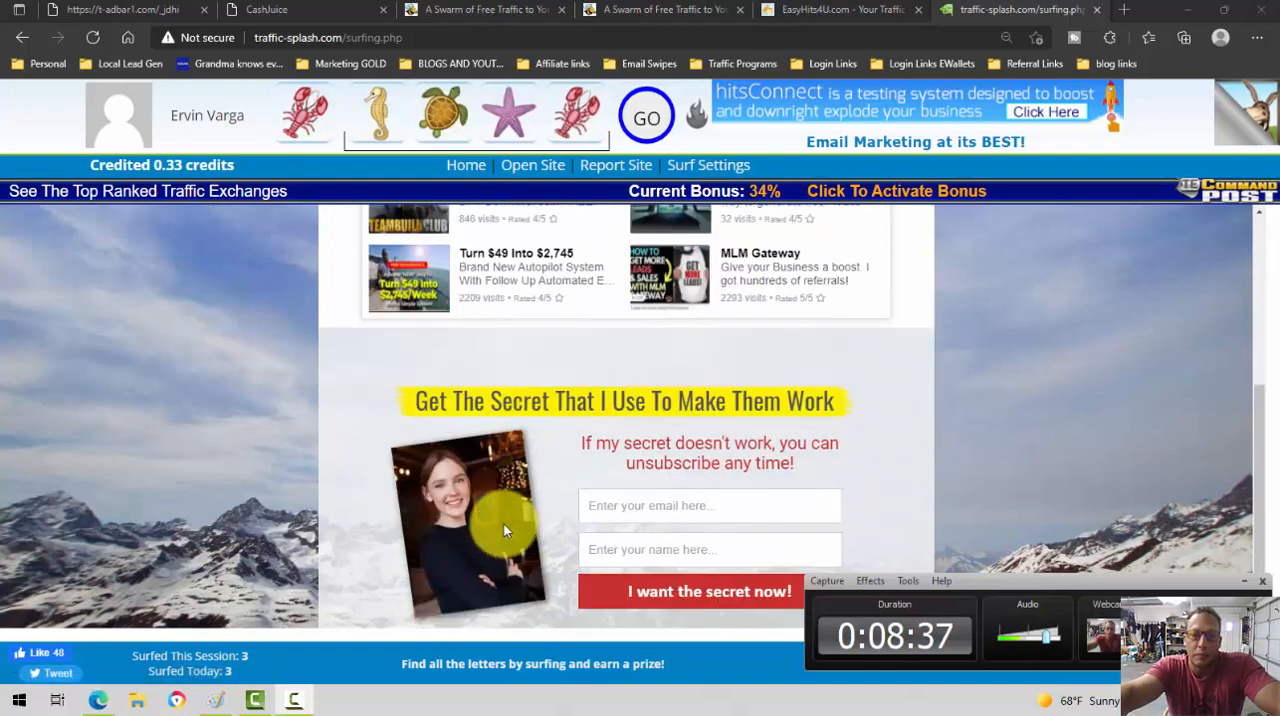
scroll(up, 3)
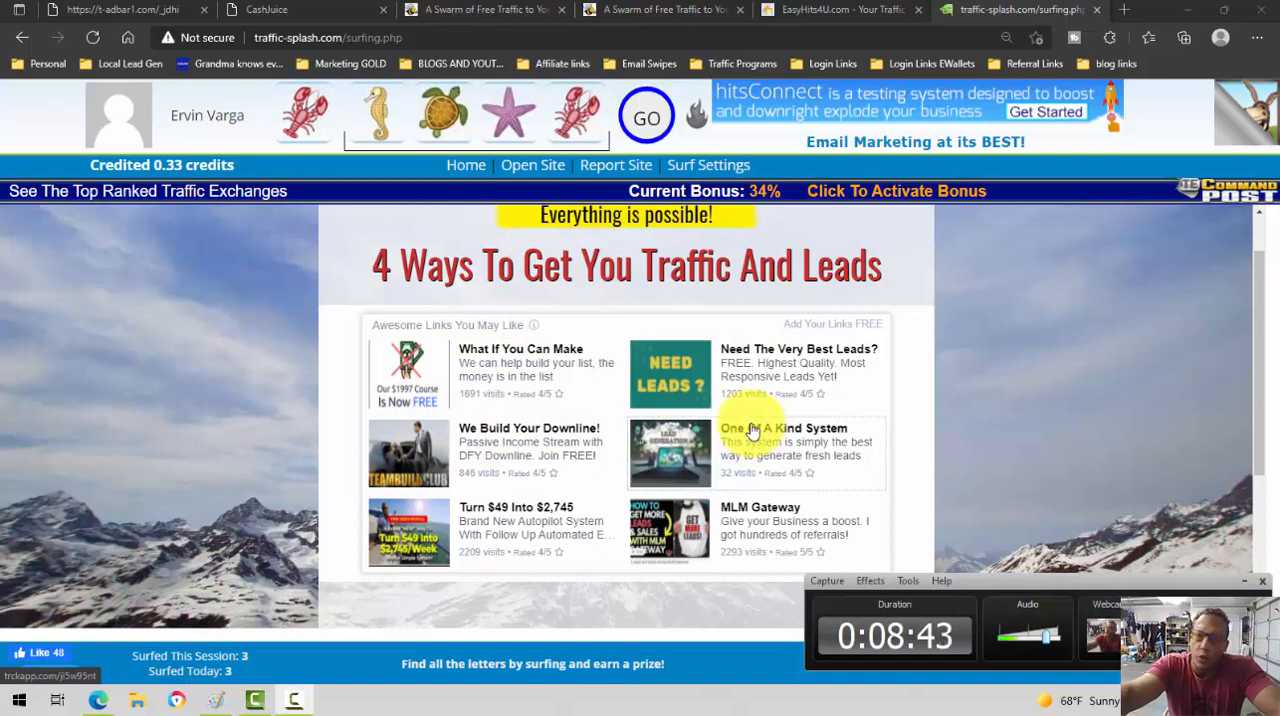
mouse_move(577, 389)
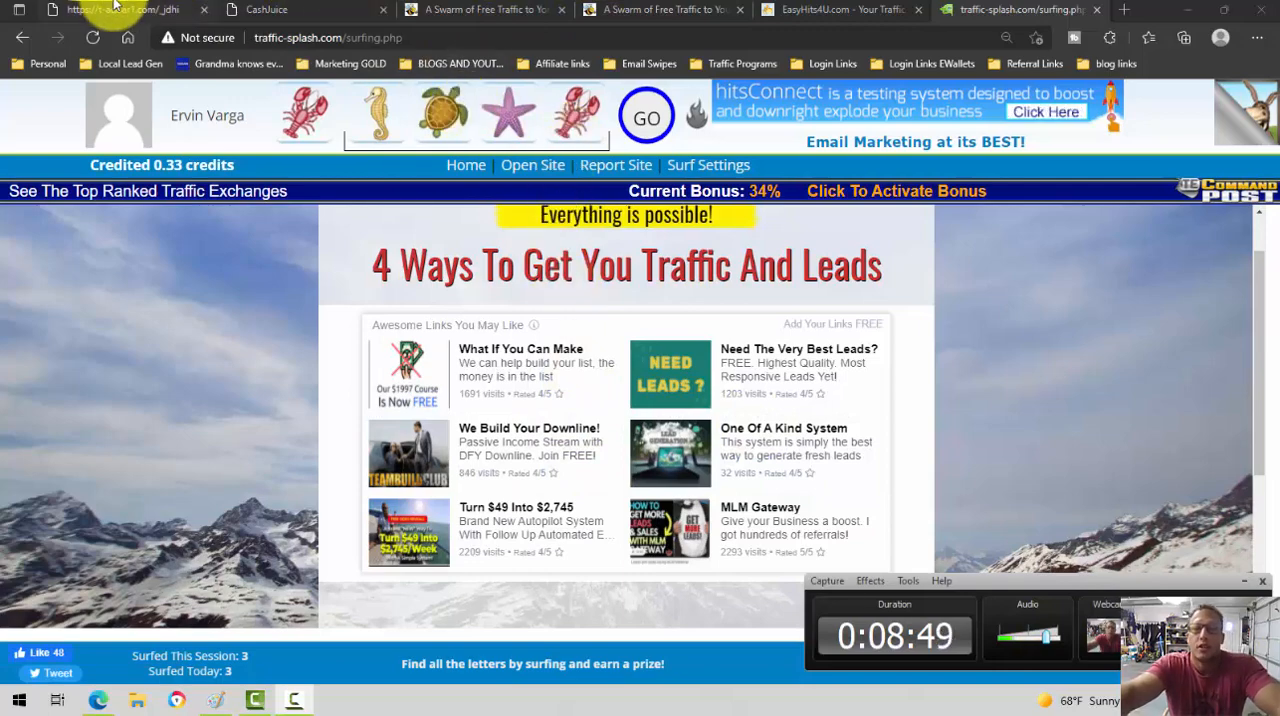
- Switch to the t-adbar1.com tab showing the Cash Juice landing page
click(120, 9)
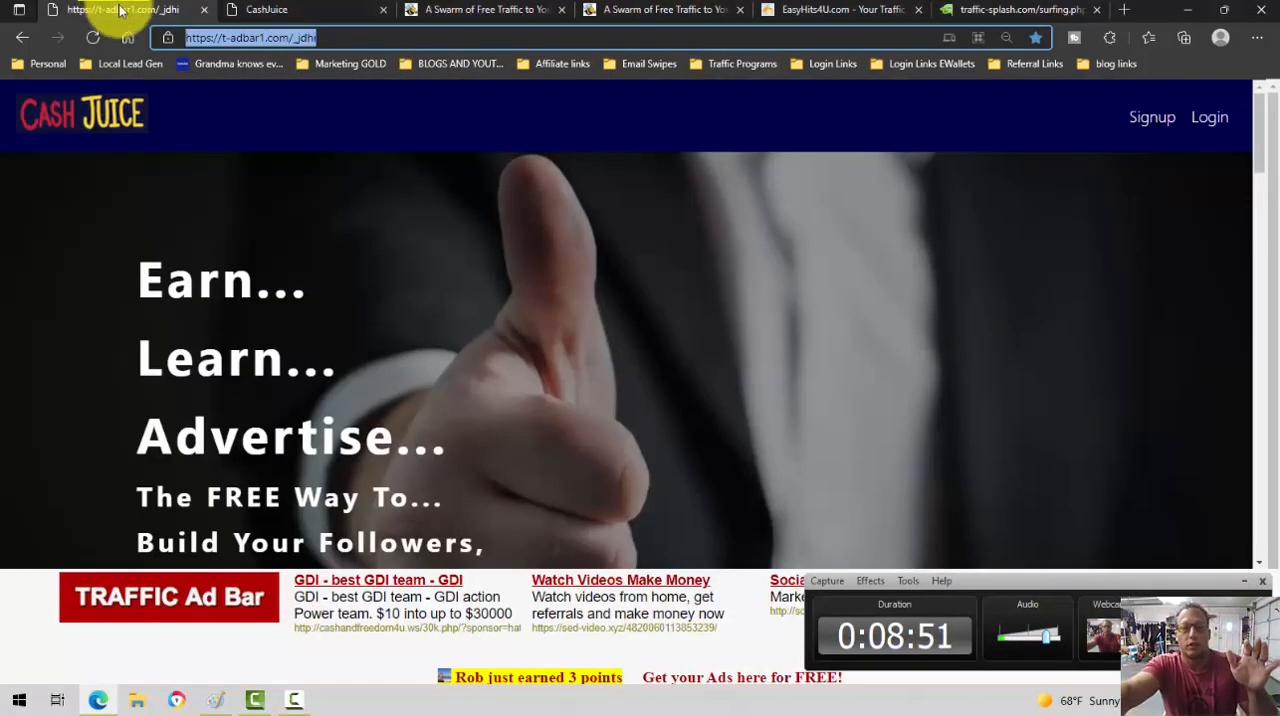
mouse_move(377, 157)
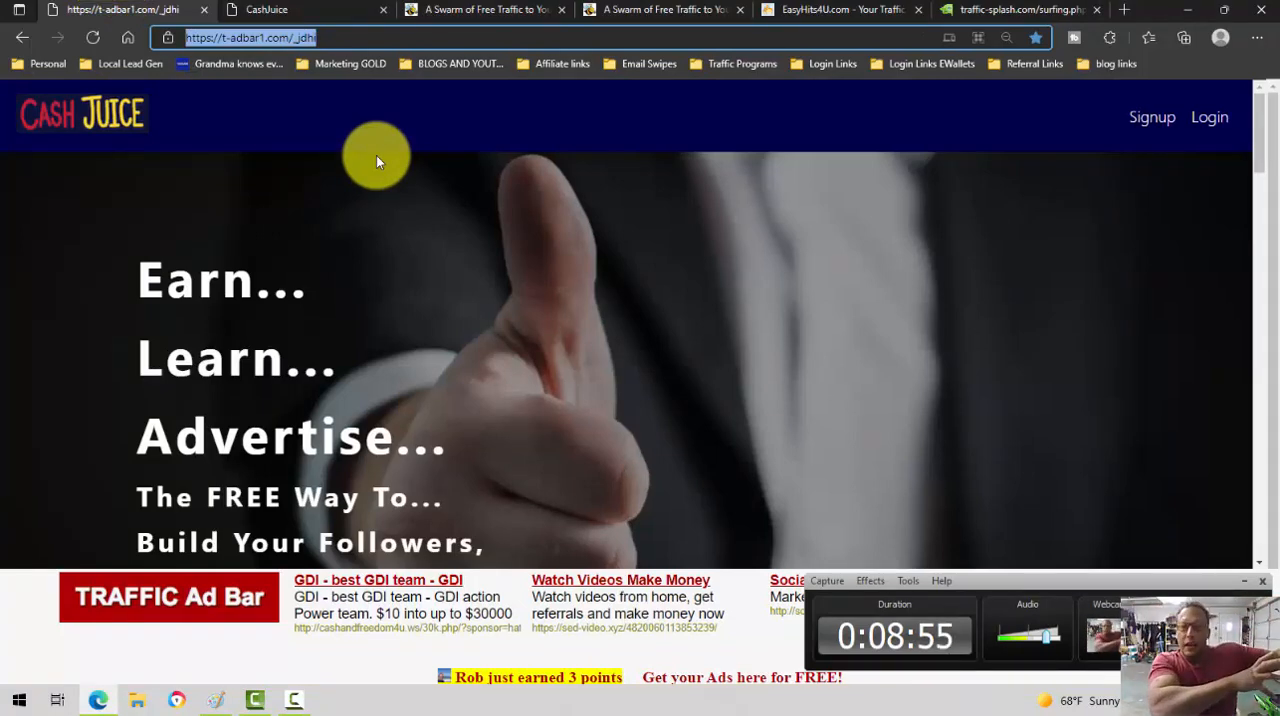
mouse_move(472, 118)
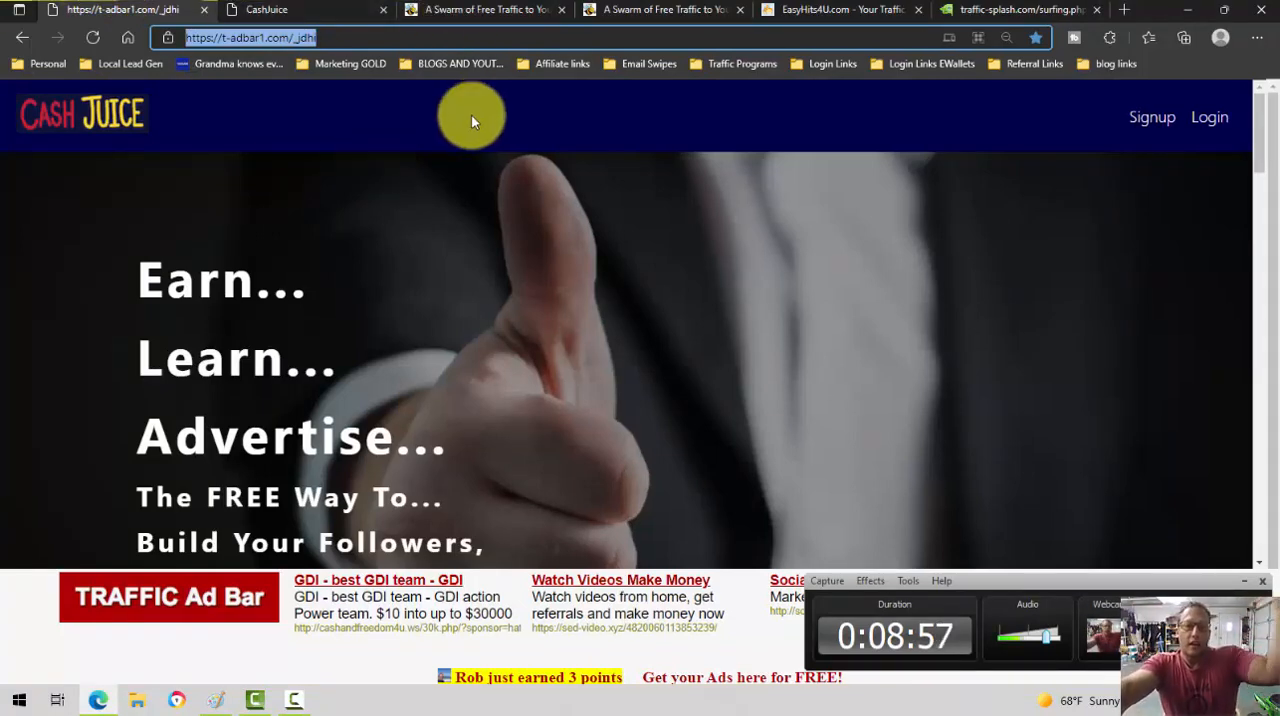
mouse_move(145, 105)
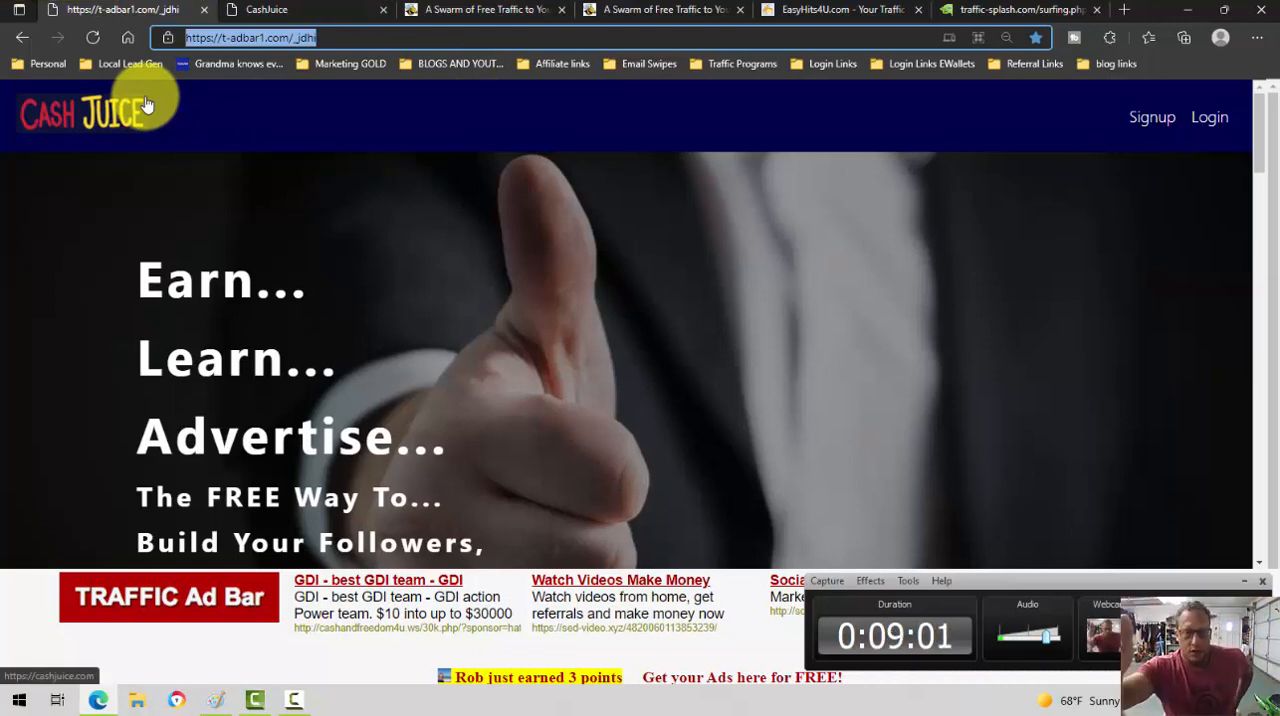
mouse_move(665, 9)
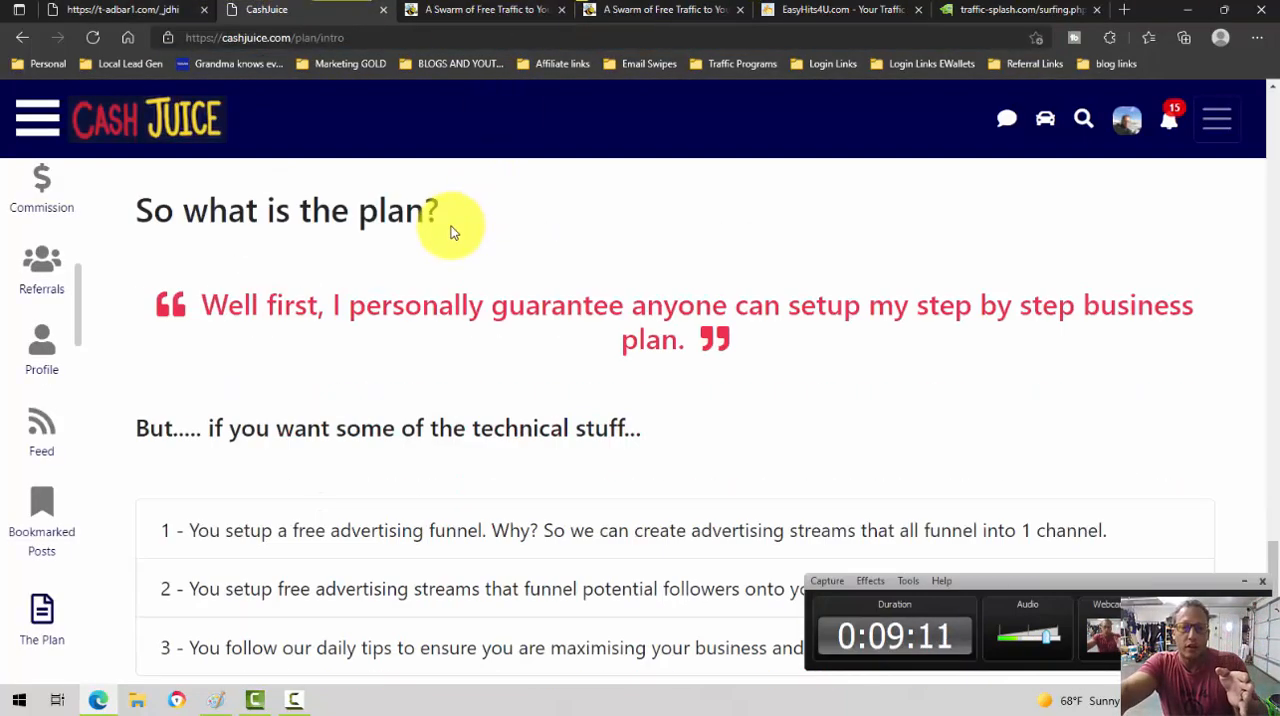
scroll(down, 3)
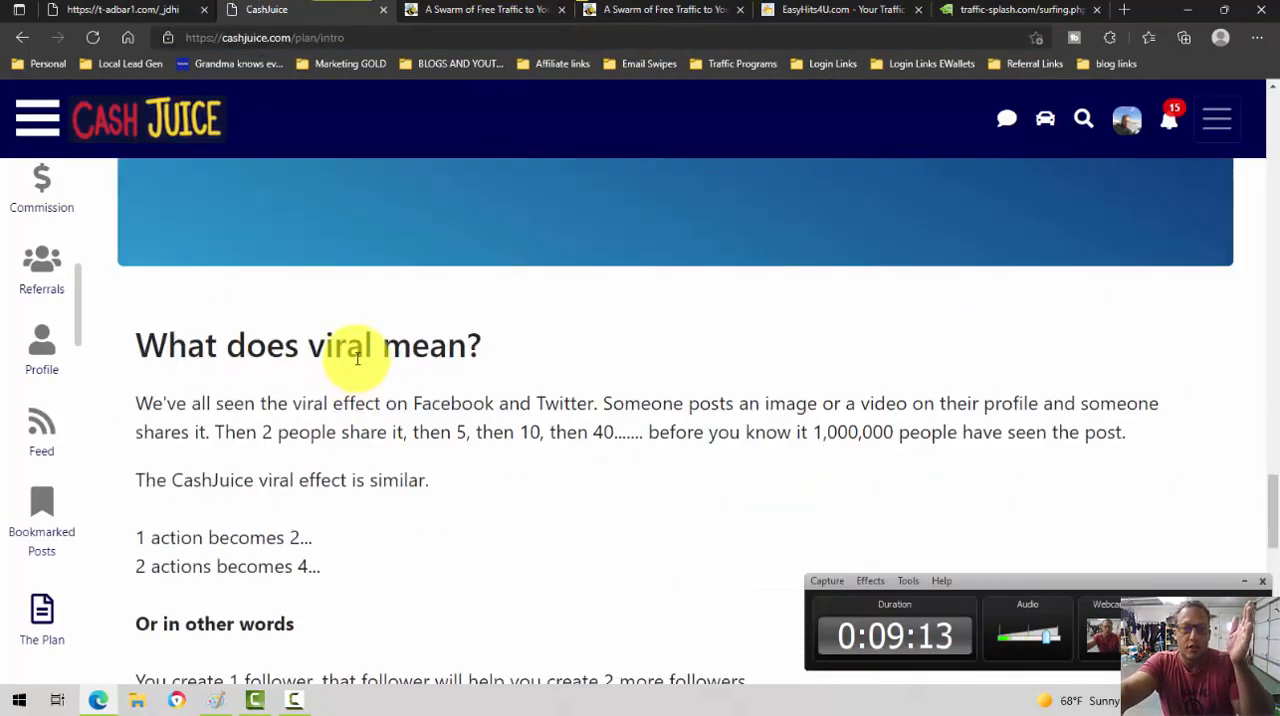
scroll(down, 3)
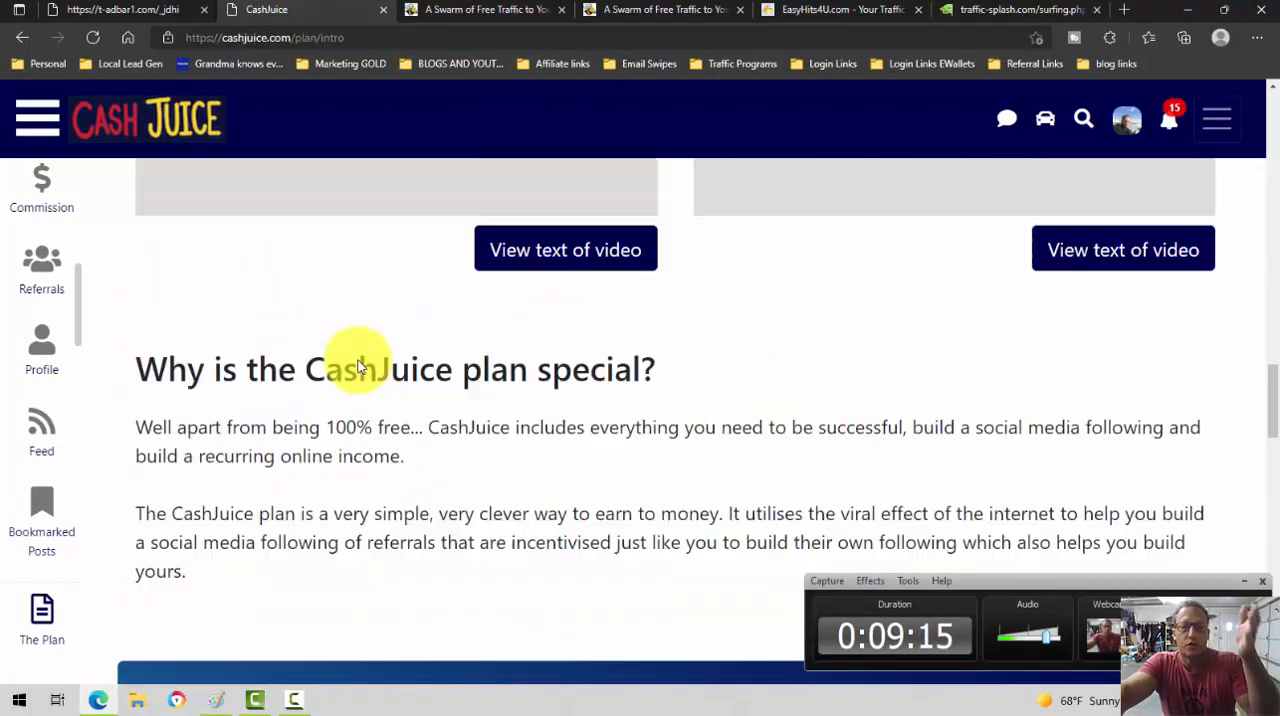
scroll(down, 3)
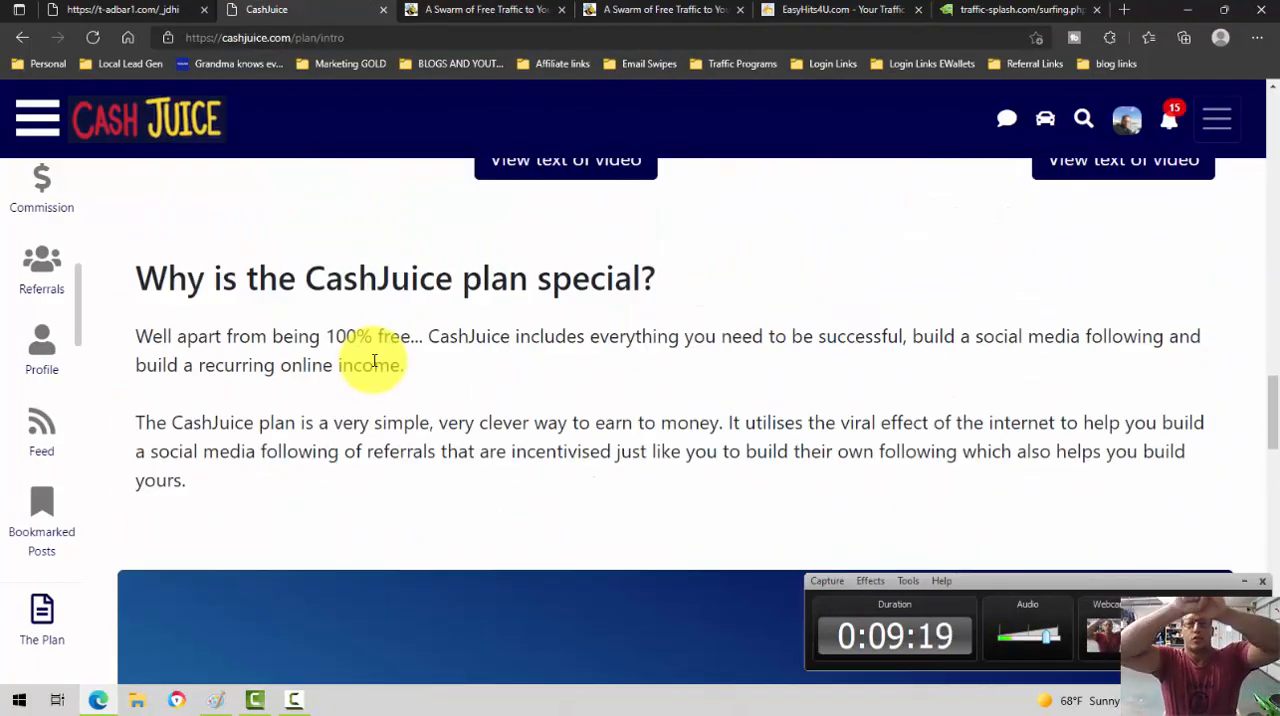
scroll(down, 3)
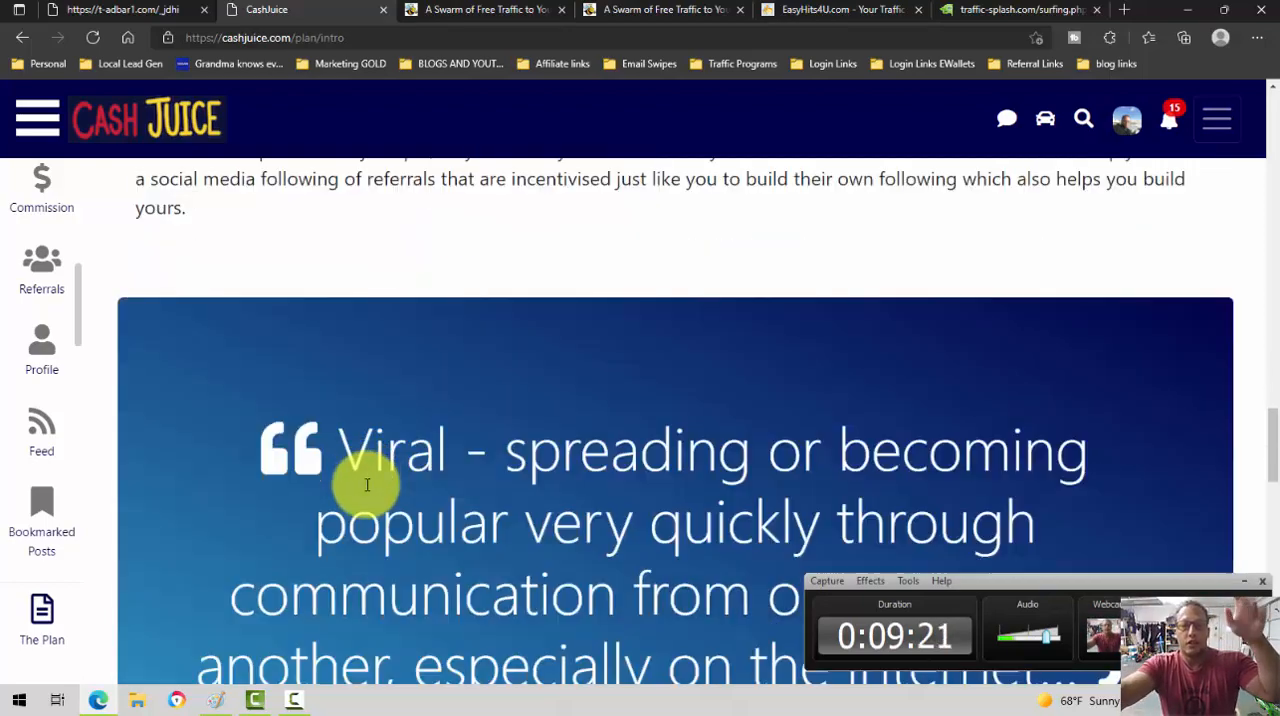
scroll(down, 3)
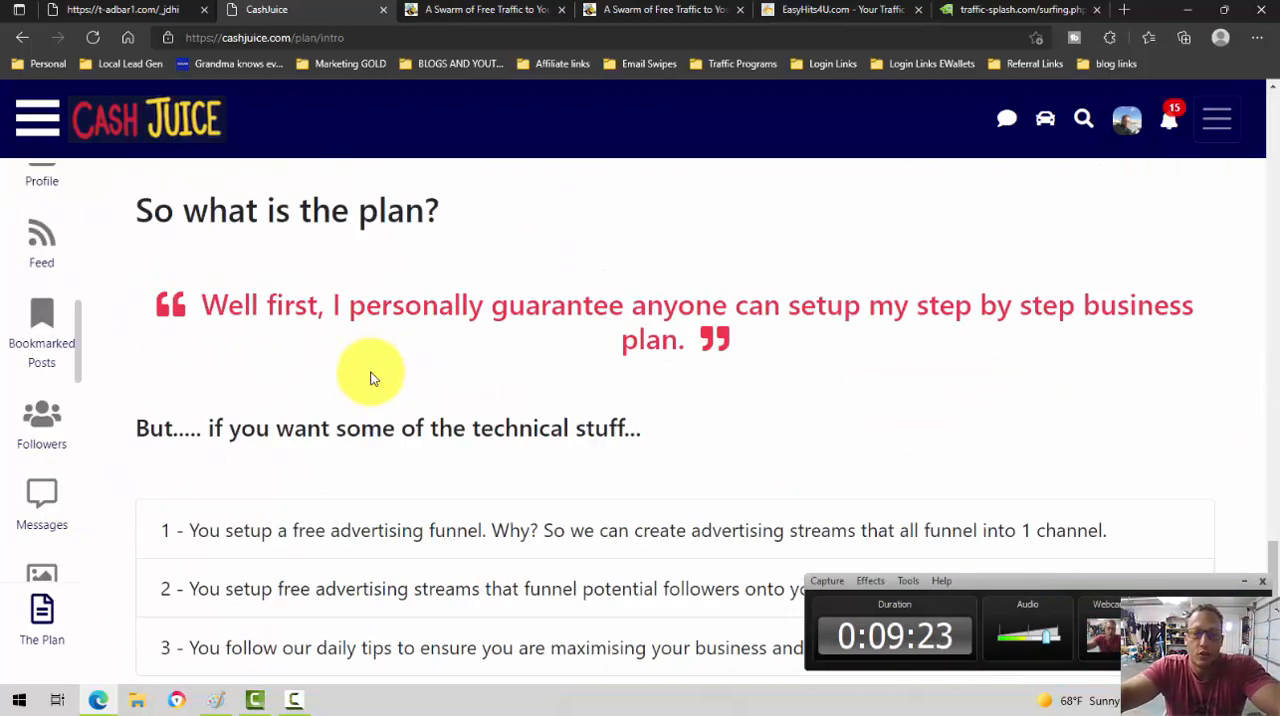
scroll(down, 3)
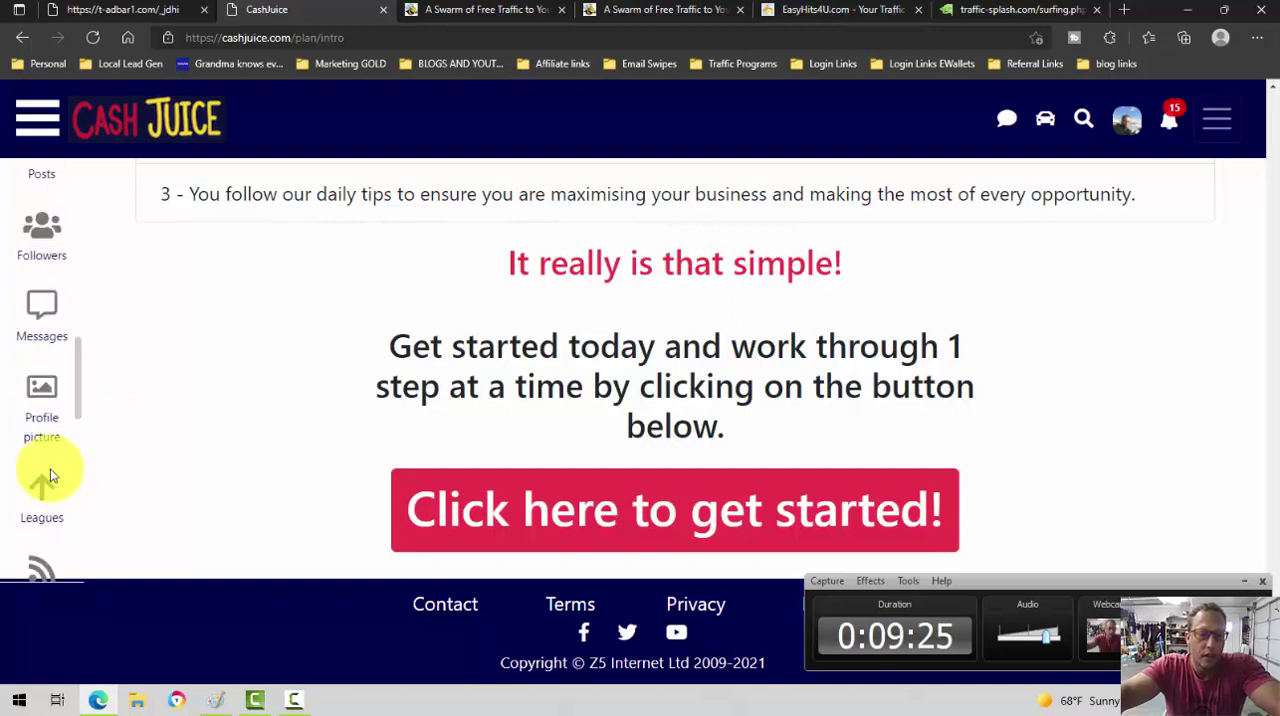
scroll(up, 3)
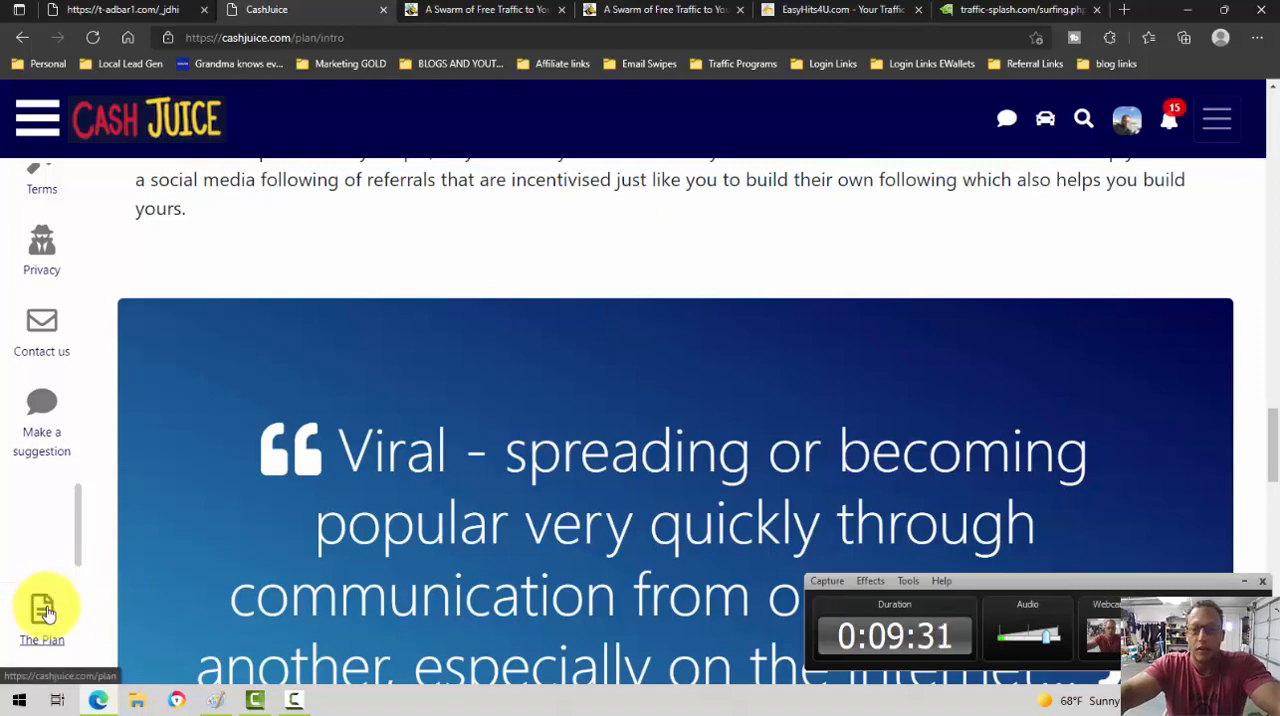
scroll(down, 3)
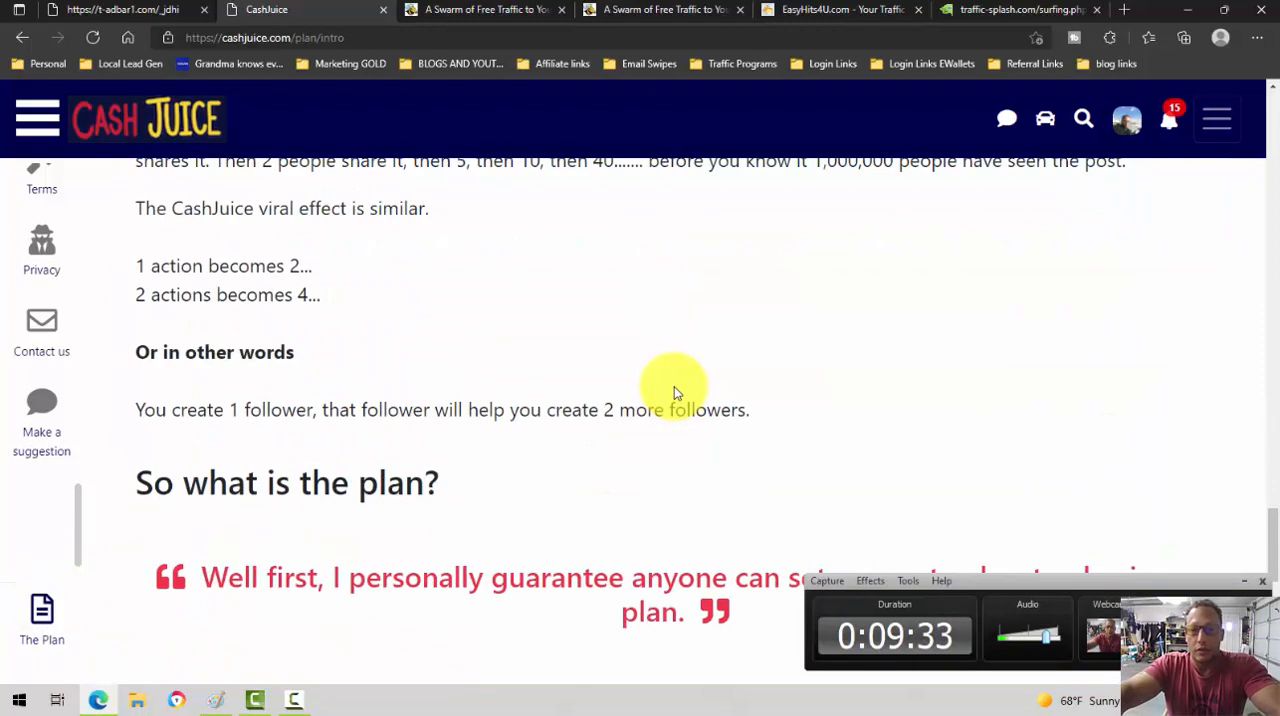
scroll(down, 3)
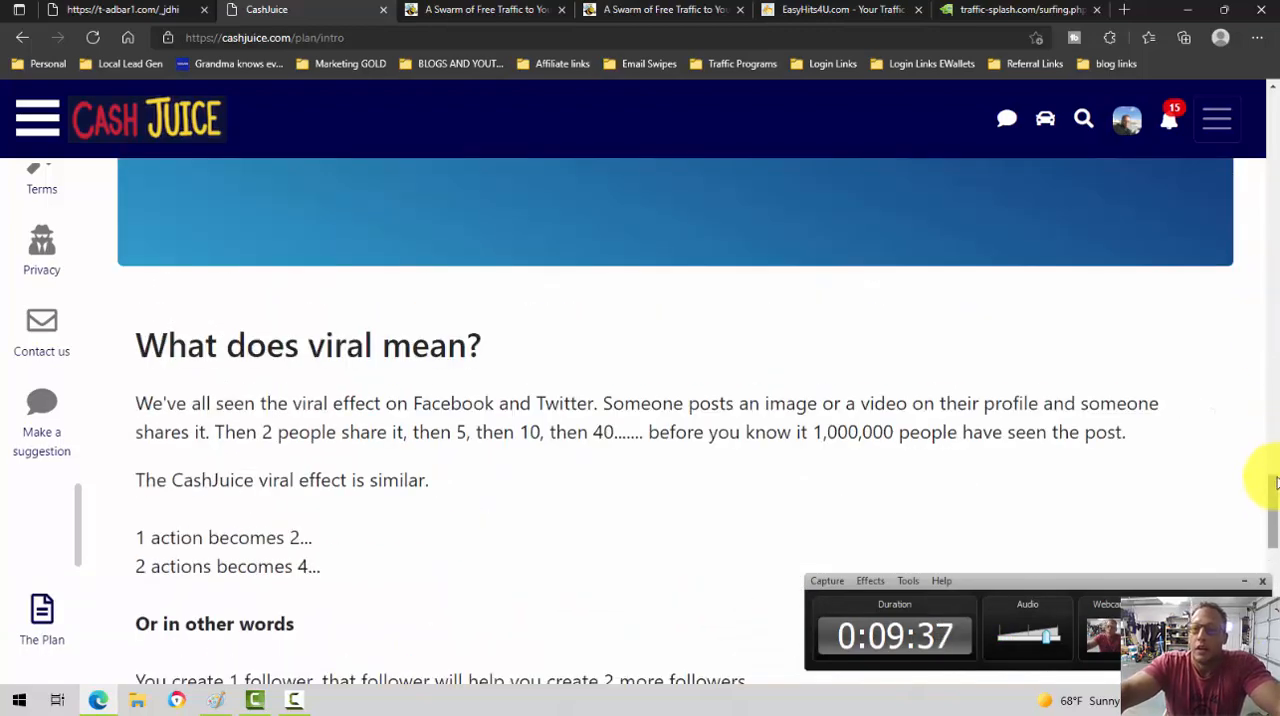
scroll(up, 3)
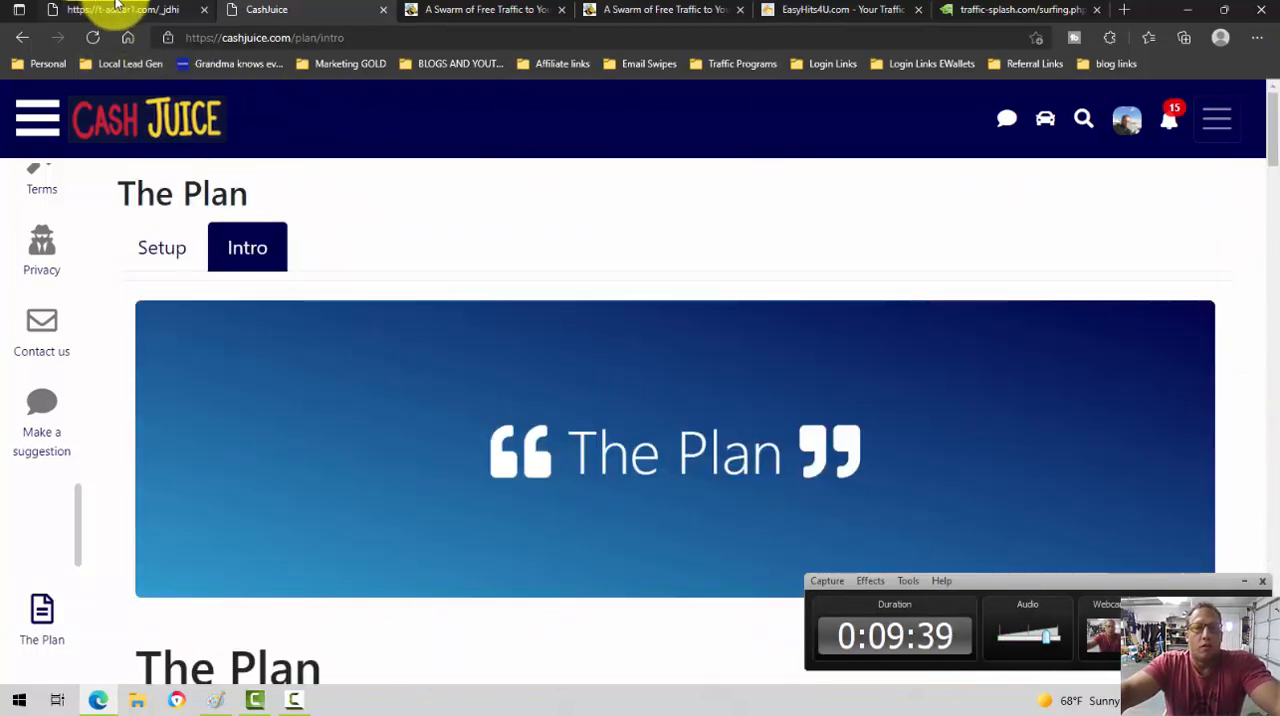
- Round through Traffic-Splash and EasyHits4U, ending on TrafficSwarm's ads page with 4002 credits
click(120, 10)
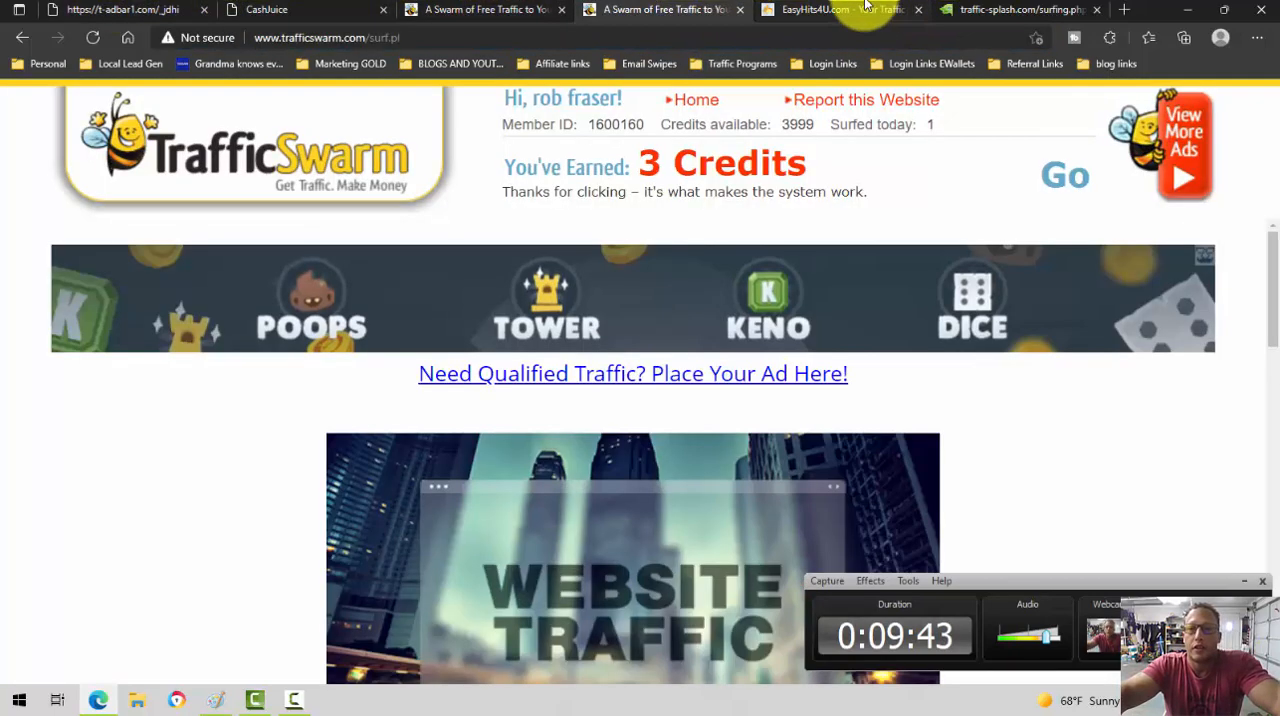
click(1020, 9)
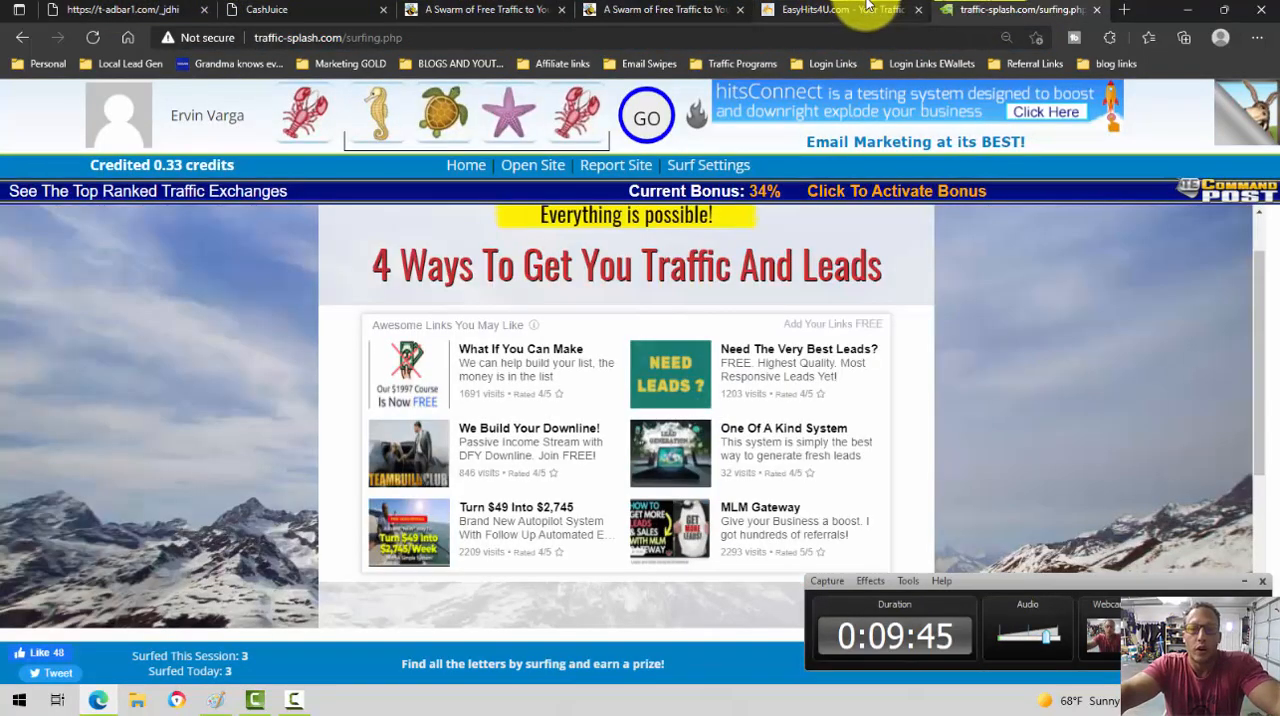
click(840, 9)
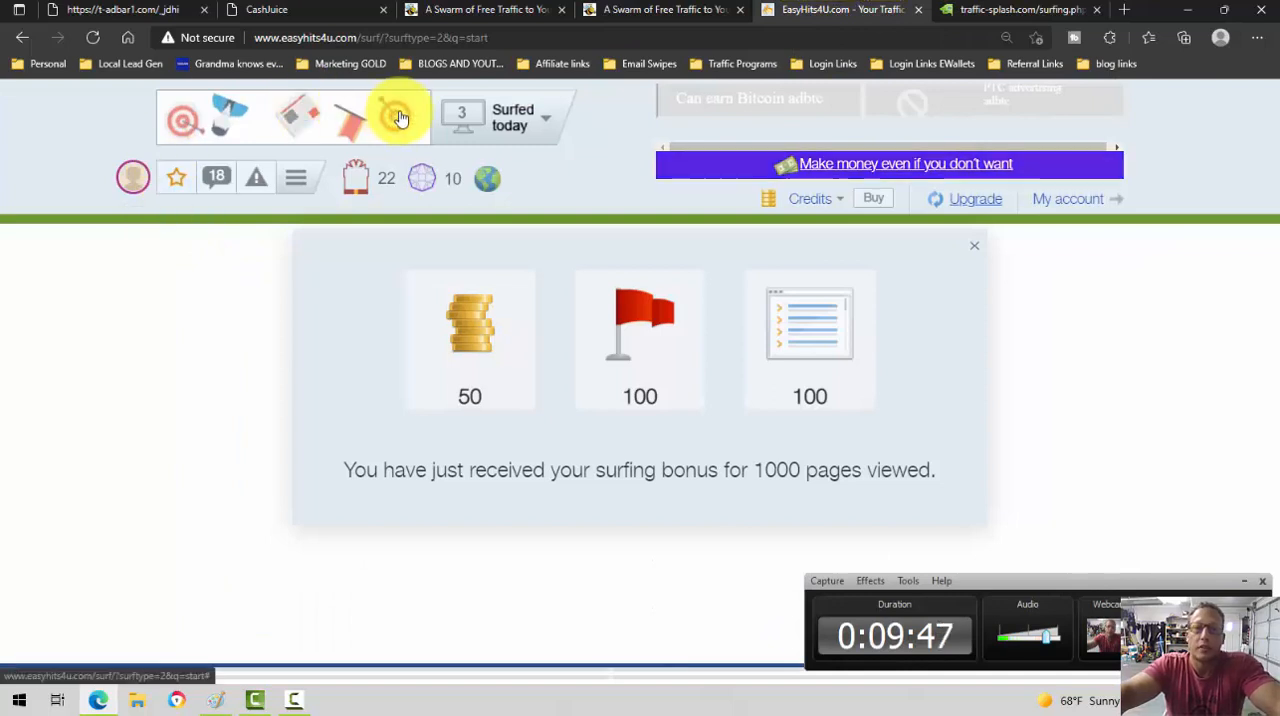
click(663, 9)
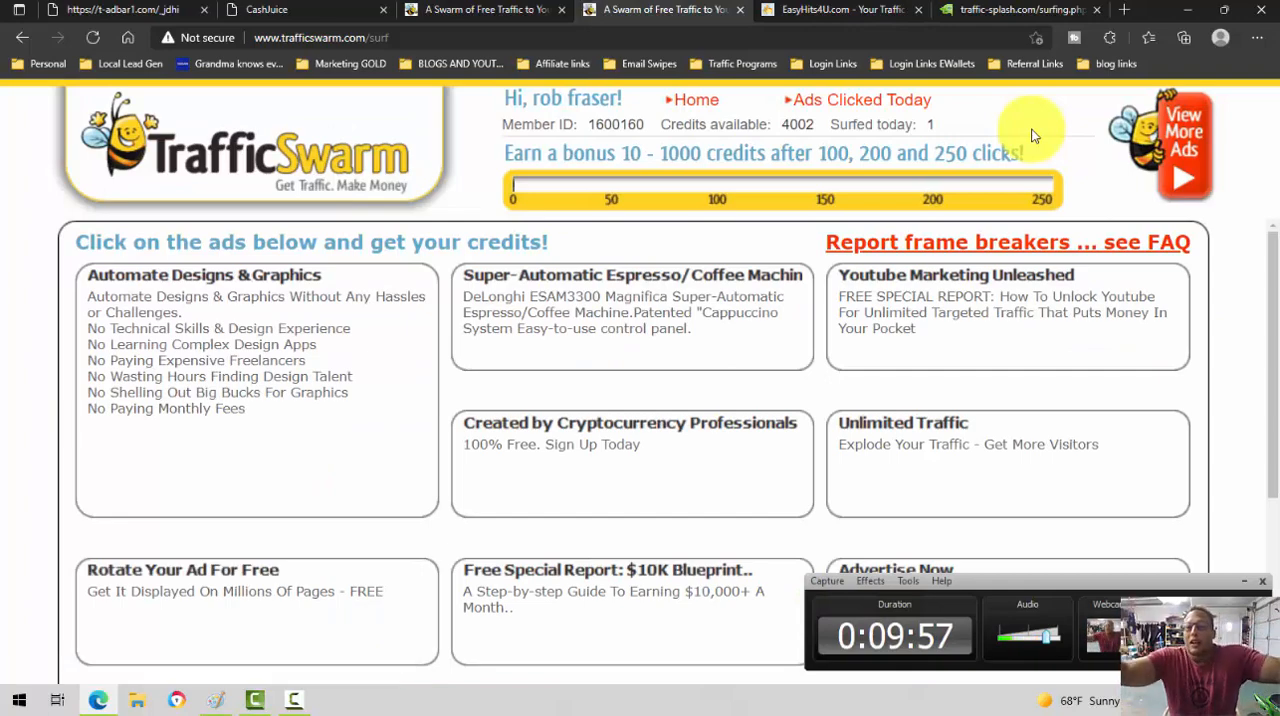
mouse_move(315, 313)
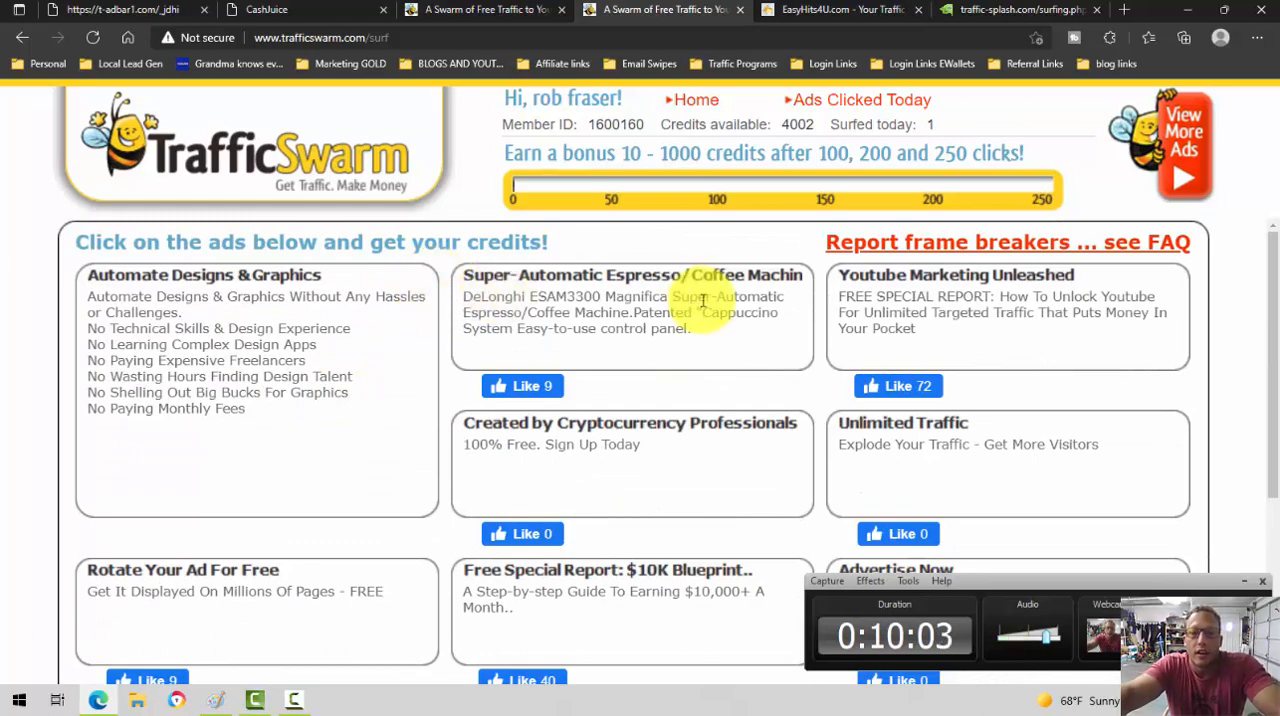
scroll(down, 3)
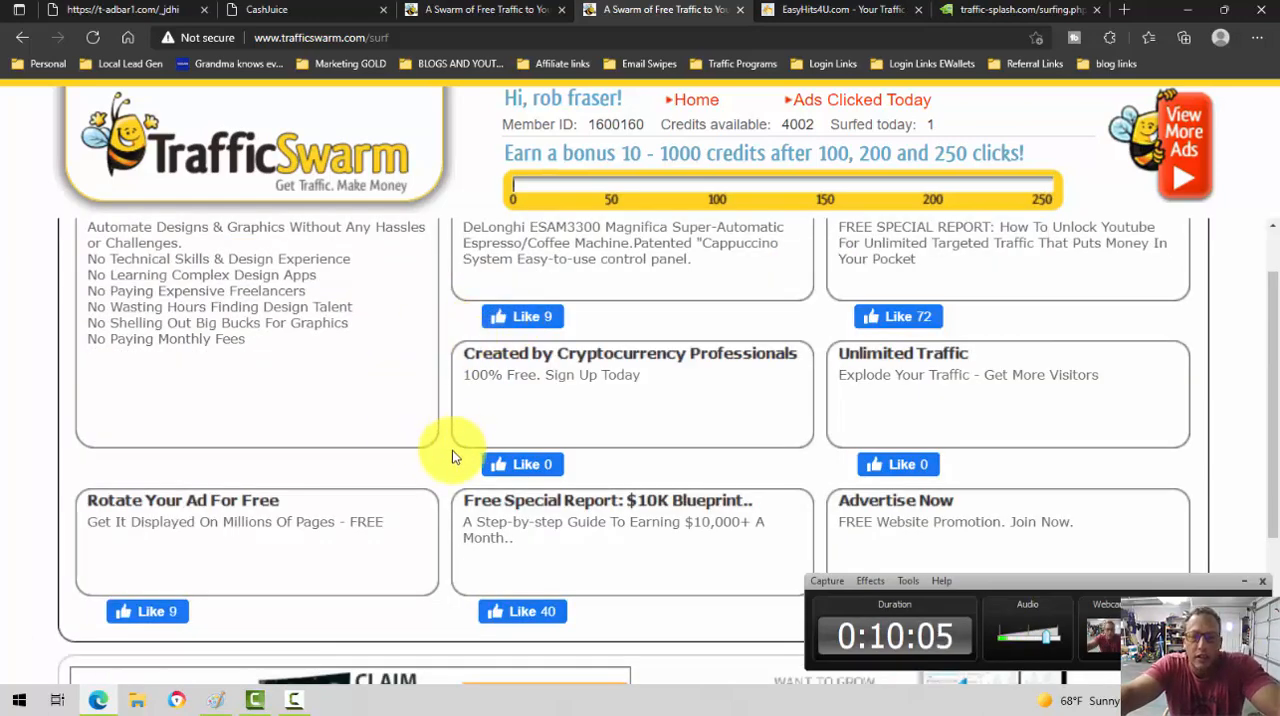
scroll(up, 3)
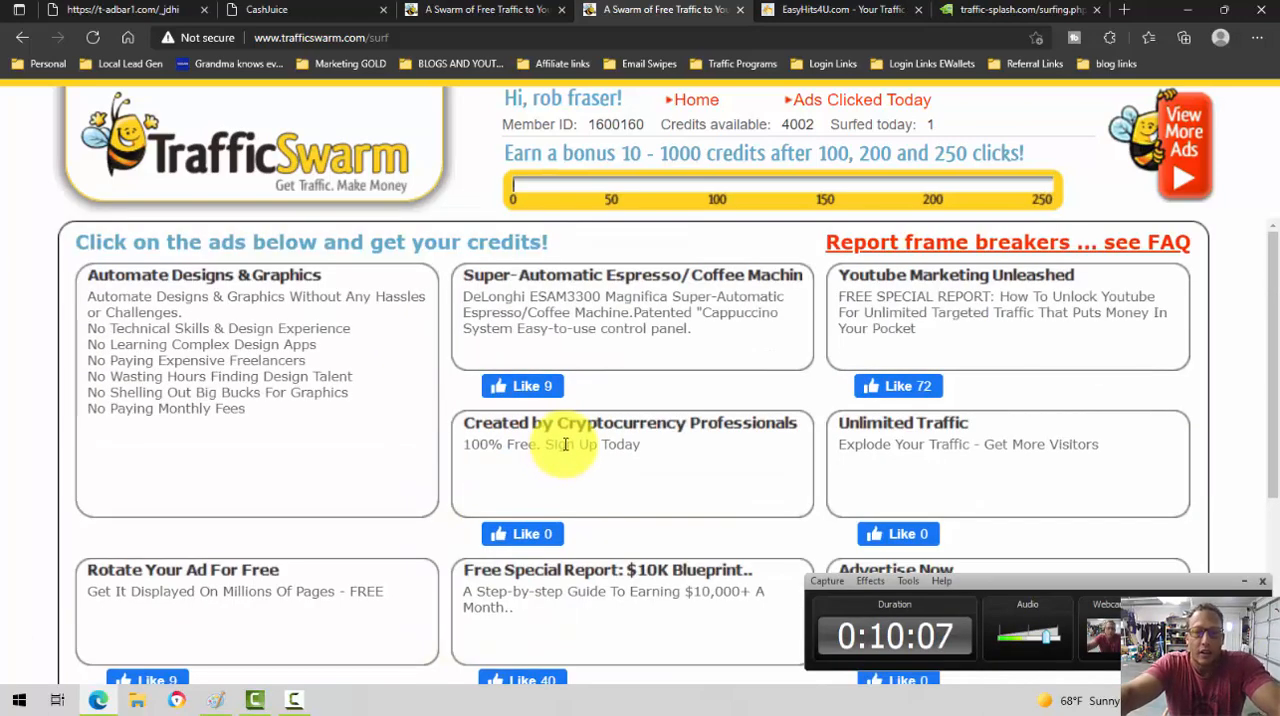
mouse_move(780, 333)
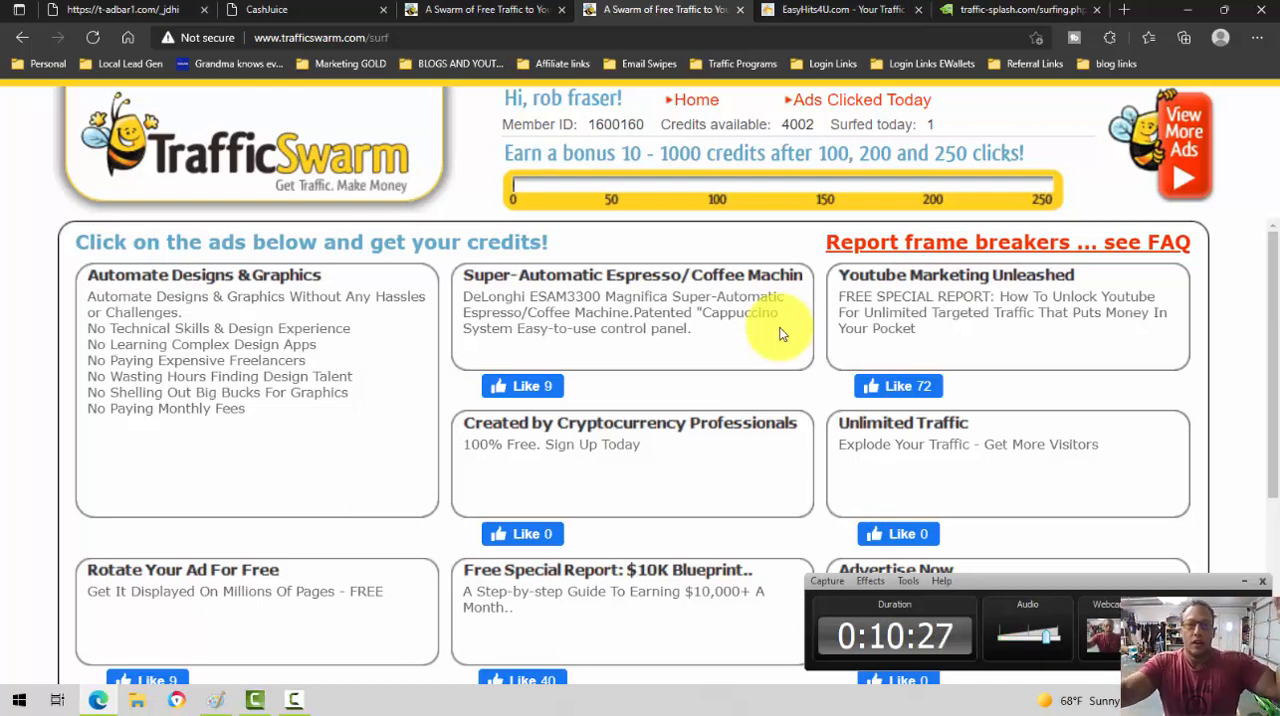
scroll(down, 3)
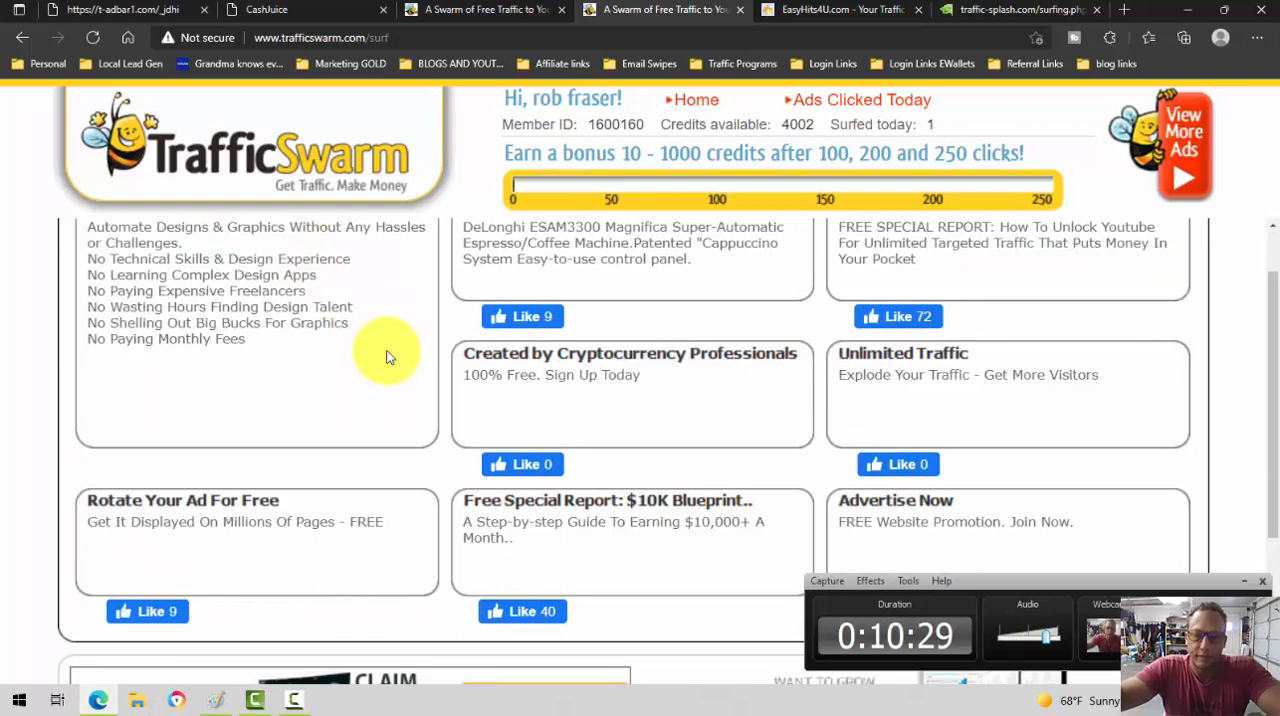
scroll(up, 3)
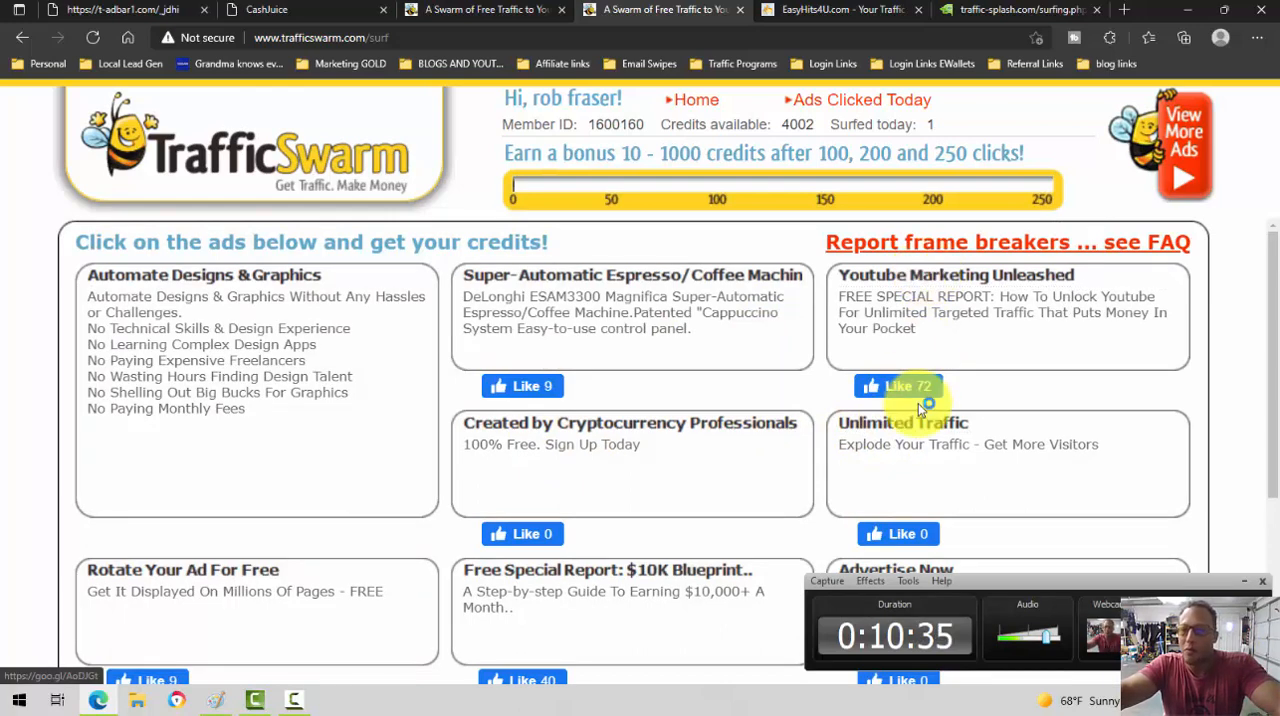
mouse_move(908, 430)
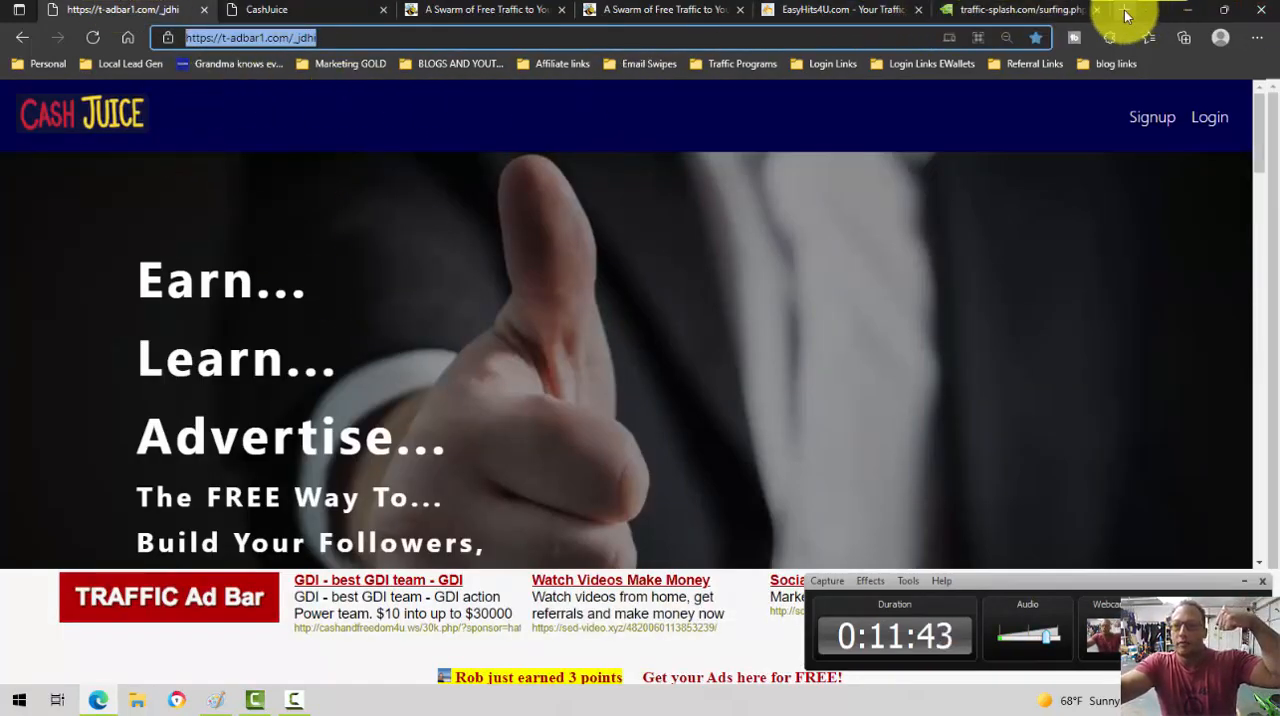
- Open the TE Profit System page from the Referral Links bookmarks in a new tab
click(1123, 9)
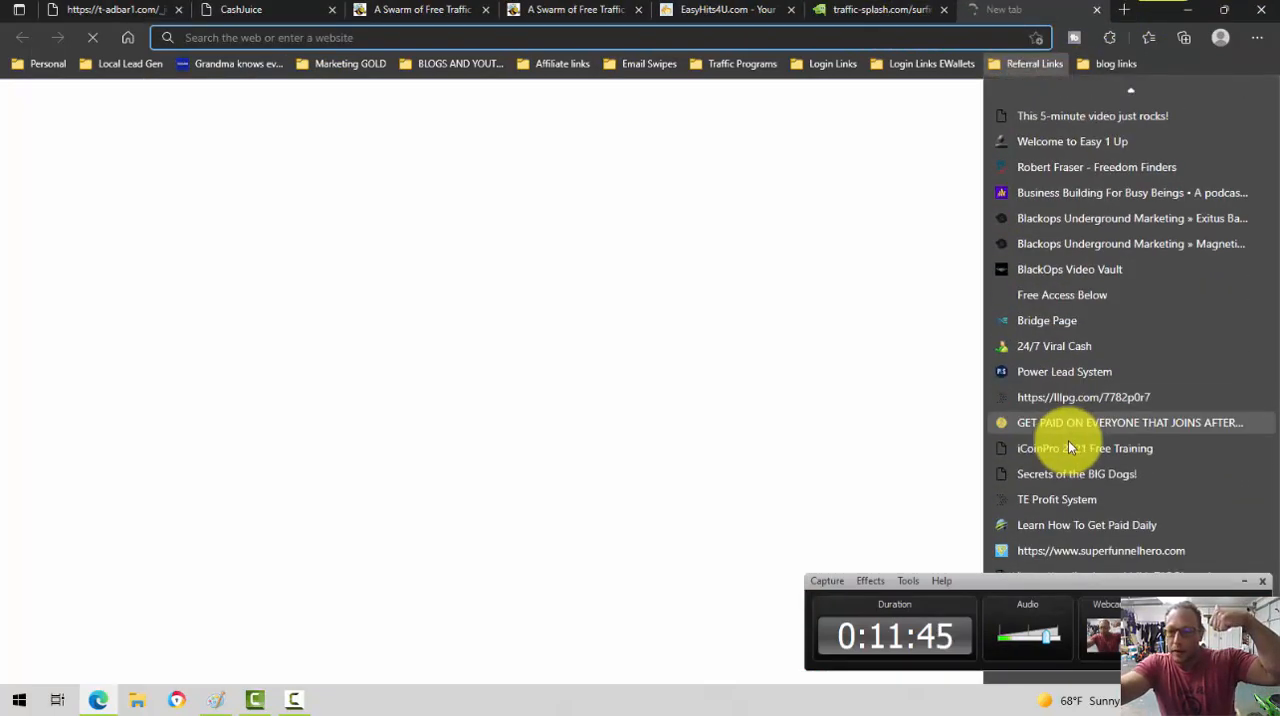
click(1056, 499)
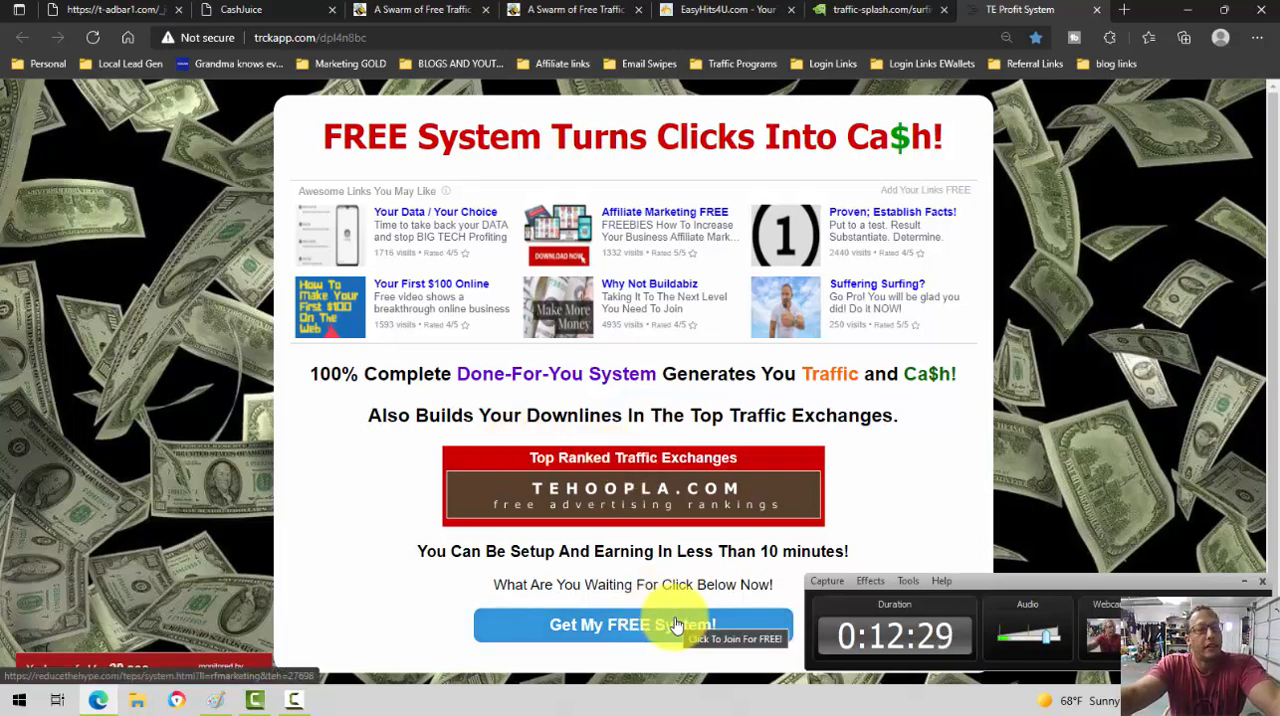
mouse_move(597, 489)
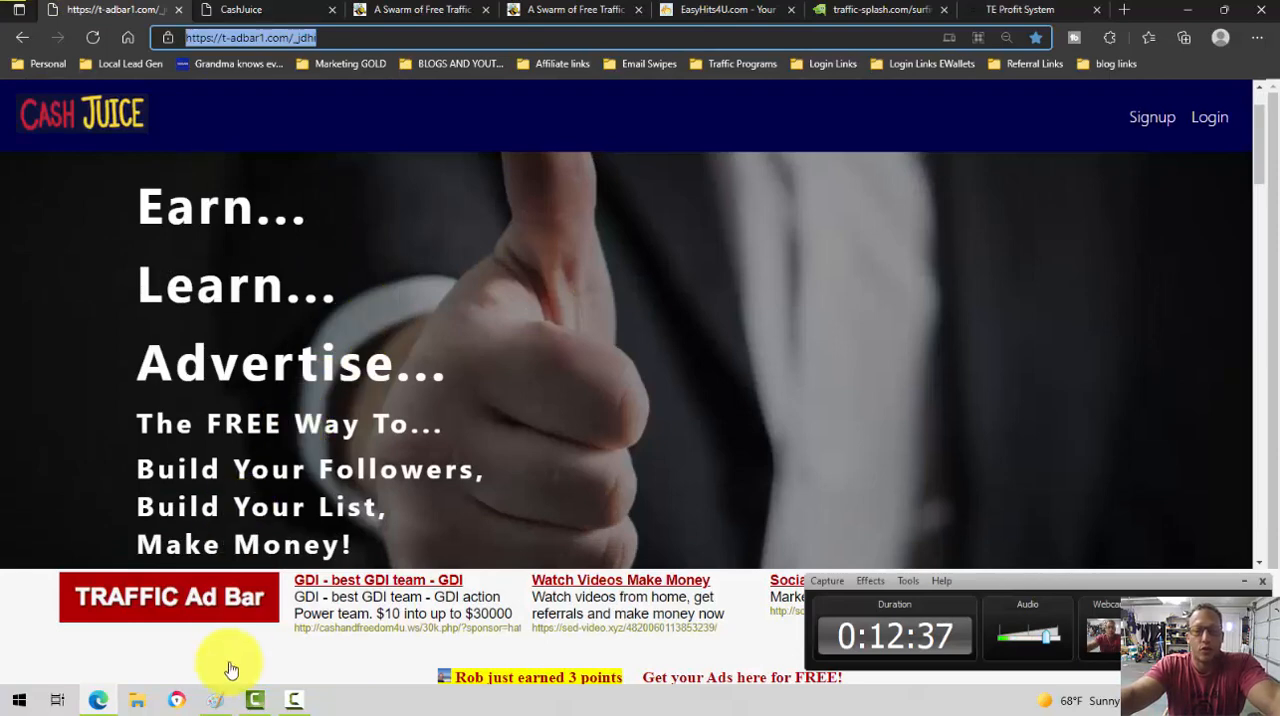
mouse_move(490, 378)
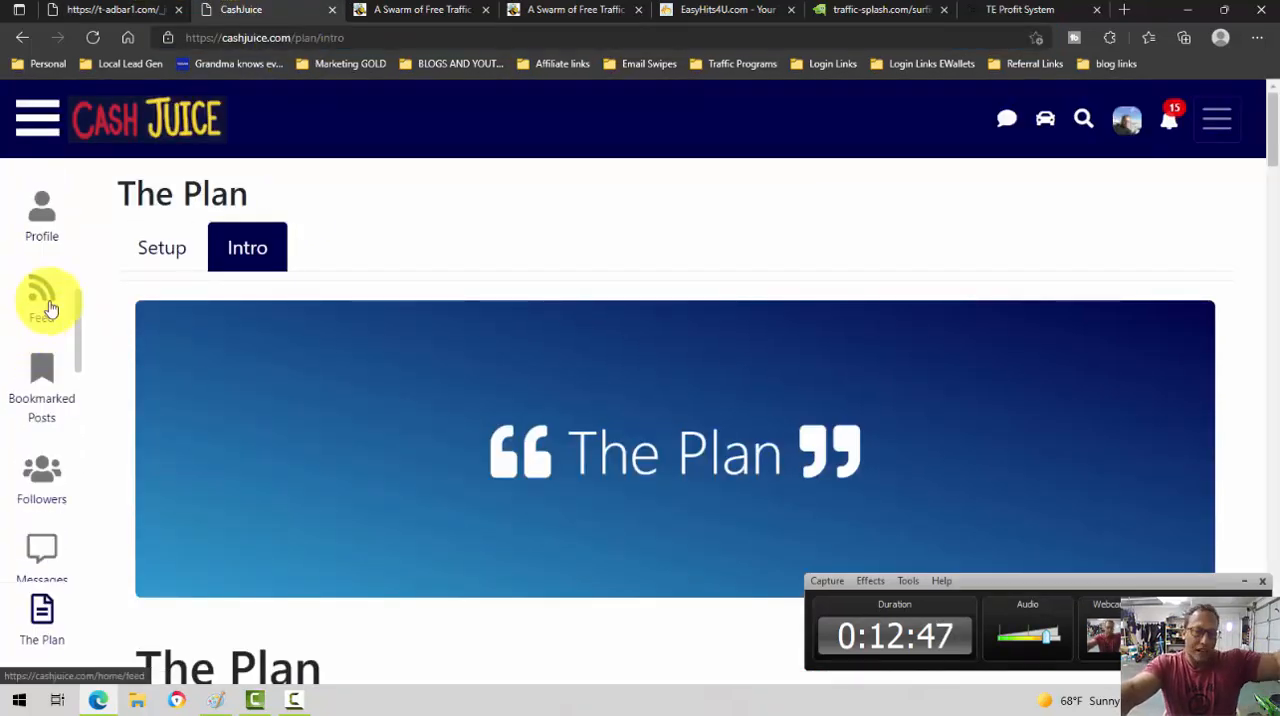
- Scroll through members' posts in the Feed to the 'Daily Sales In Your Inbox' promo
click(42, 300)
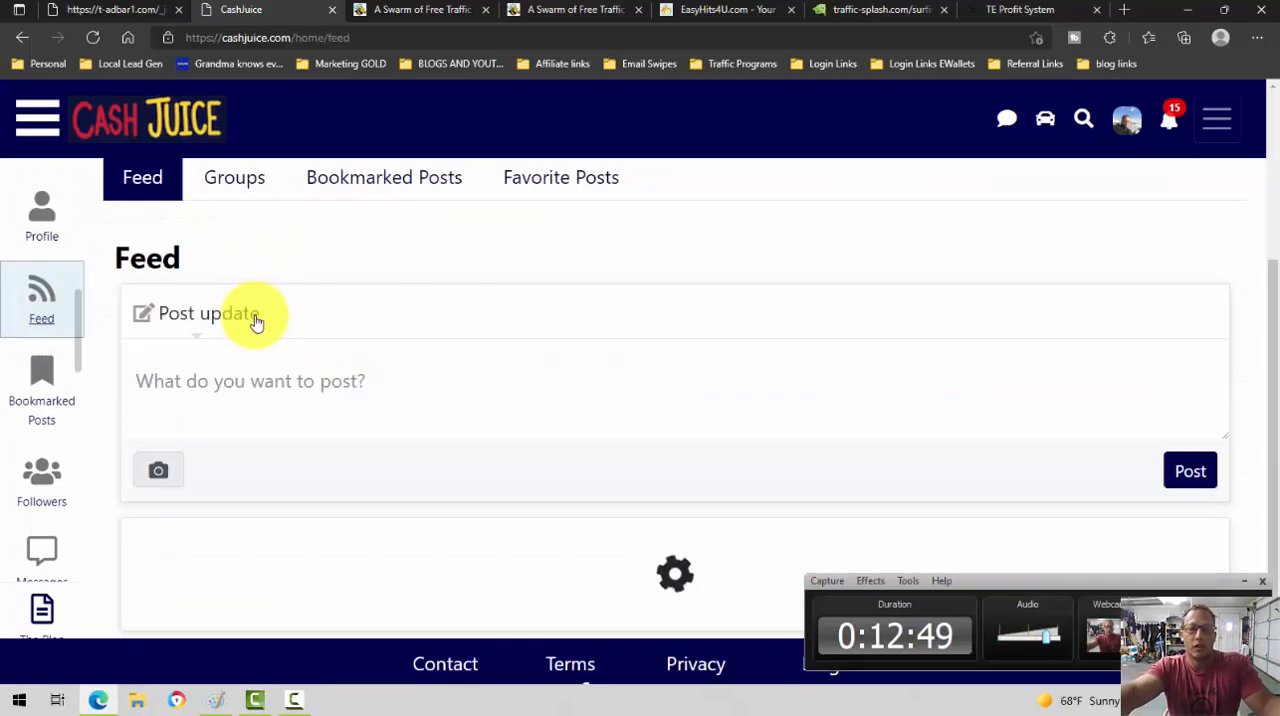
scroll(down, 3)
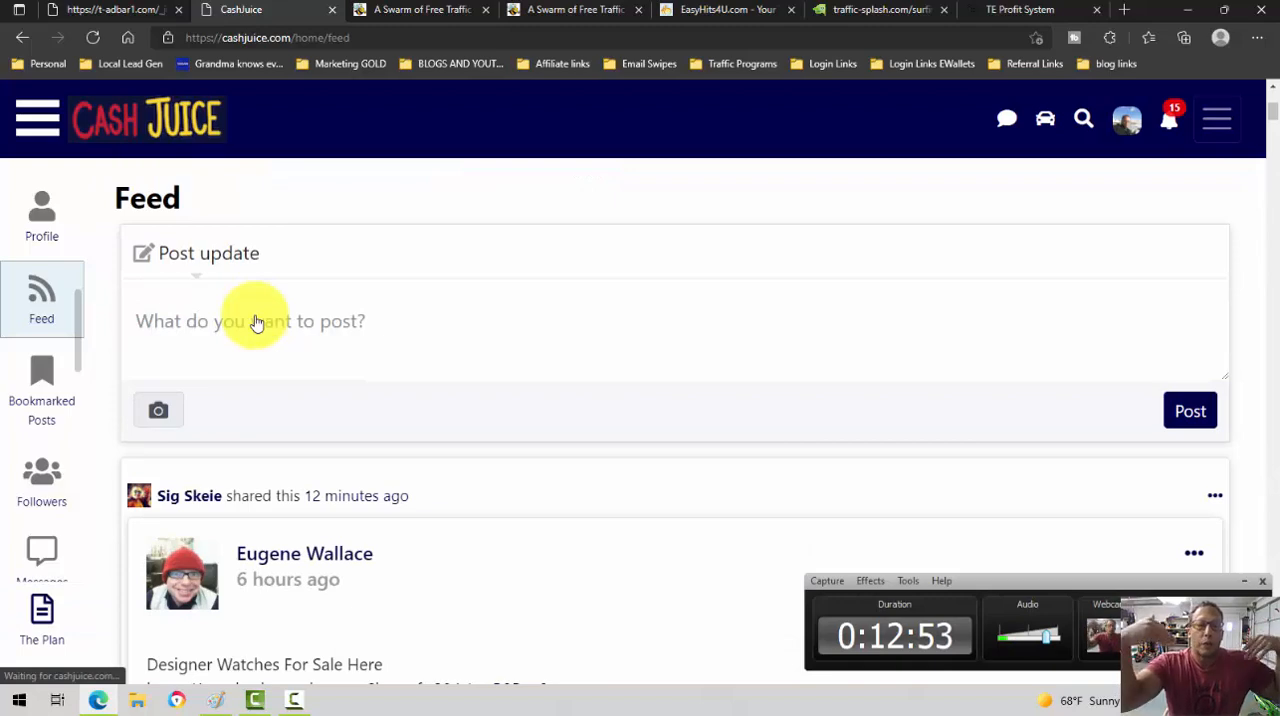
scroll(down, 3)
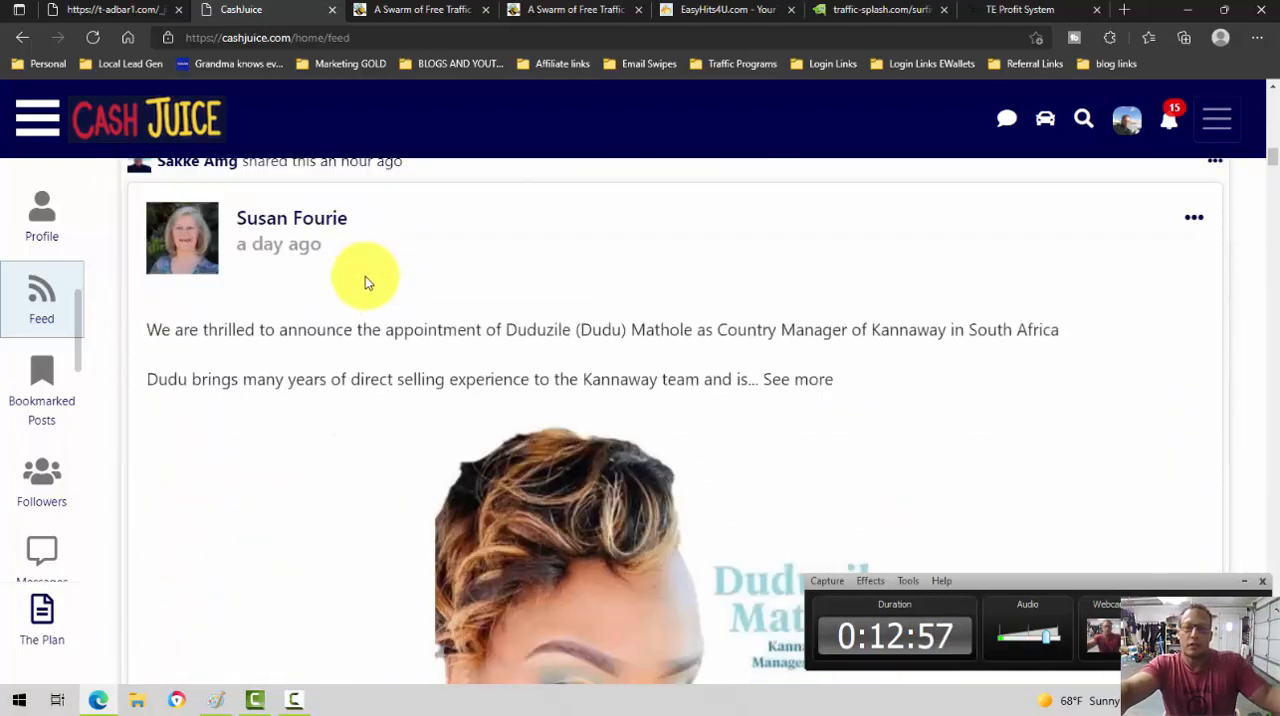
scroll(down, 3)
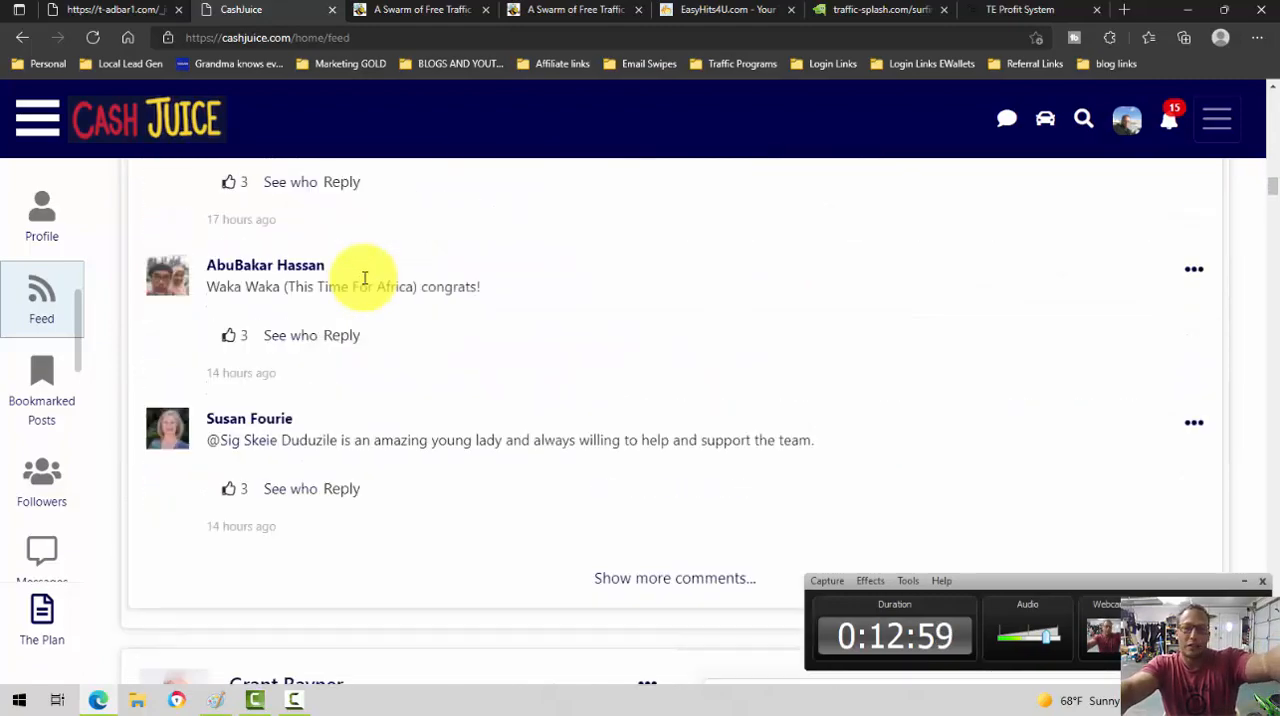
scroll(down, 3)
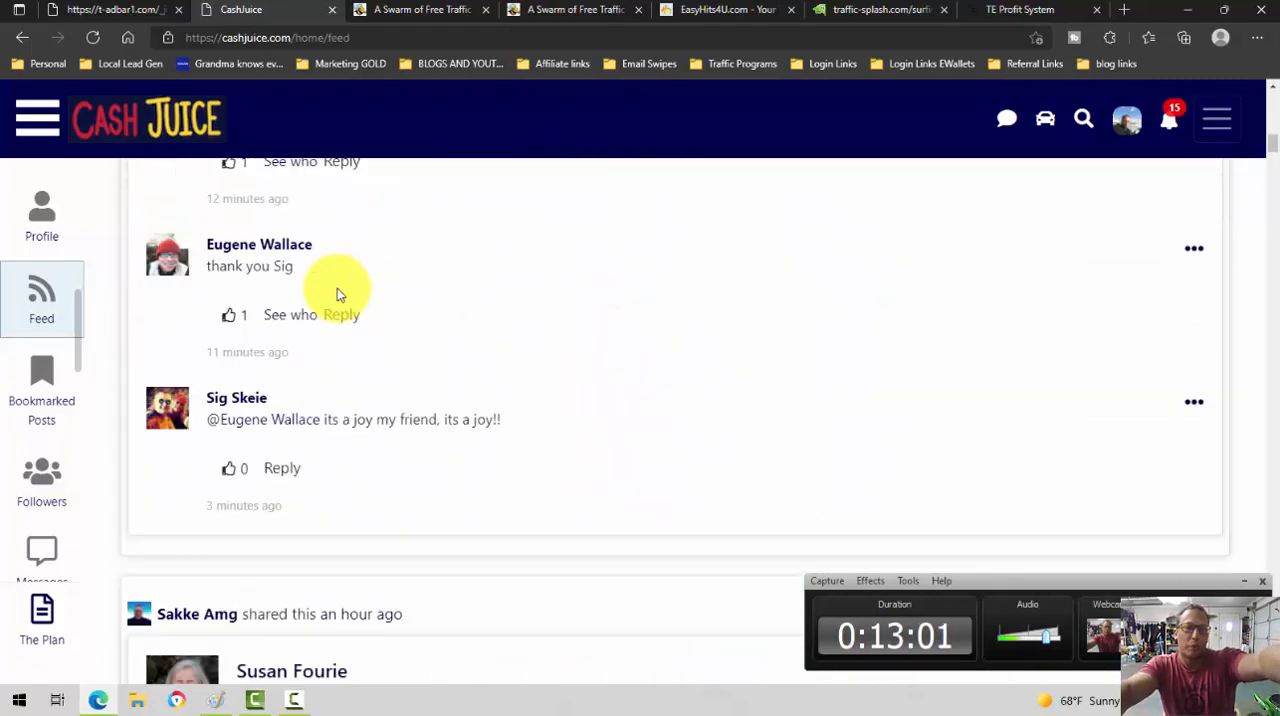
scroll(up, 3)
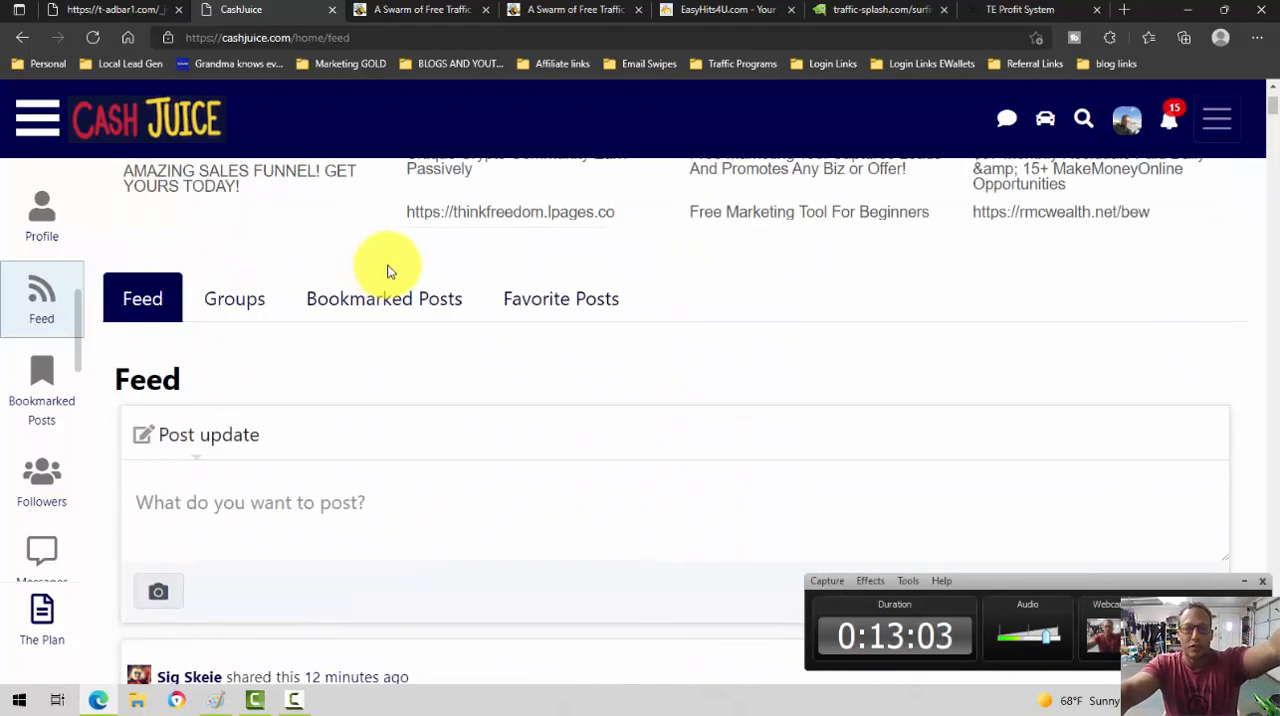
scroll(down, 3)
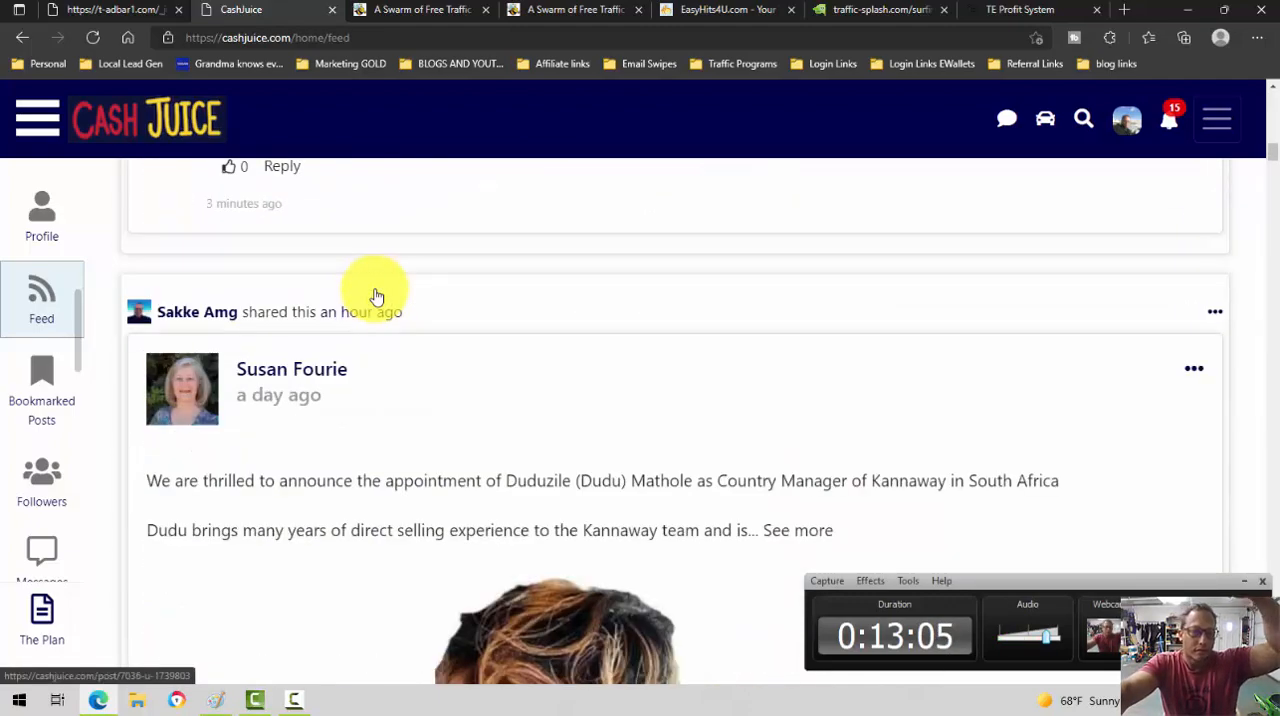
scroll(down, 3)
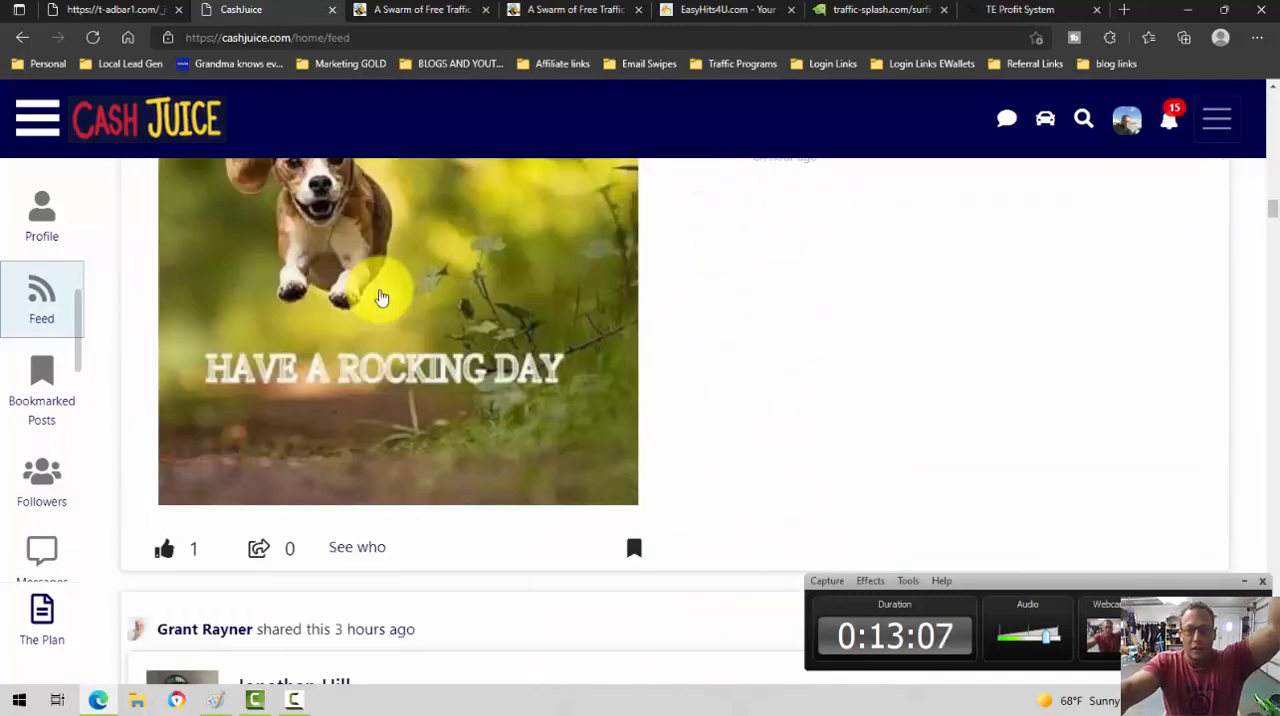
scroll(down, 3)
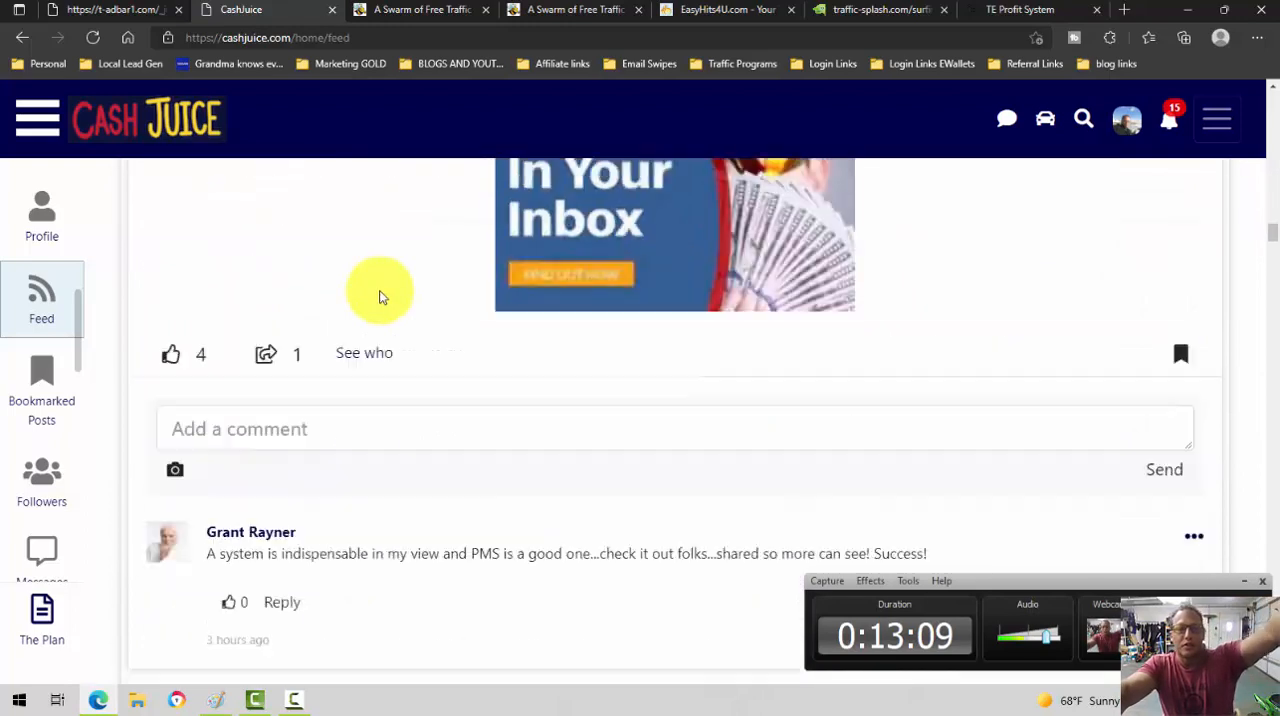
scroll(up, 3)
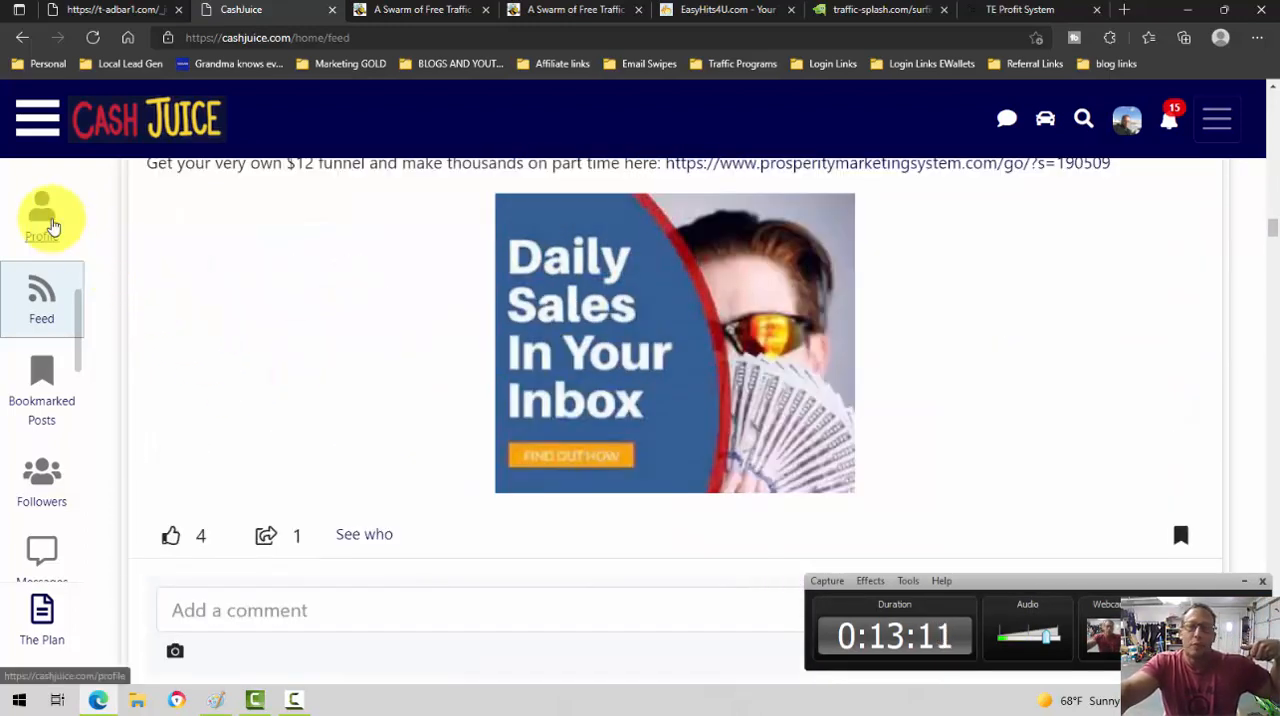
- Expand the traffic exchanges and safelists post on the Profile page to its full text
click(42, 215)
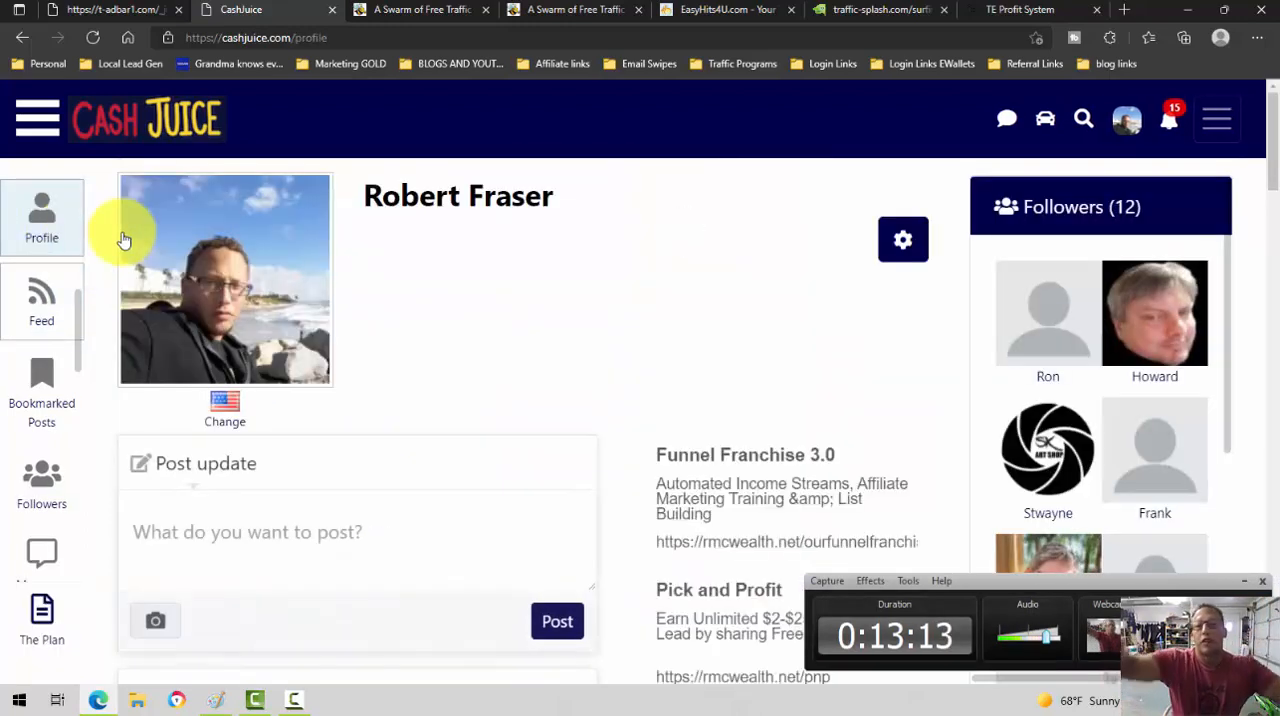
mouse_move(365, 260)
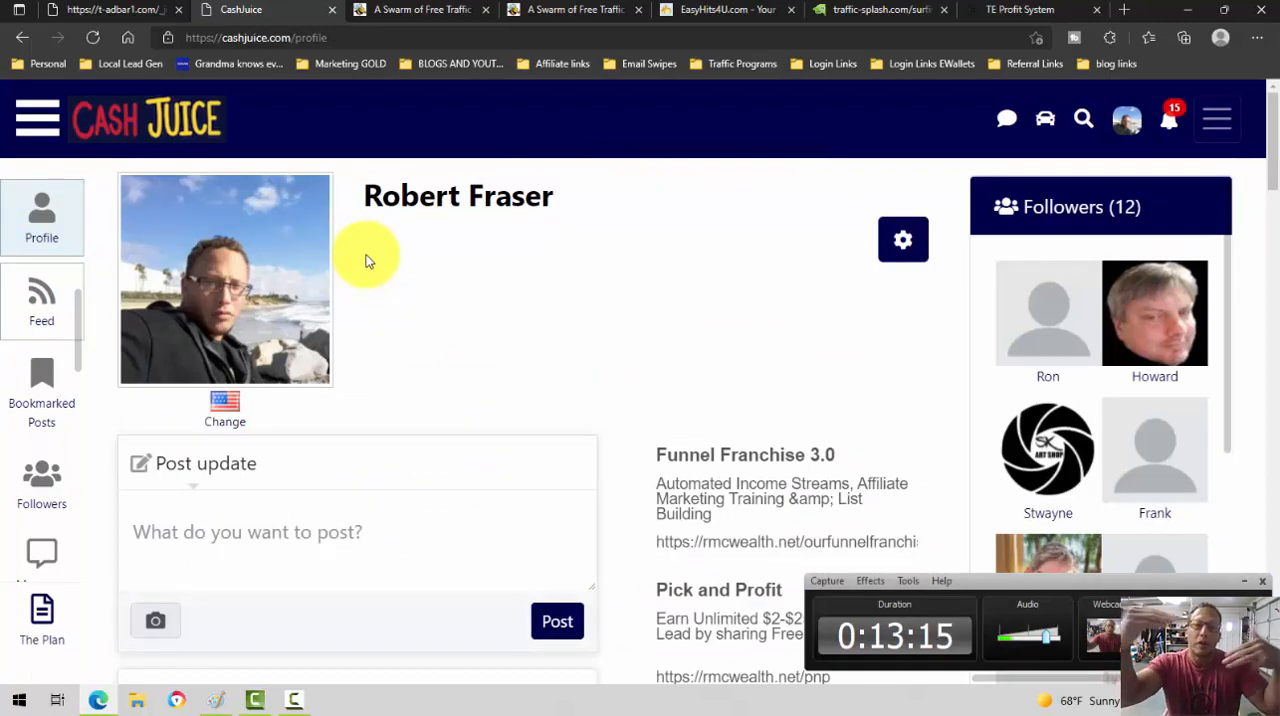
scroll(down, 3)
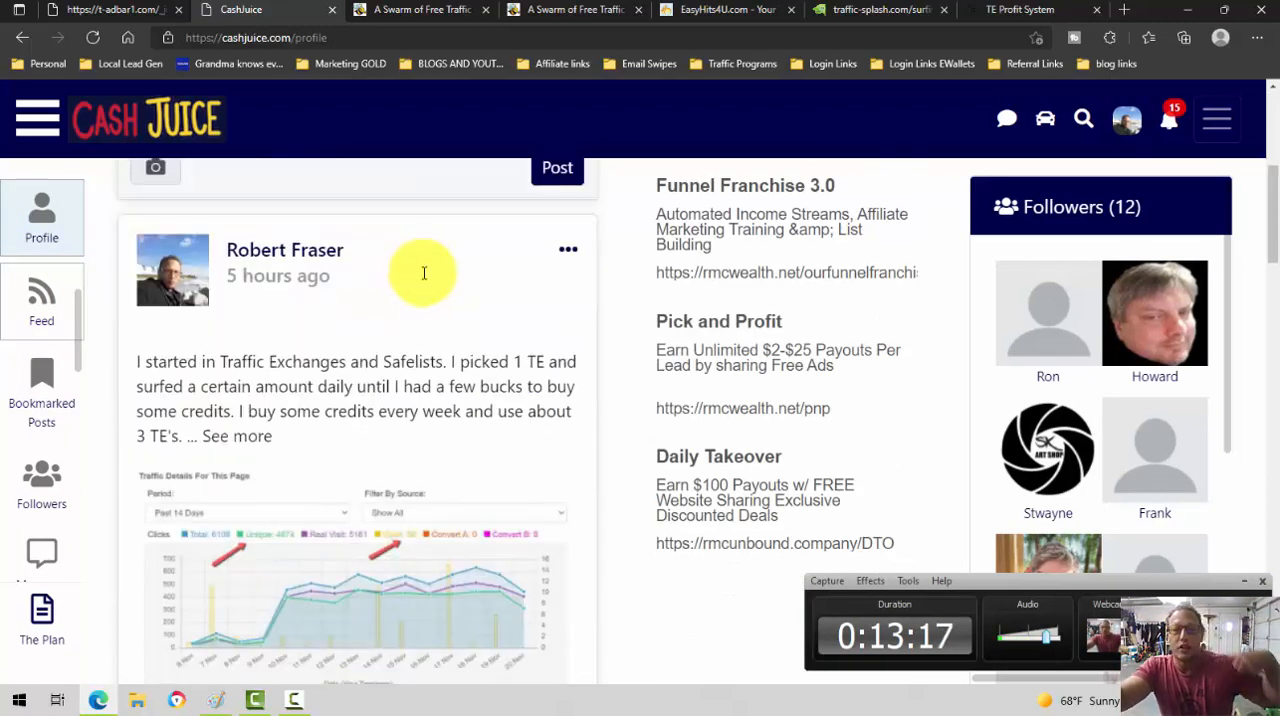
scroll(down, 3)
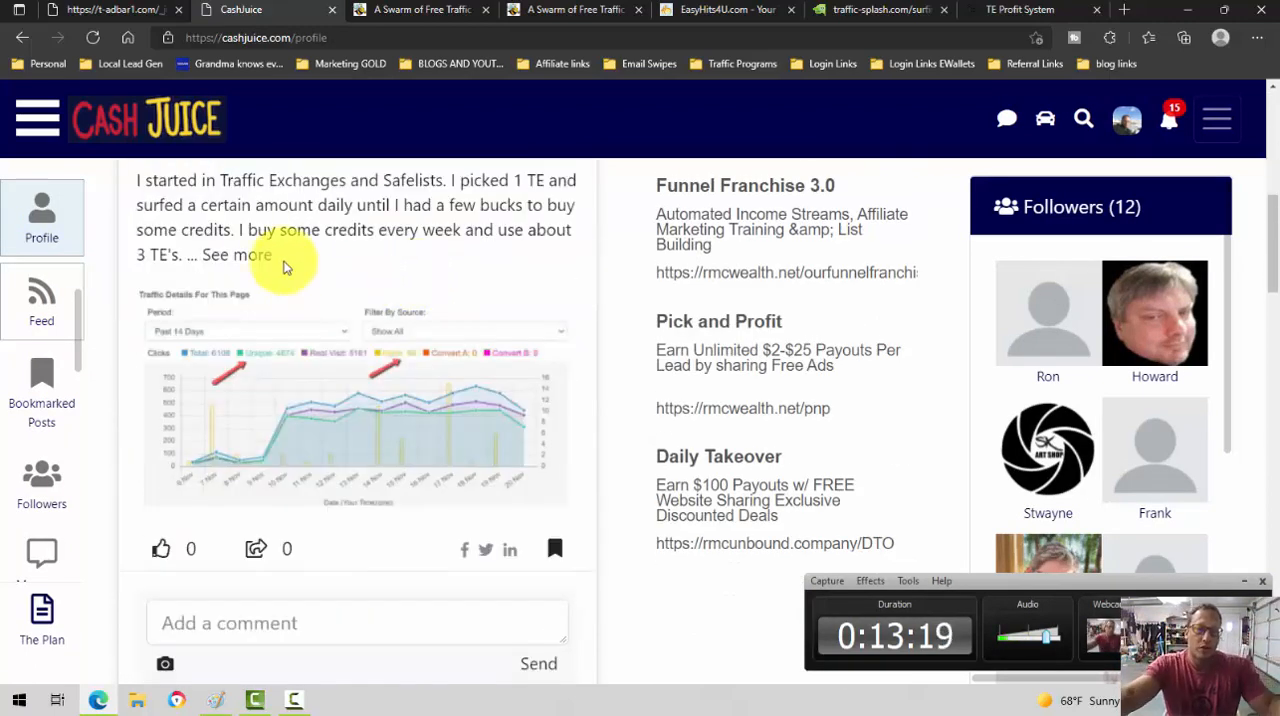
click(236, 254)
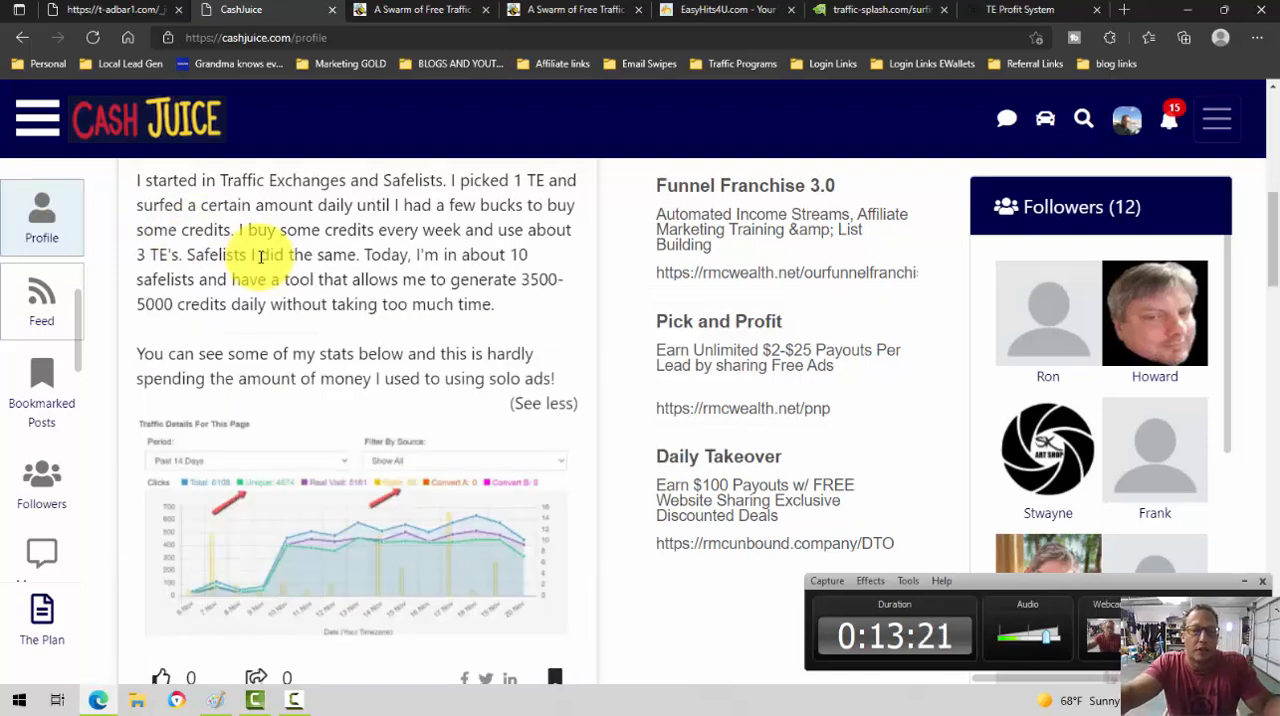
scroll(down, 3)
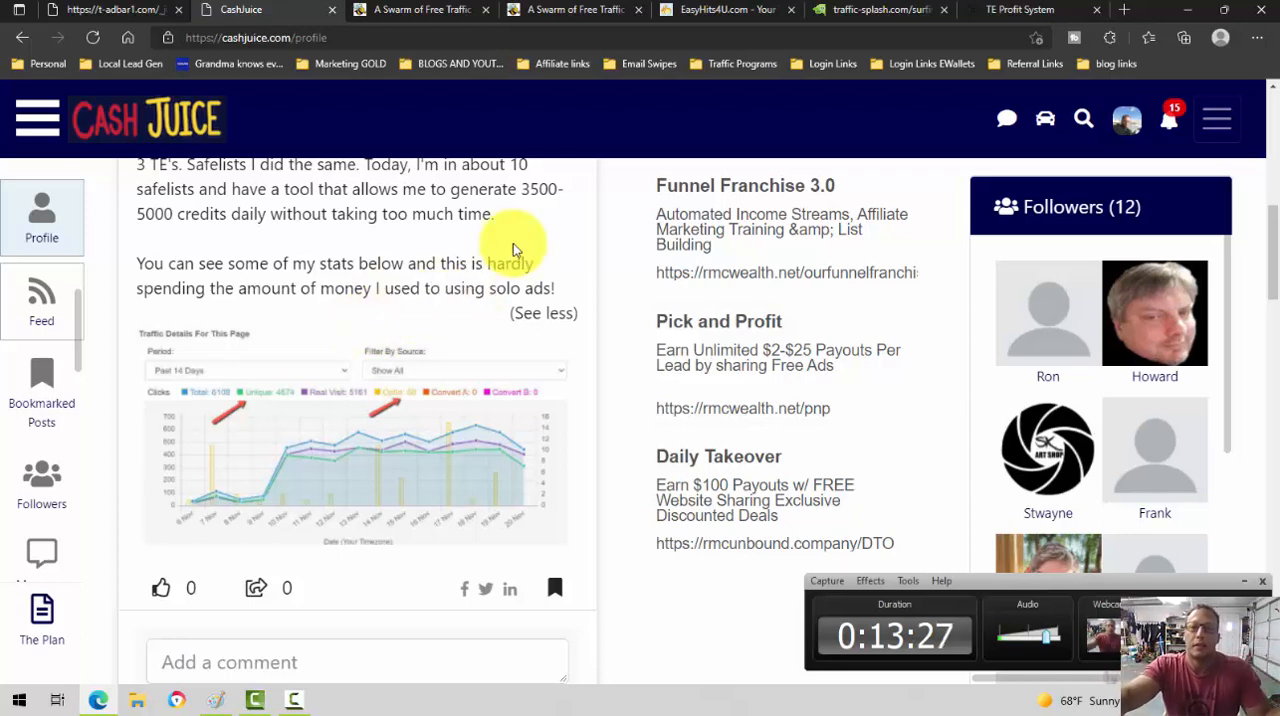
scroll(up, 3)
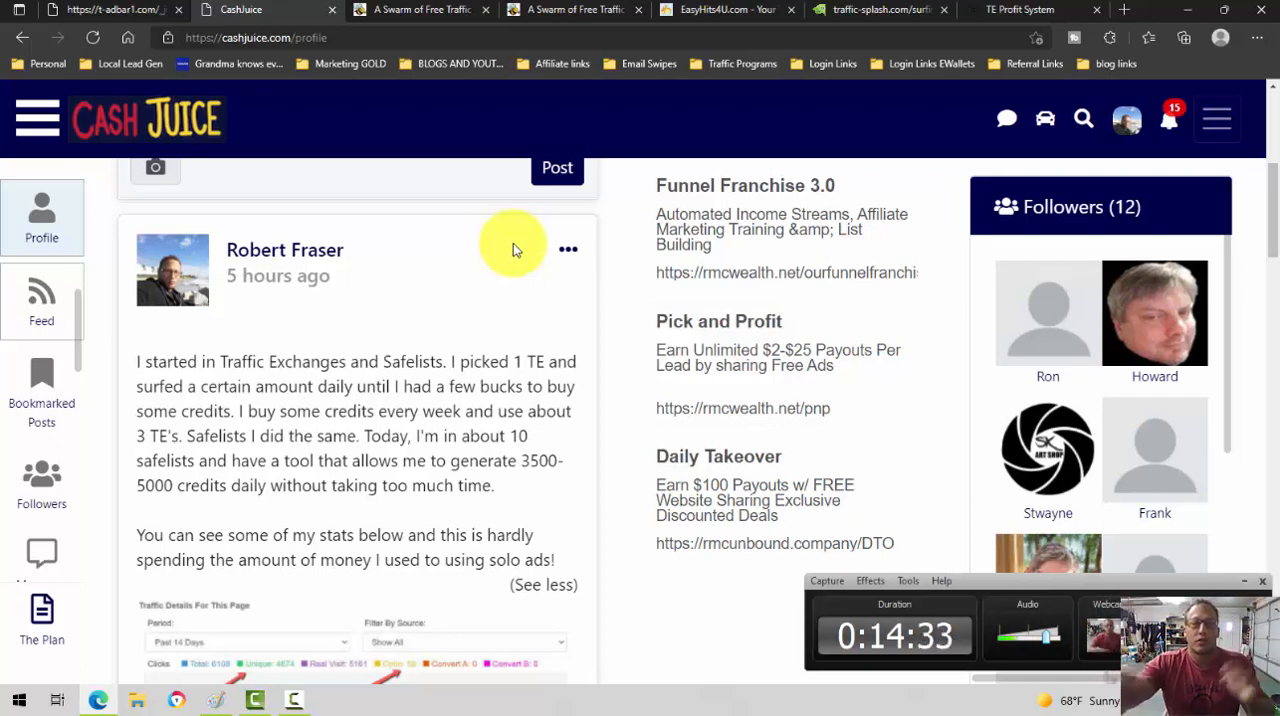
mouse_move(242, 9)
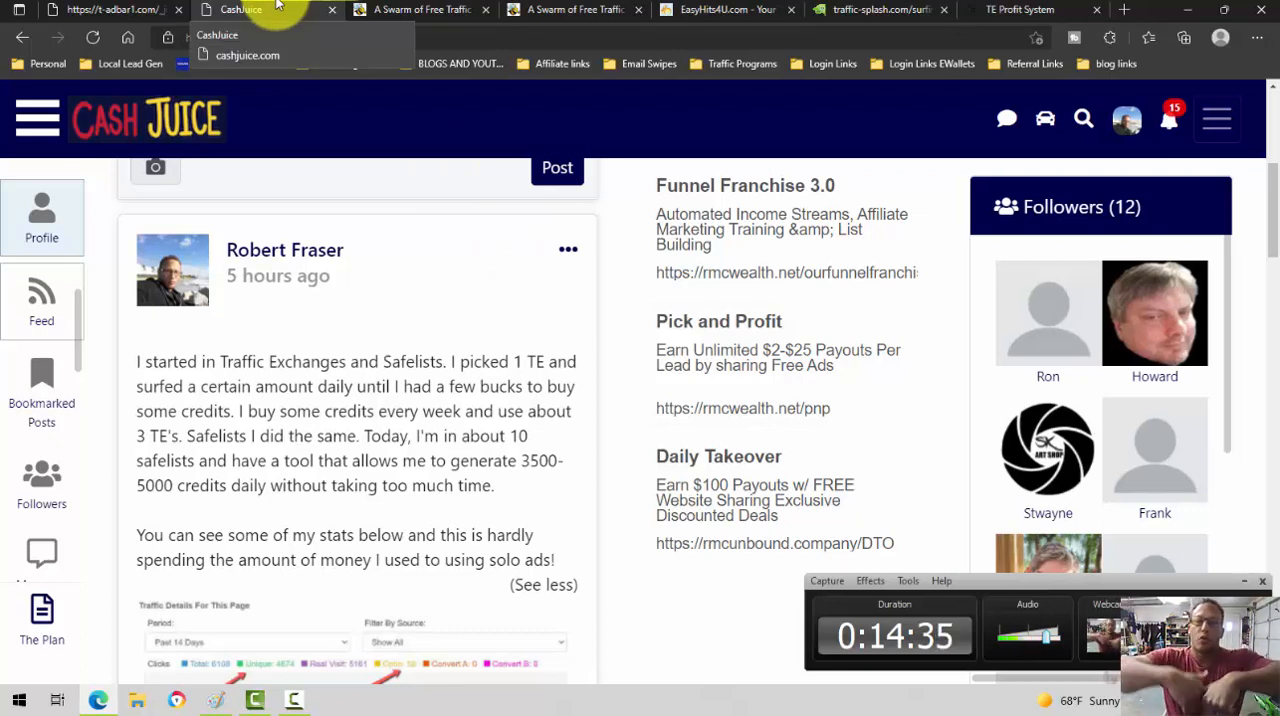